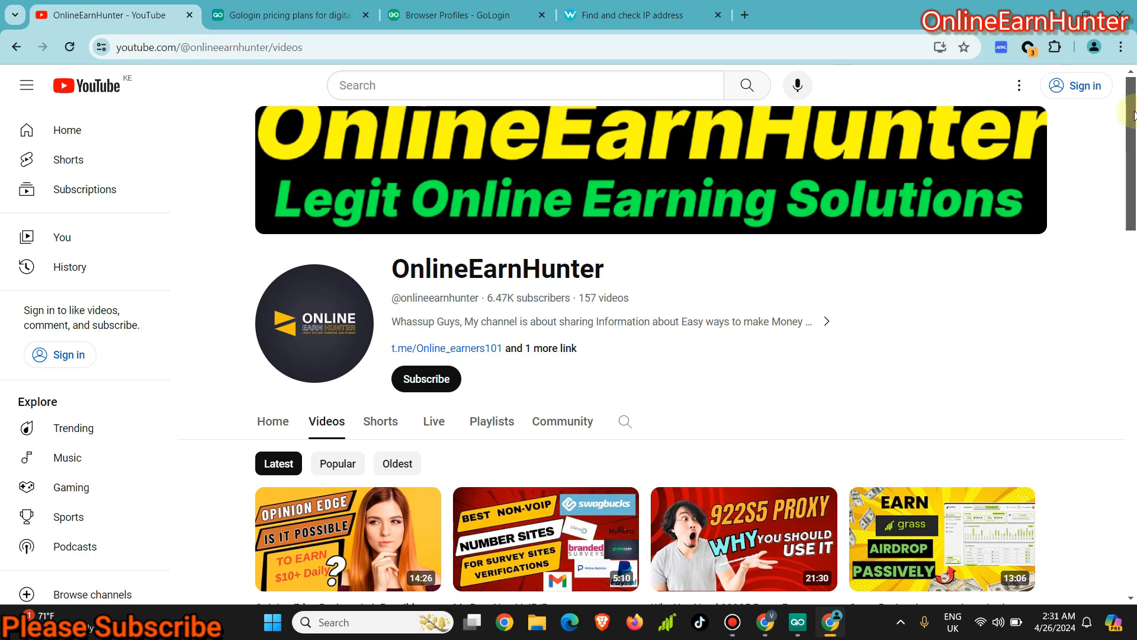
Step: Browse down the OnlineEarnHunter channel's videos and back to the top
scroll("down", 3)
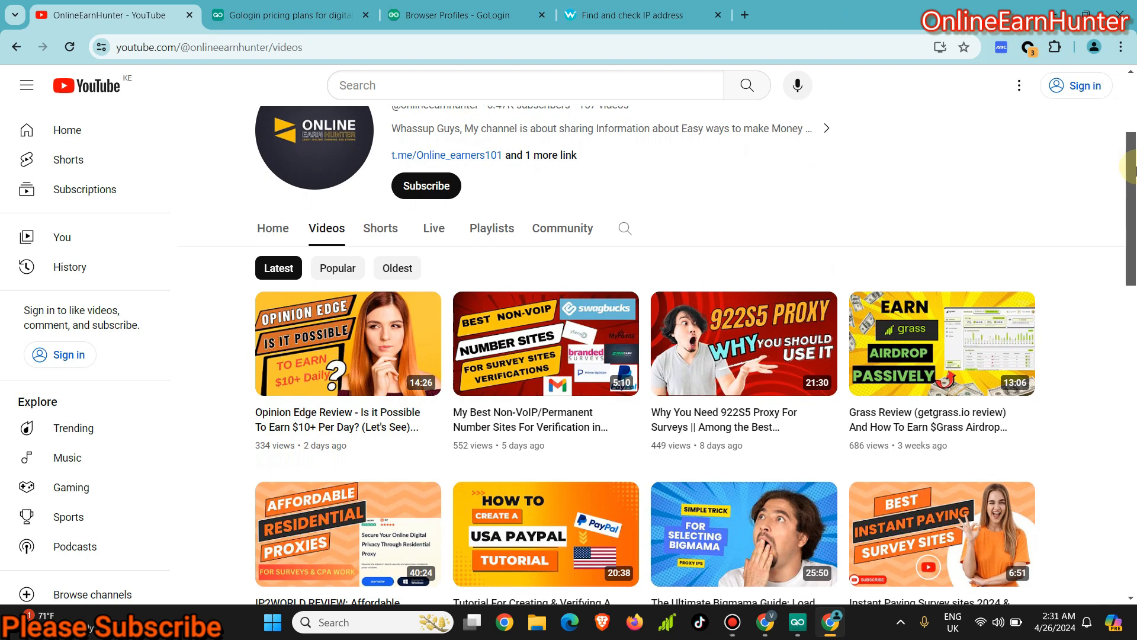
scroll("down", 3)
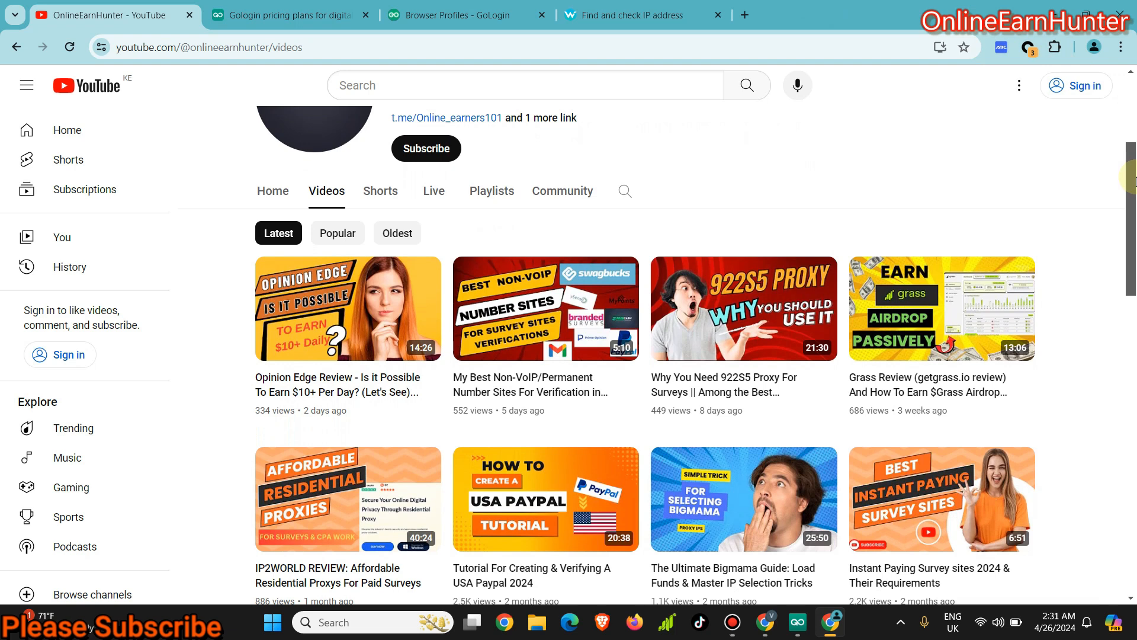
scroll("down", 3)
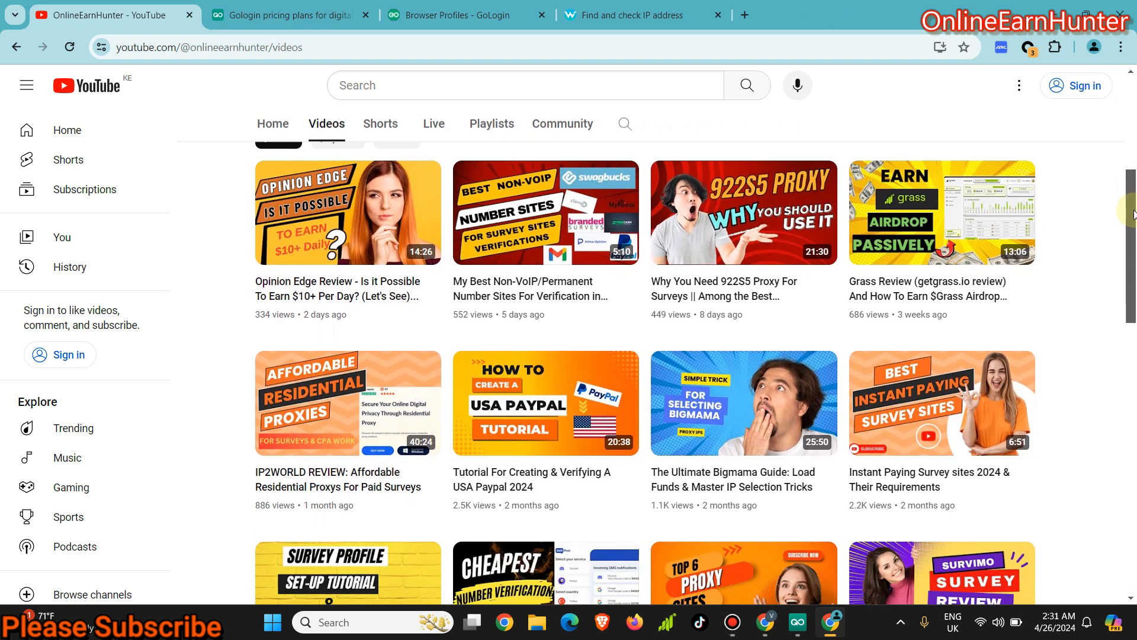
scroll("up", 3)
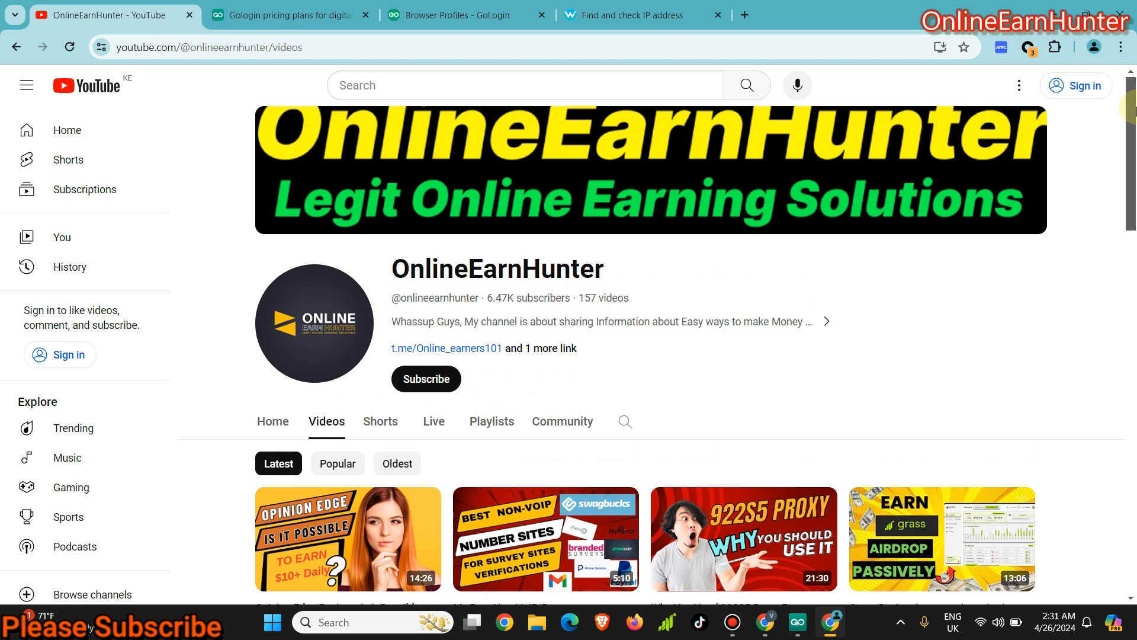
mouse_move(618, 379)
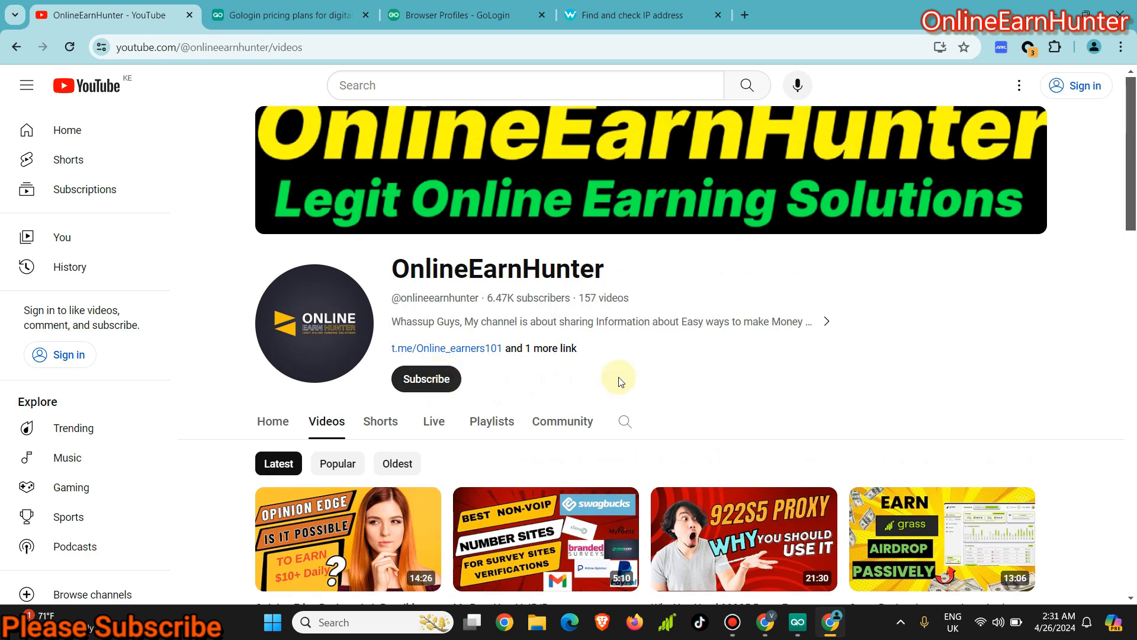
mouse_move(1128, 150)
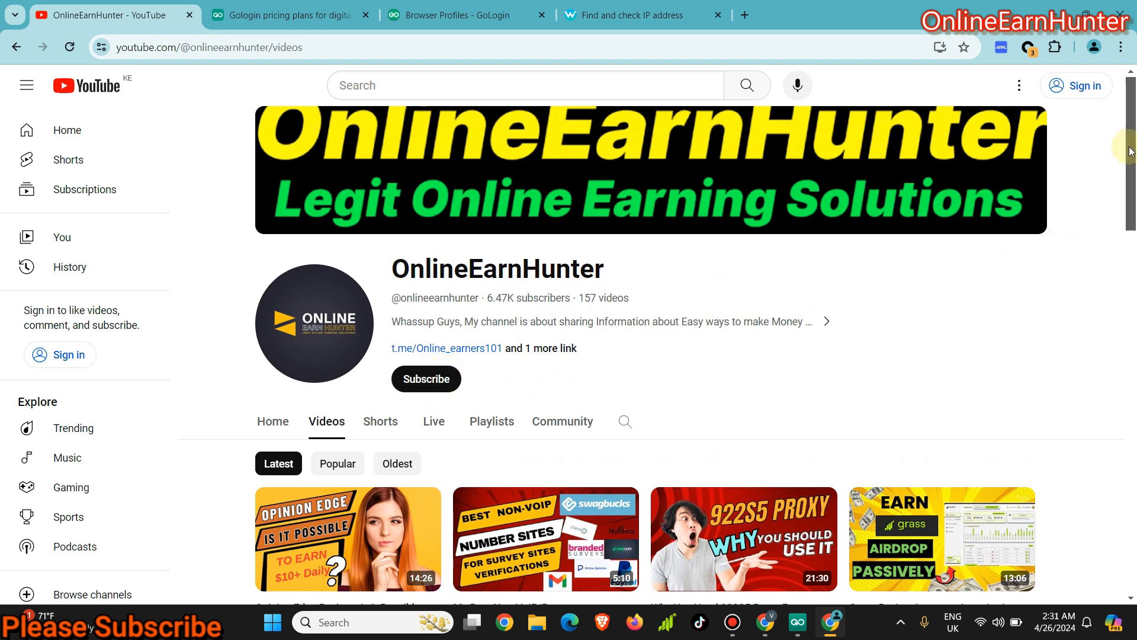
Step: Switch to the GoLogin pricing plans tab and head to its Use Cases page
left_click(287, 15)
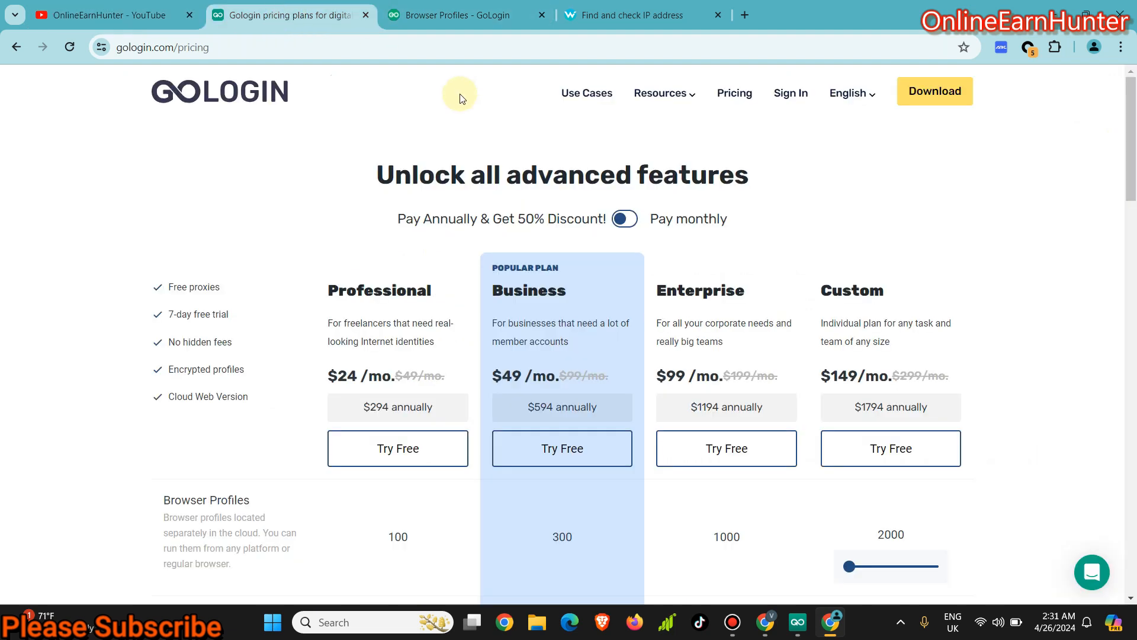
left_click(587, 92)
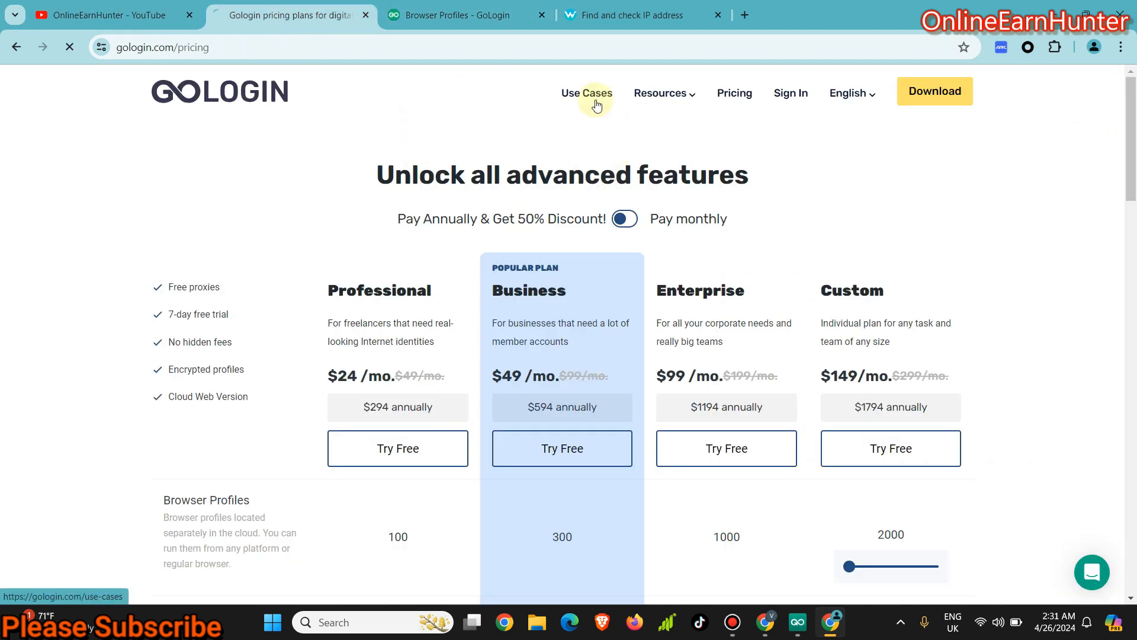
Step: Browse the Use Cases cards from Ad review down to Affiliate Marketing and back up
left_click(586, 93)
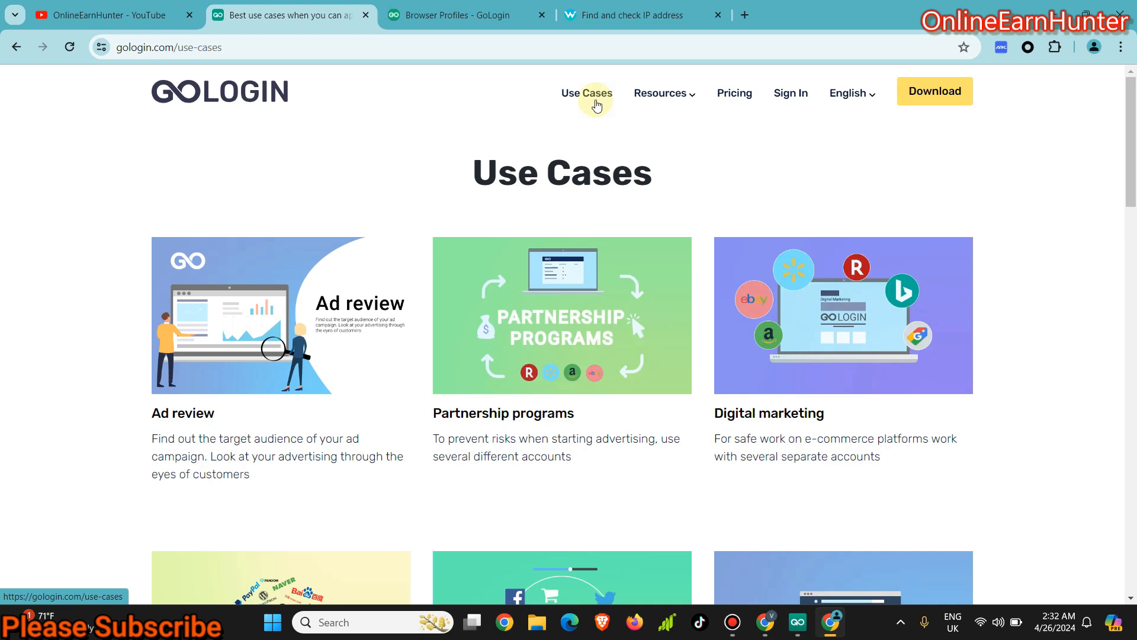
mouse_move(499, 174)
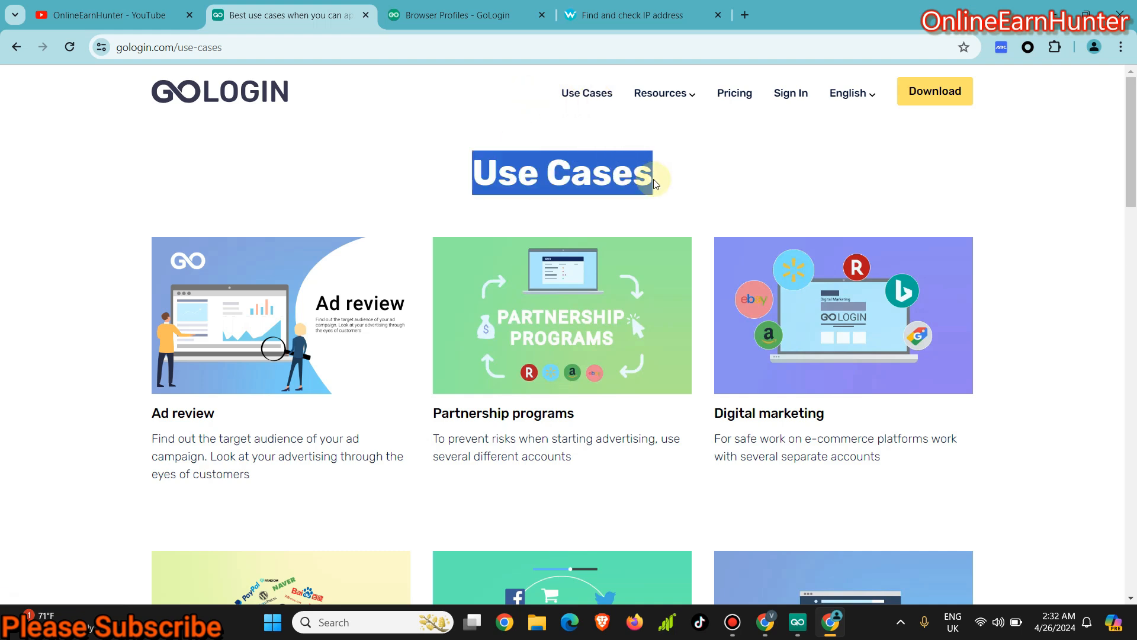
mouse_move(1114, 179)
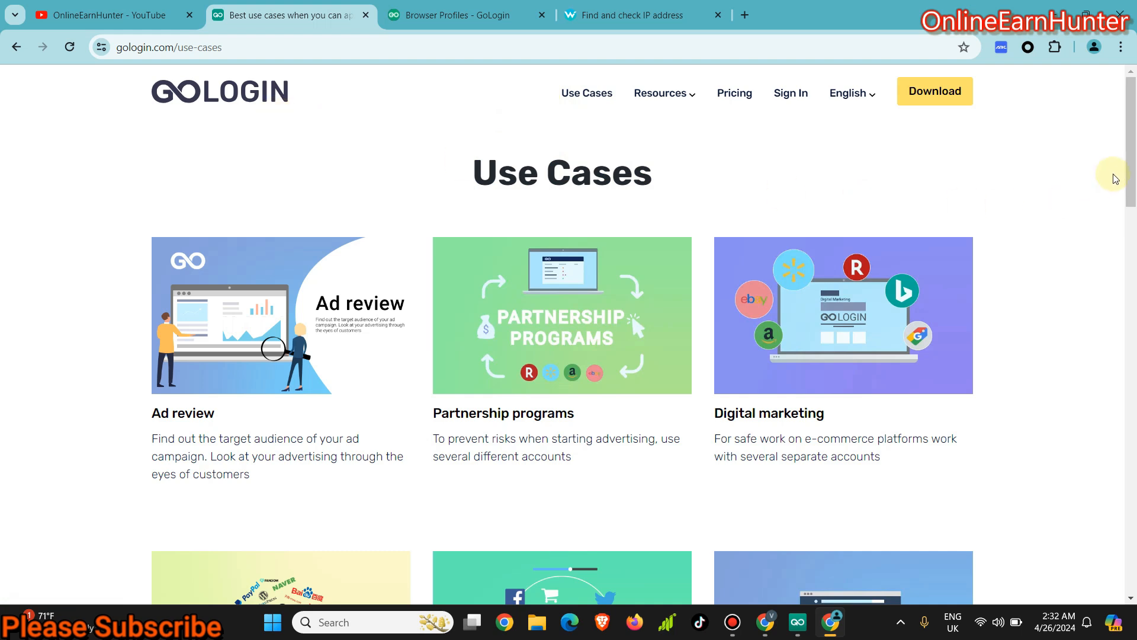
scroll("down", 3)
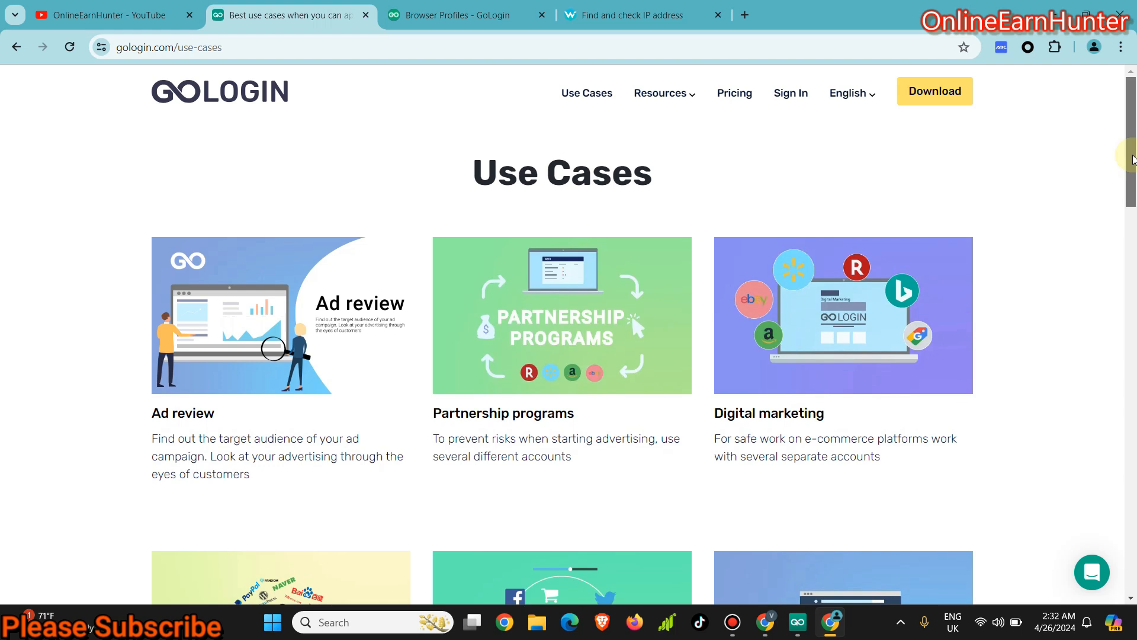
mouse_move(728, 186)
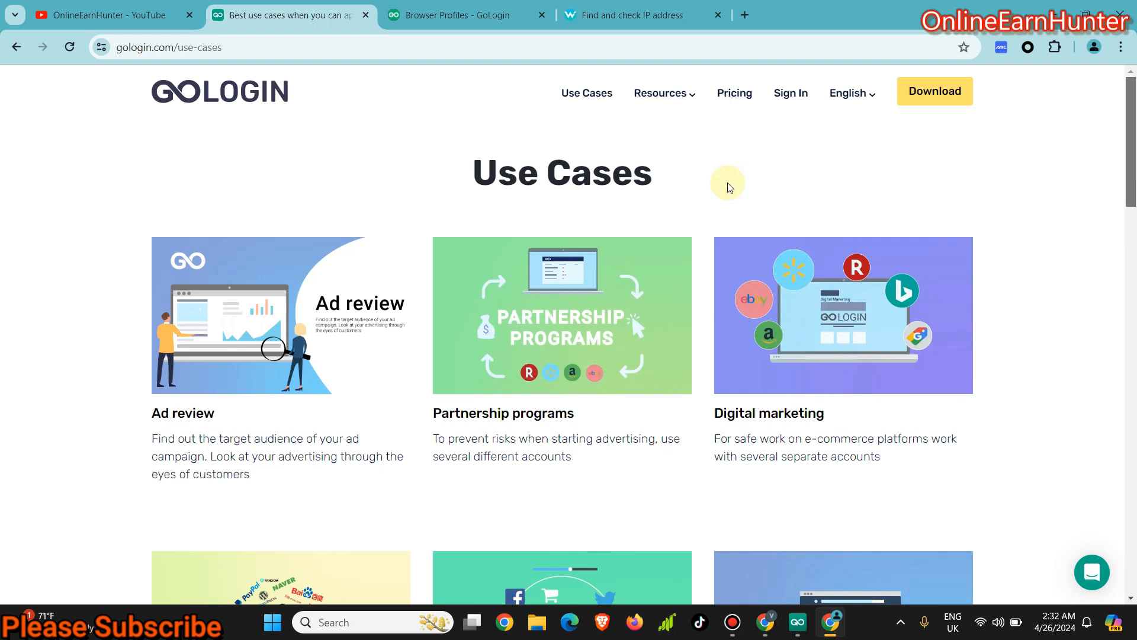
mouse_move(810, 412)
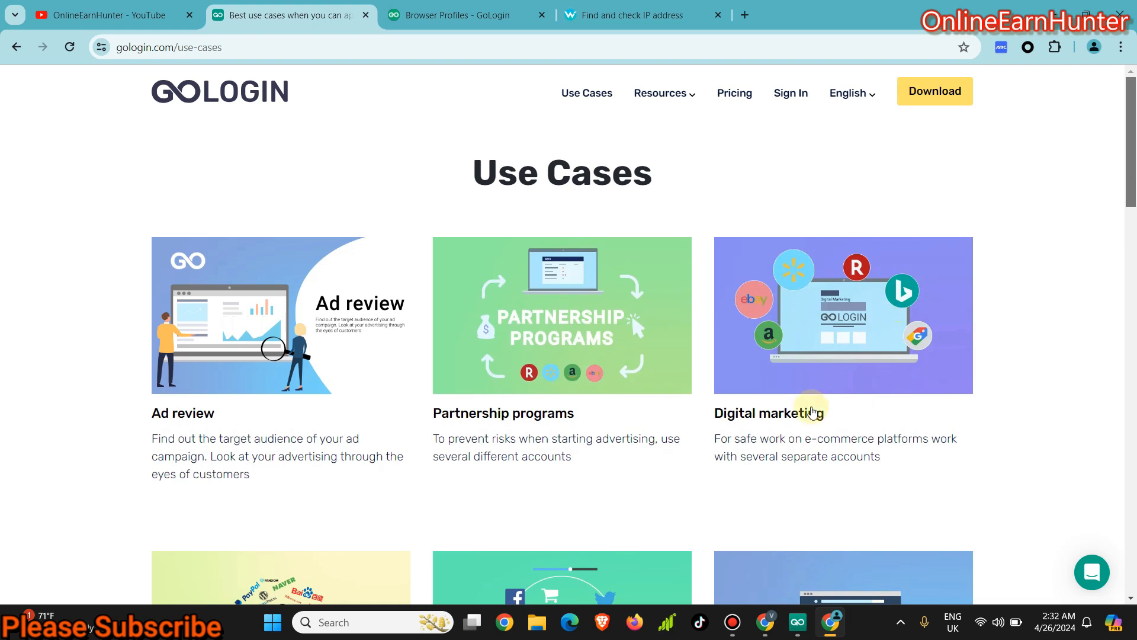
mouse_move(154, 424)
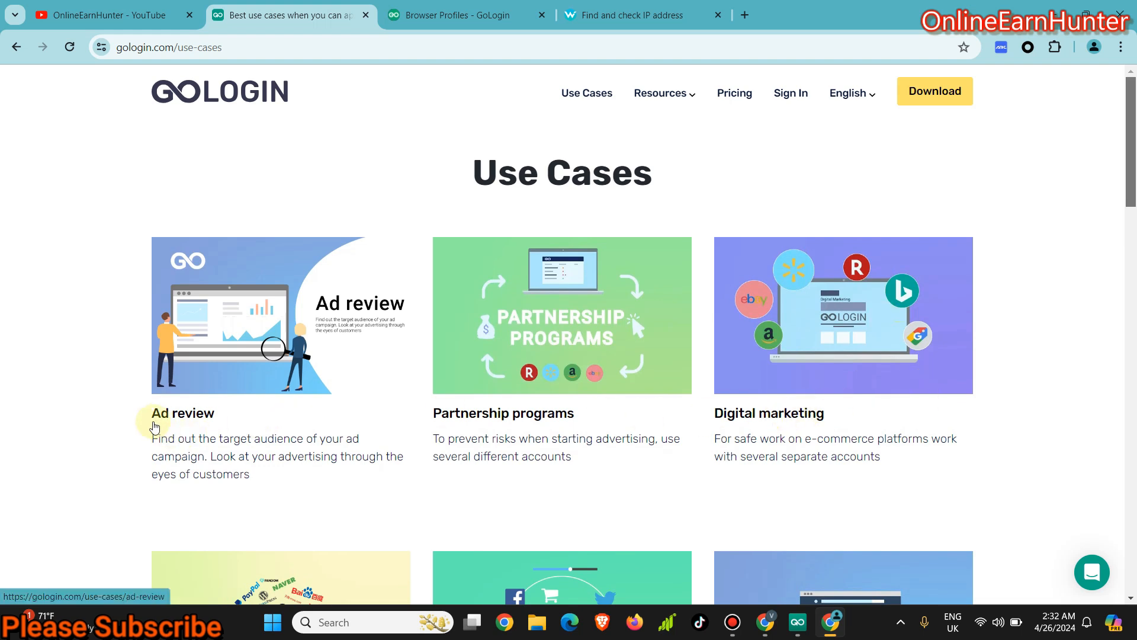
mouse_move(1129, 66)
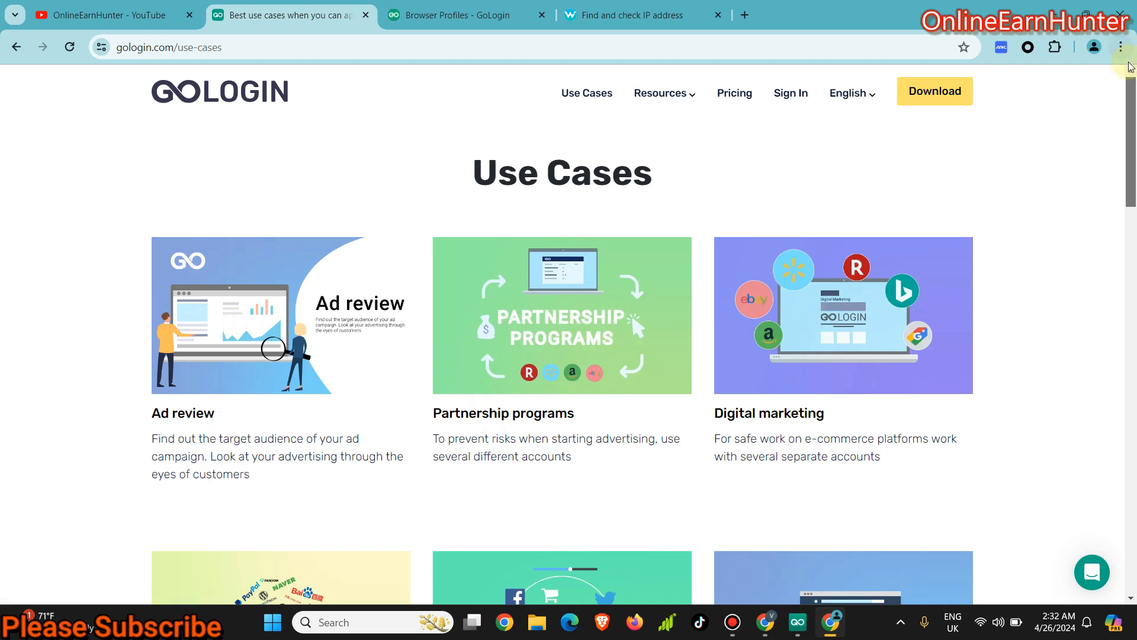
scroll("down", 3)
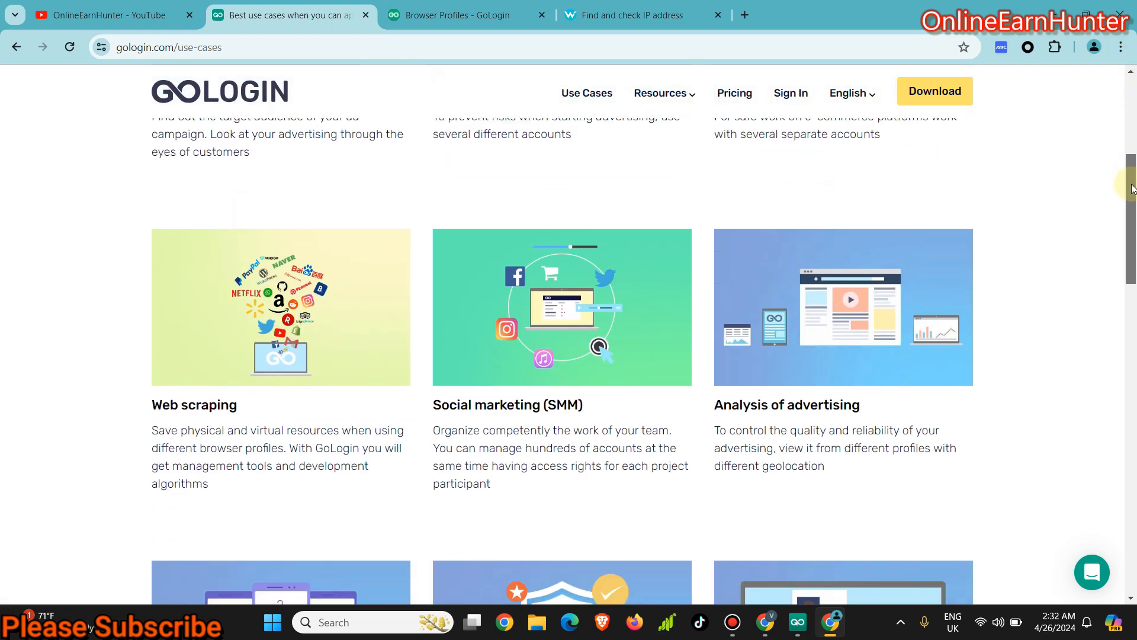
scroll("down", 3)
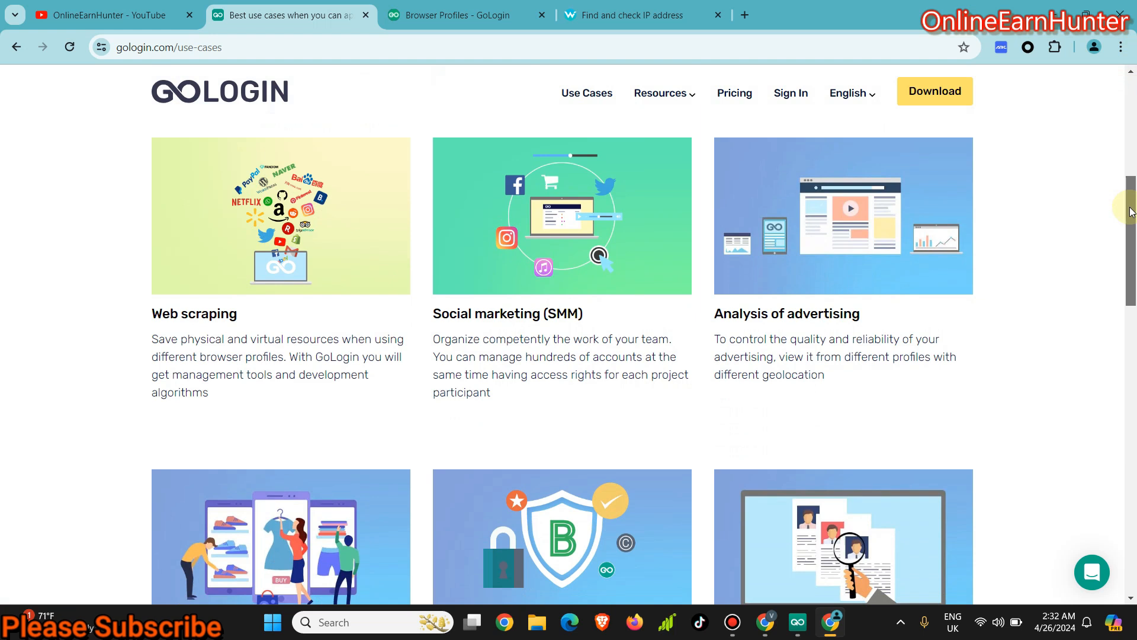
scroll("down", 3)
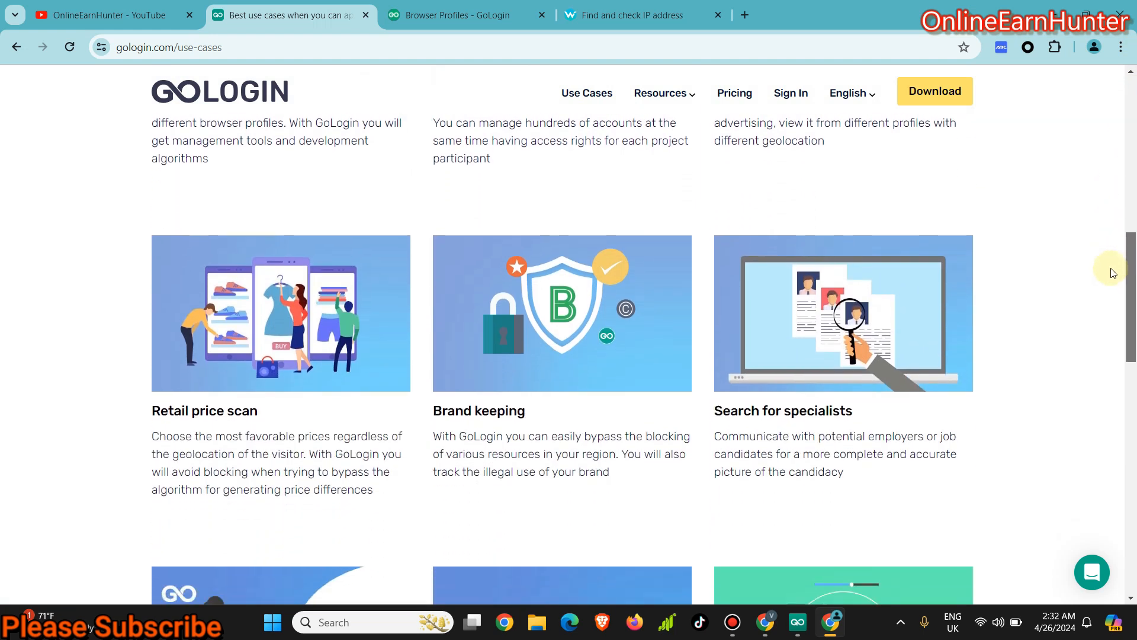
scroll("down", 3)
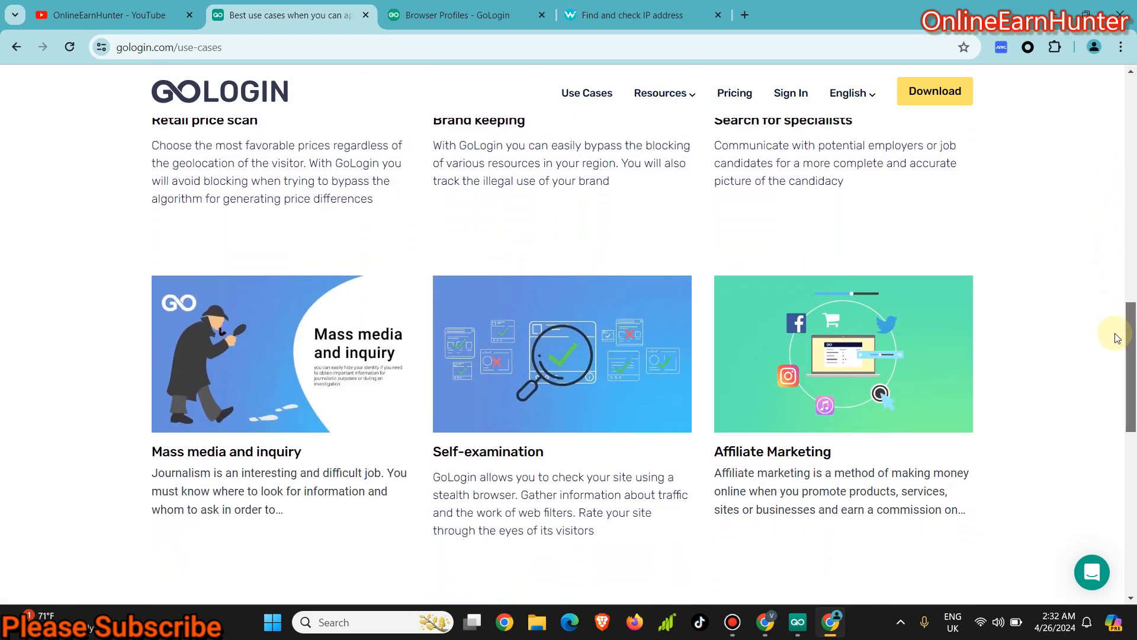
scroll("up", 3)
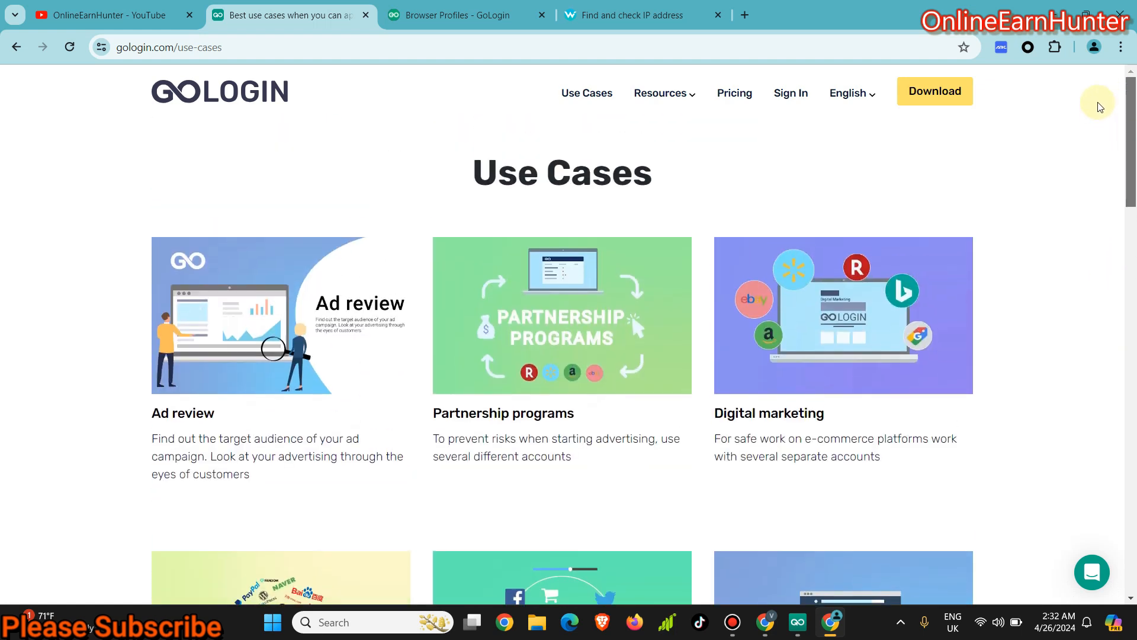
left_click(733, 93)
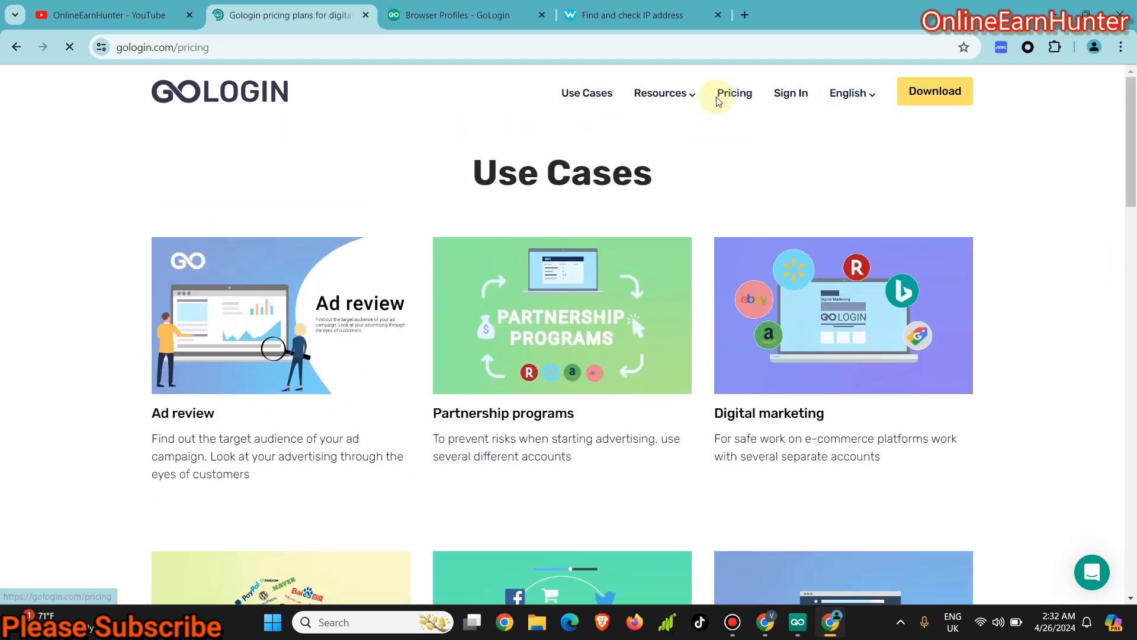
left_click(732, 93)
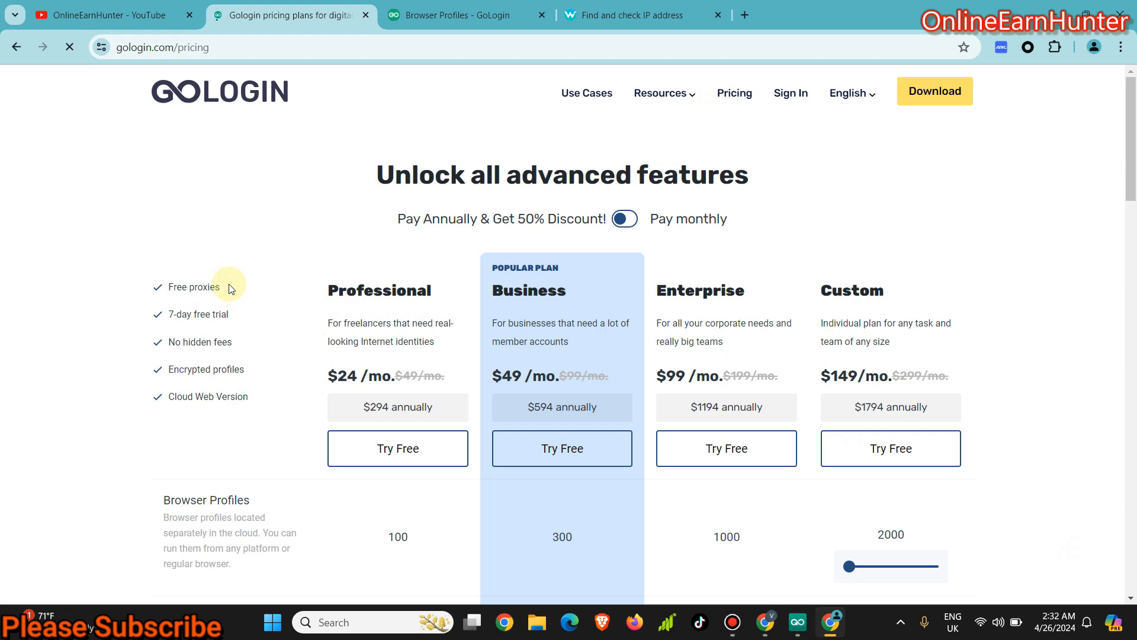
mouse_move(347, 380)
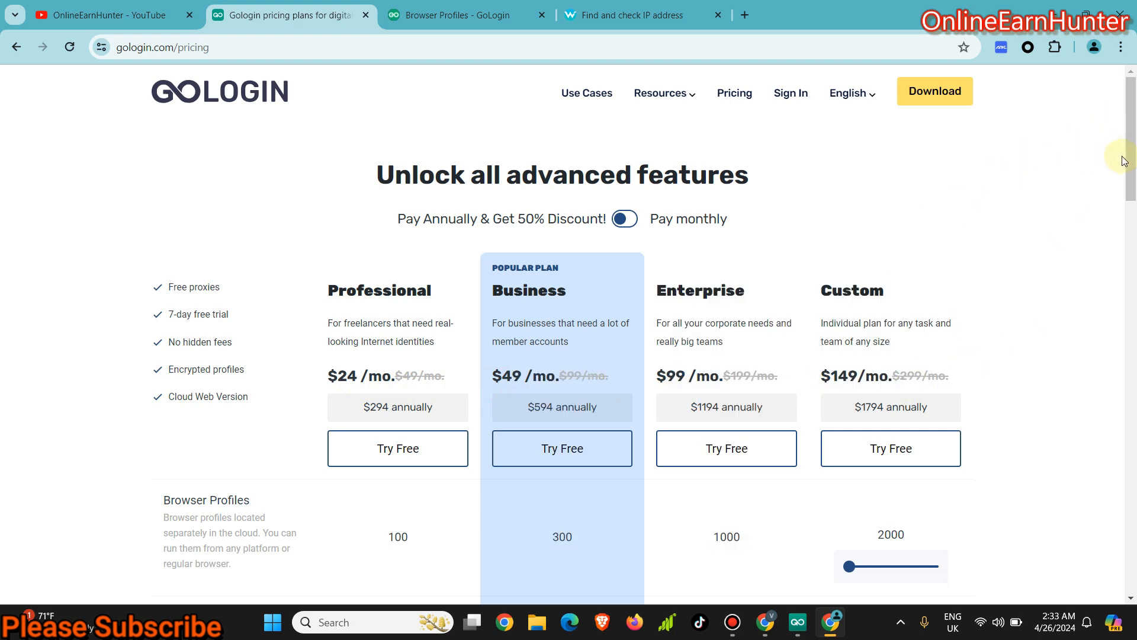
mouse_move(383, 222)
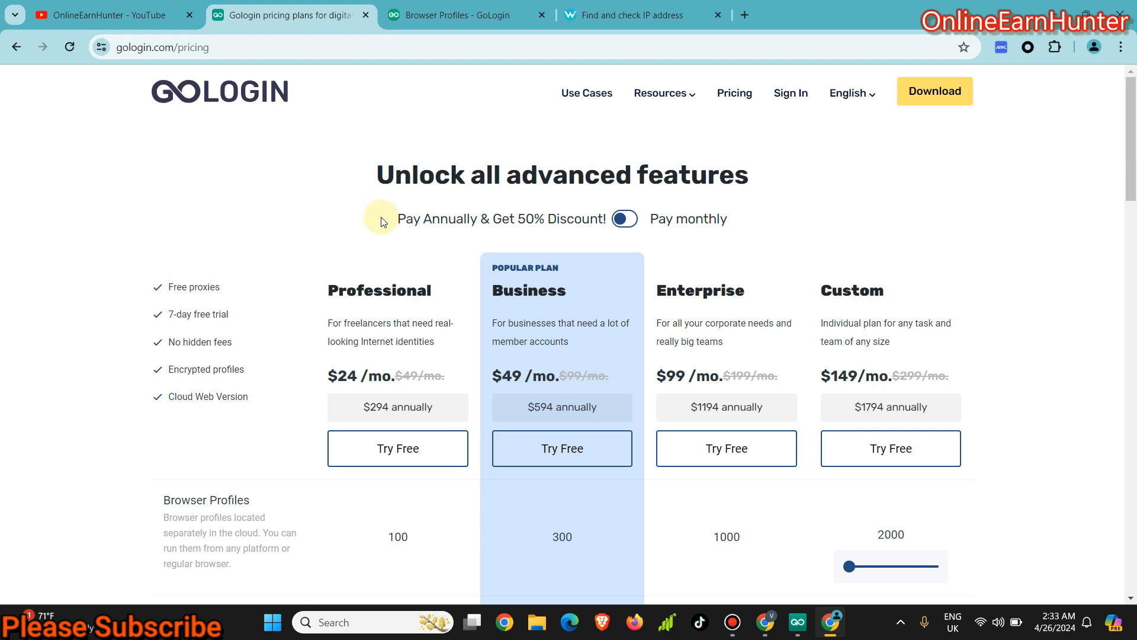
mouse_move(193, 320)
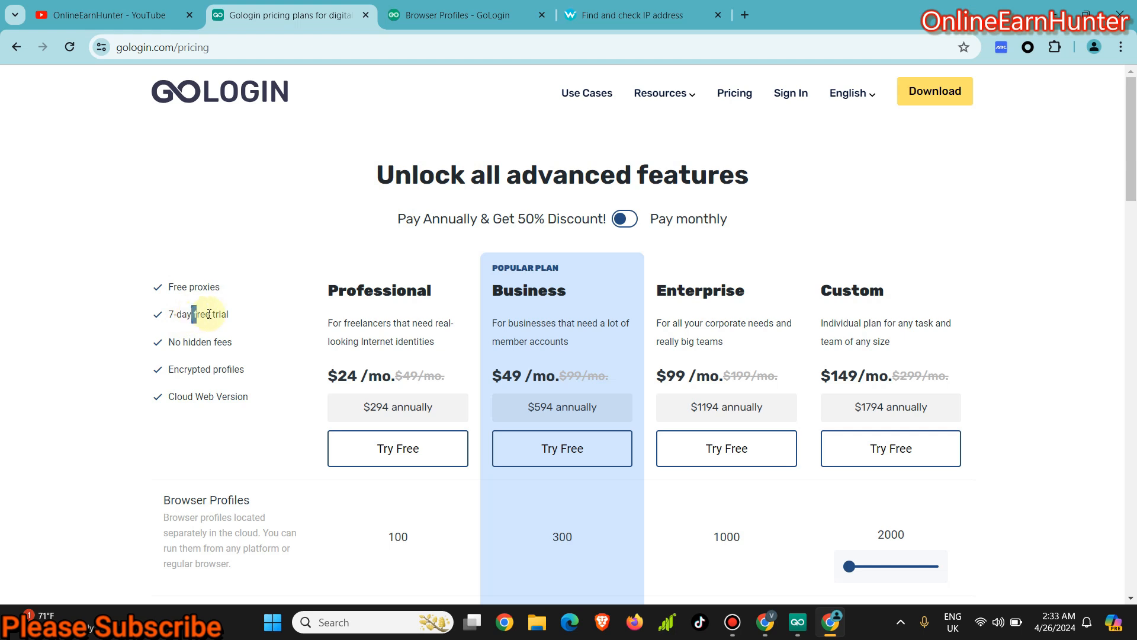
double_click(208, 314)
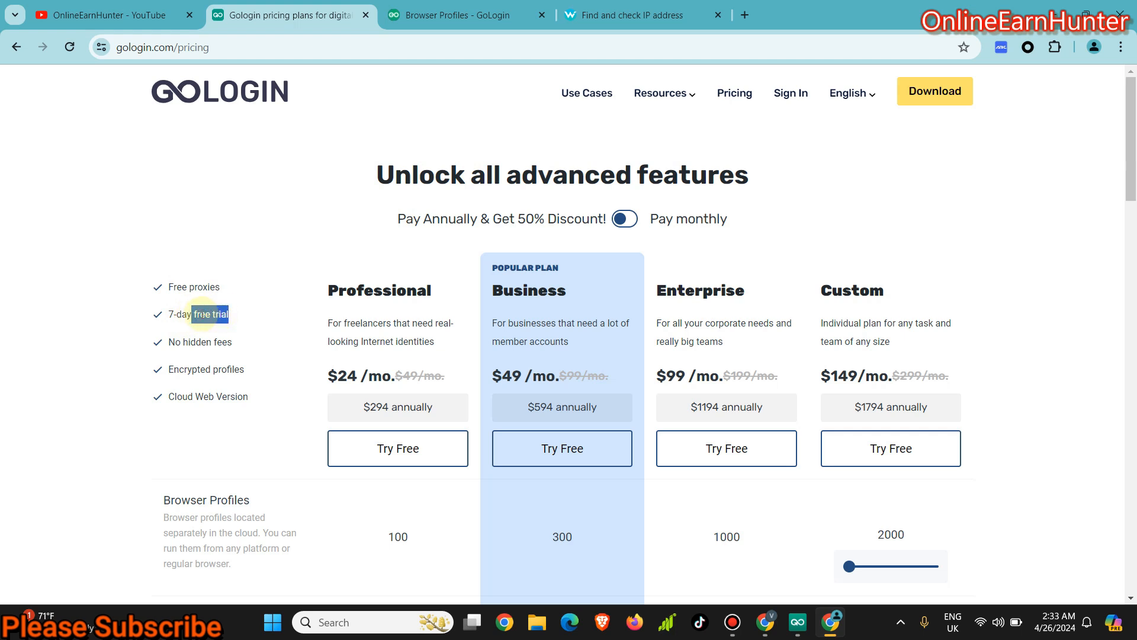
mouse_move(257, 197)
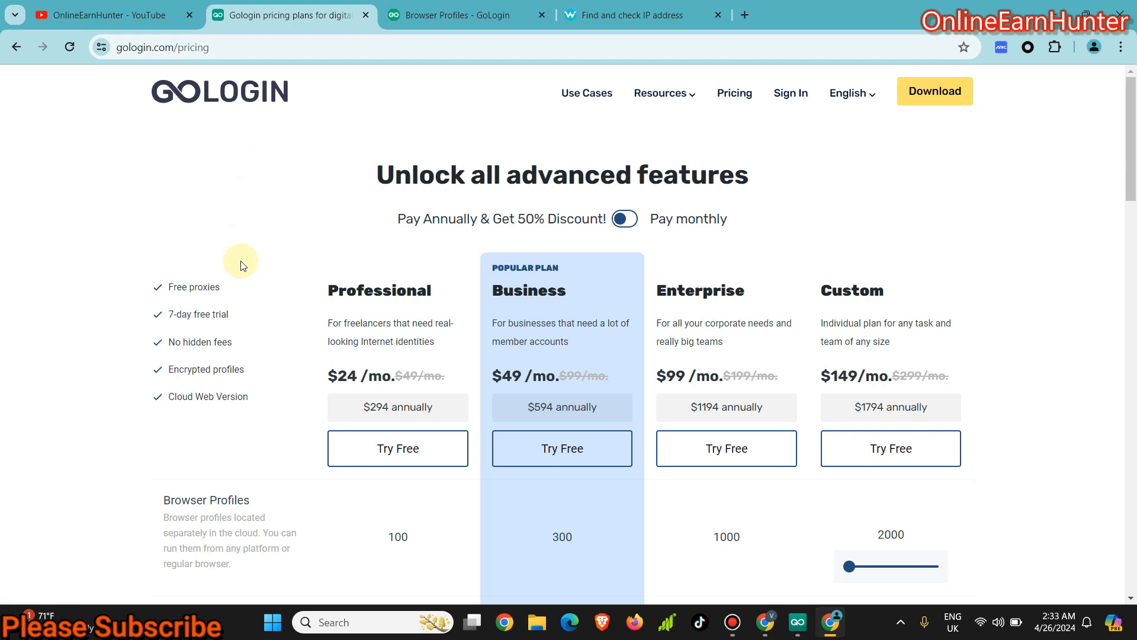
mouse_move(360, 266)
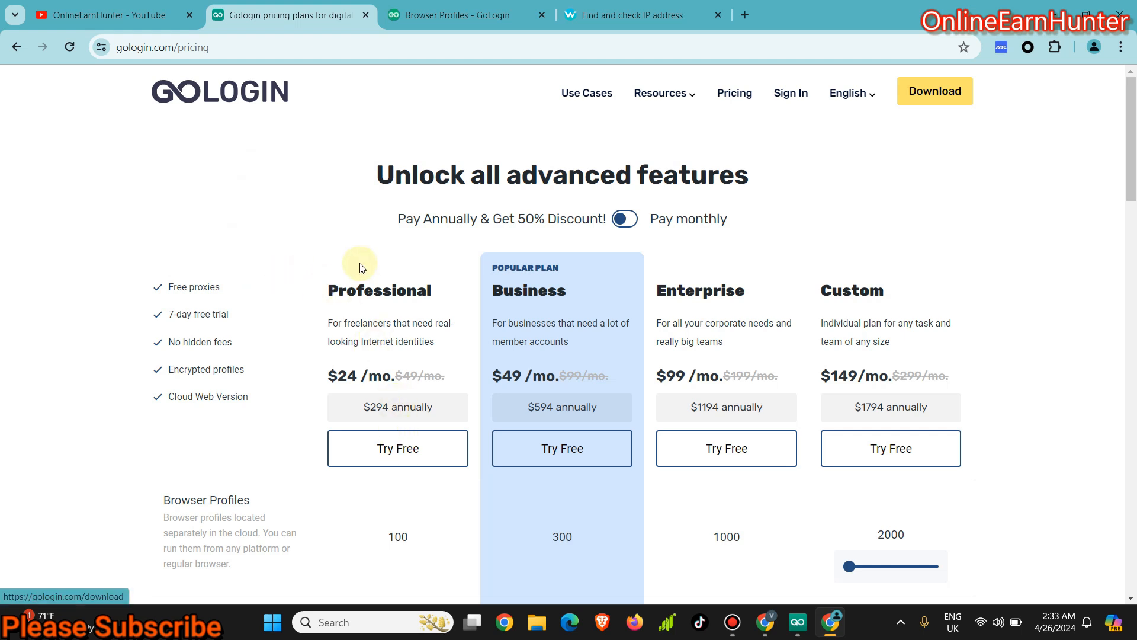
mouse_move(351, 292)
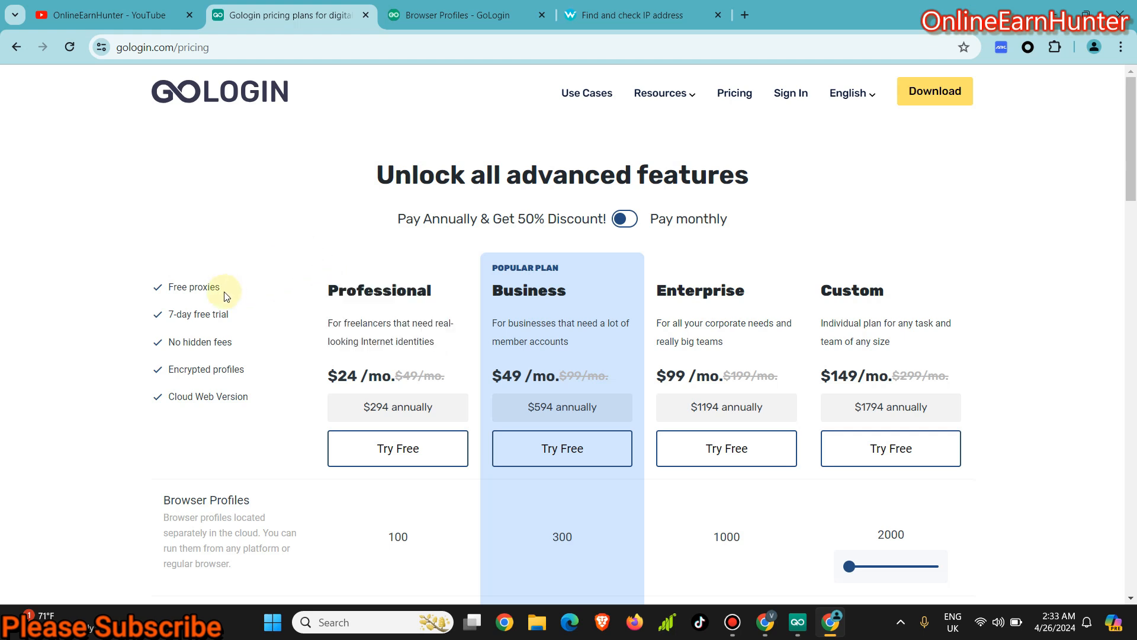
mouse_move(180, 289)
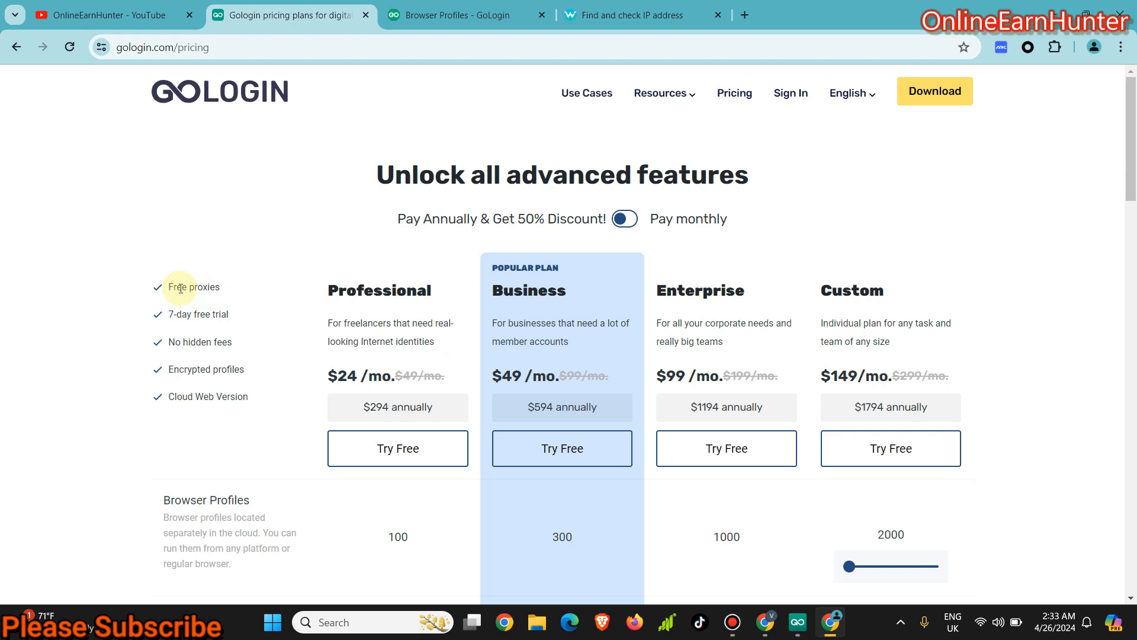
mouse_move(216, 314)
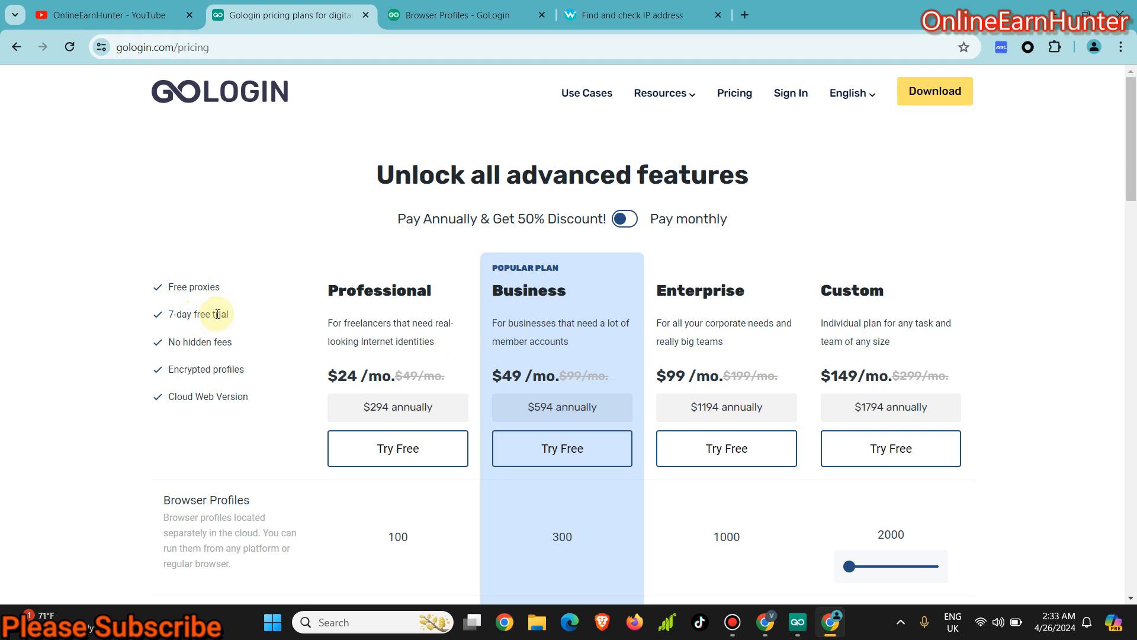
mouse_move(413, 298)
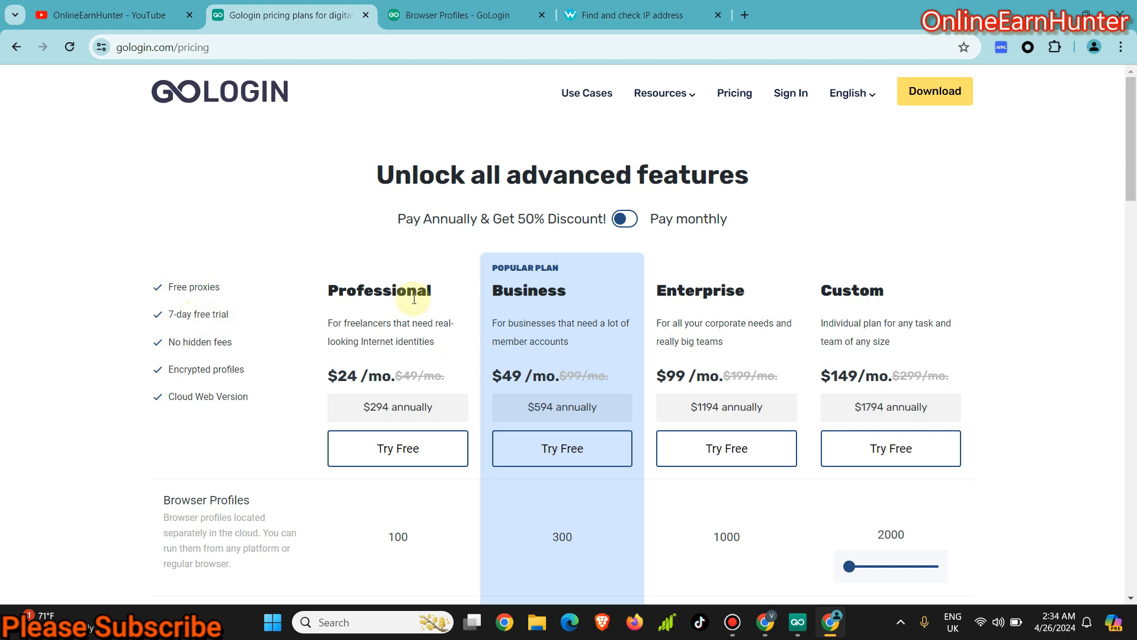
mouse_move(402, 321)
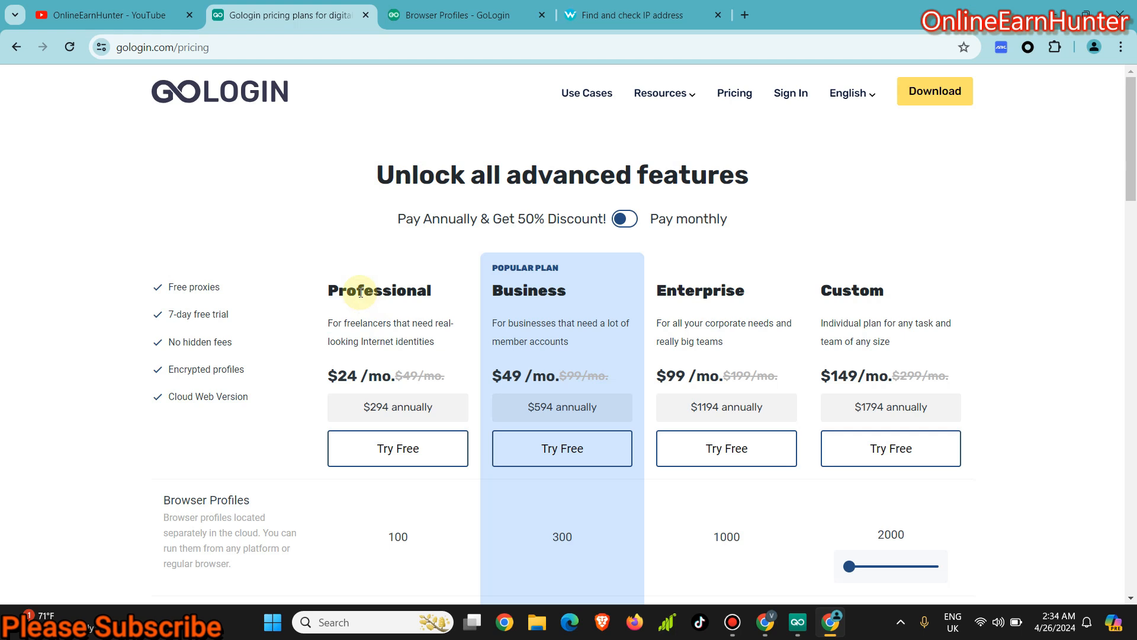
mouse_move(360, 308)
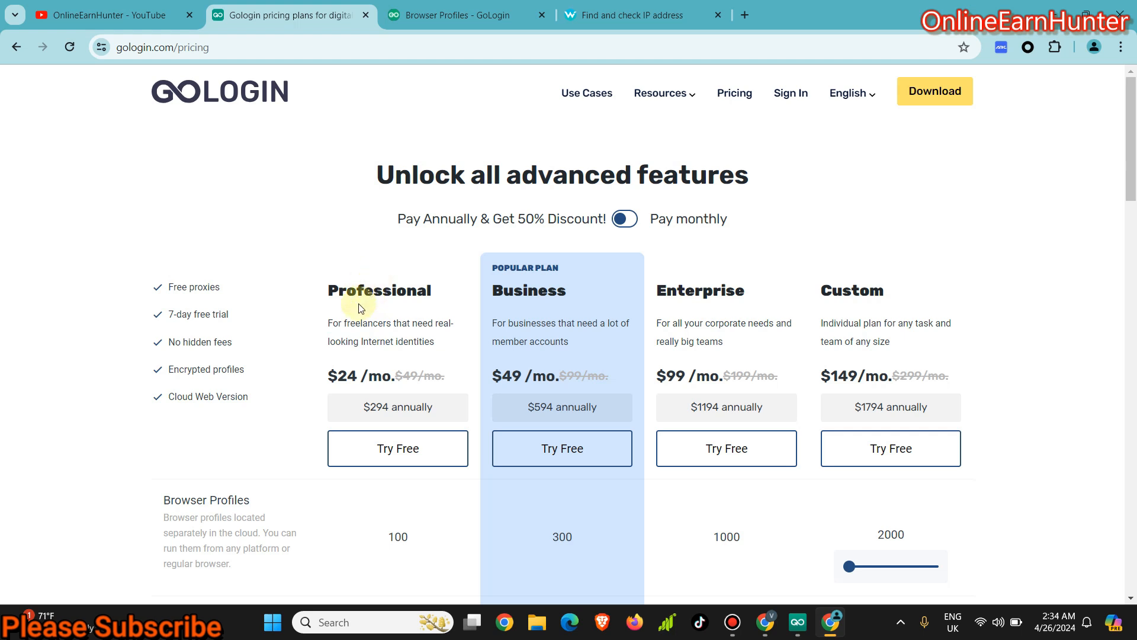
mouse_move(364, 345)
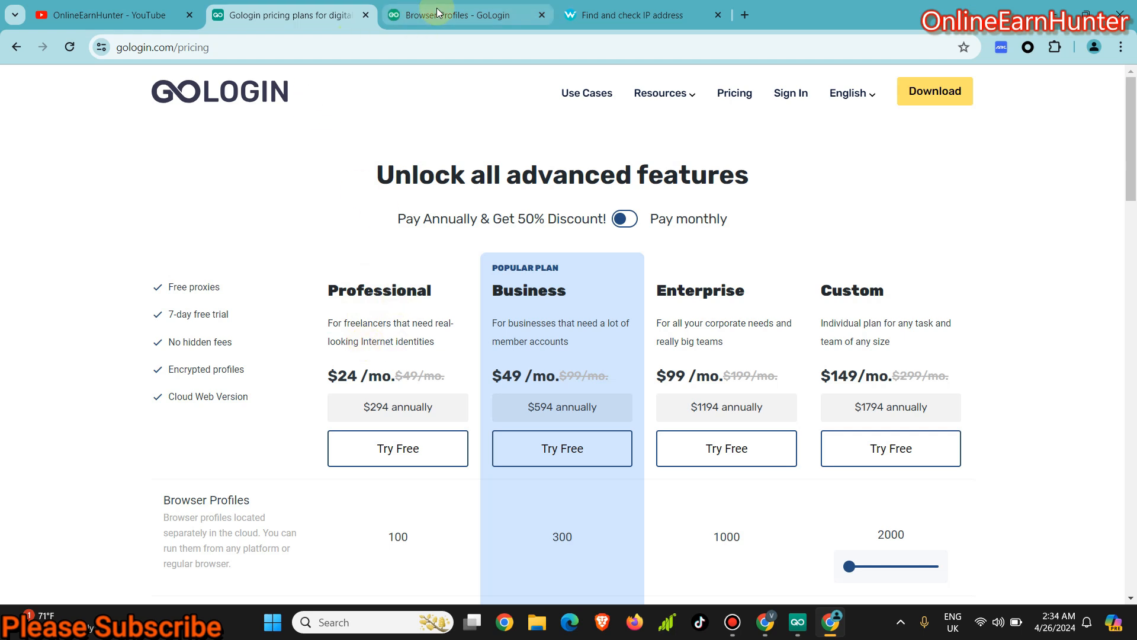
Step: Start adding a new browser profile and show its Overview settings
left_click(464, 14)
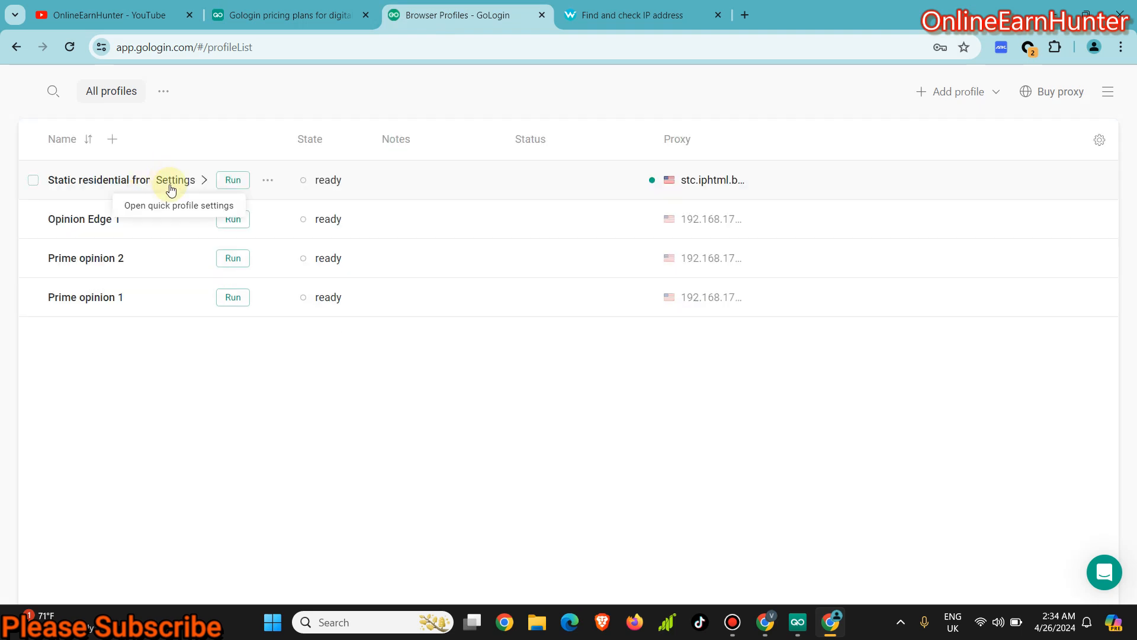
mouse_move(118, 140)
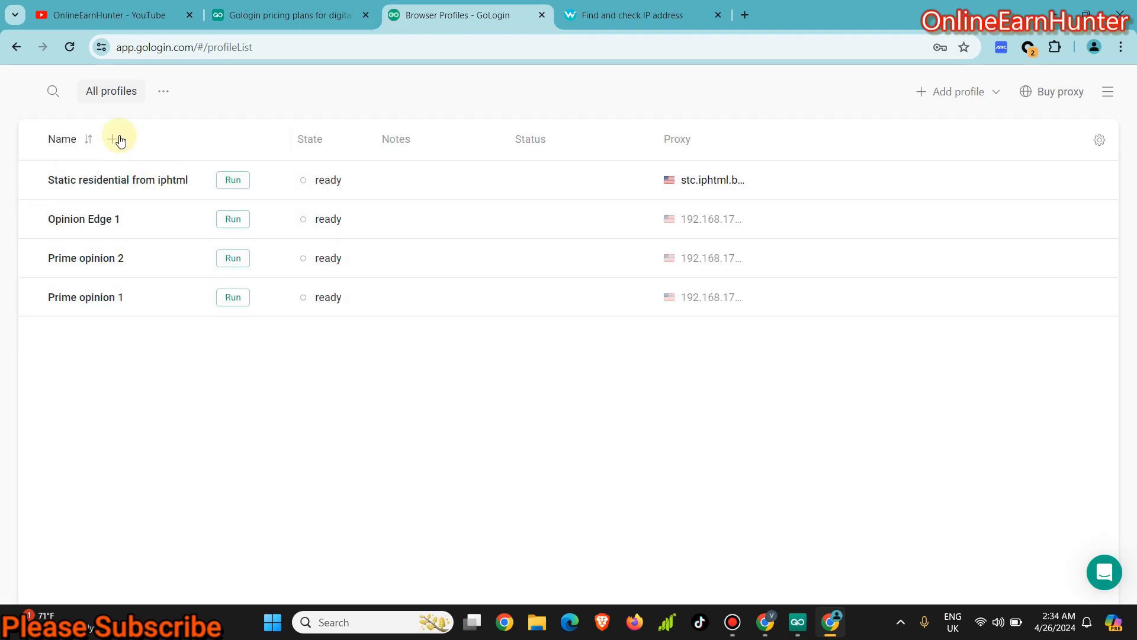
left_click(957, 91)
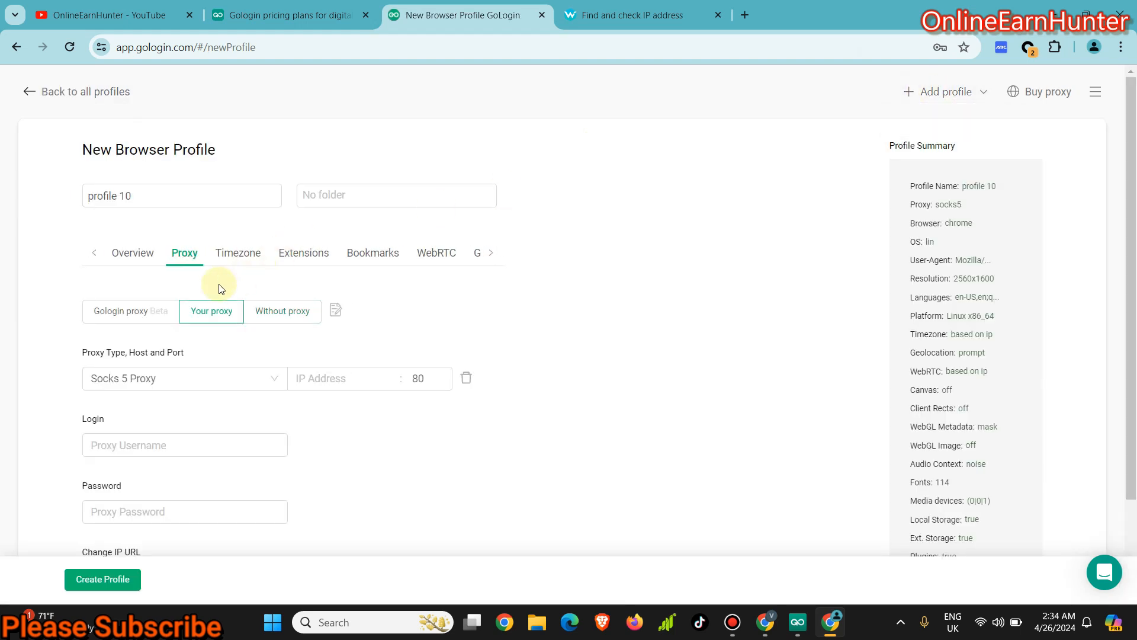
left_click(132, 252)
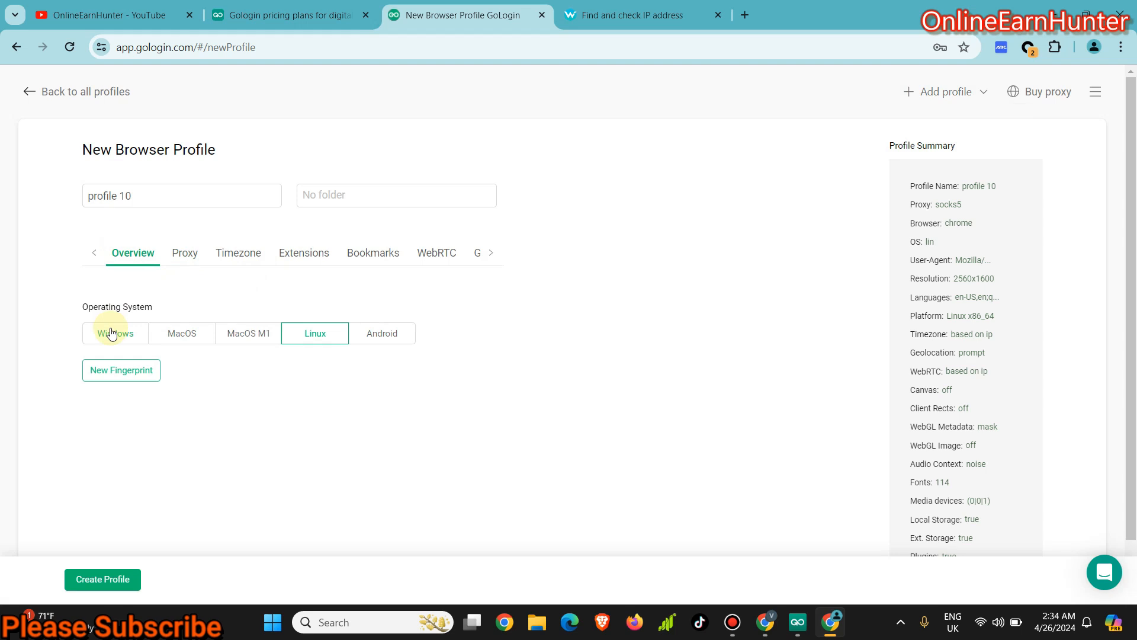
Step: Try Windows and Android as the profile's operating system, then move to Timezone
left_click(115, 333)
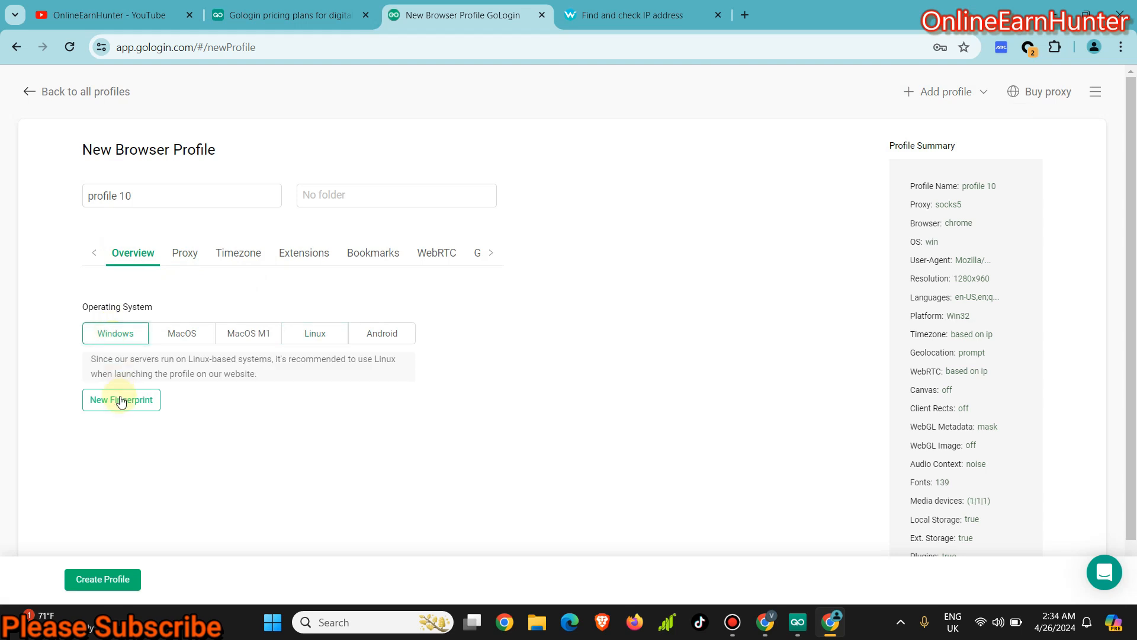
mouse_move(154, 315)
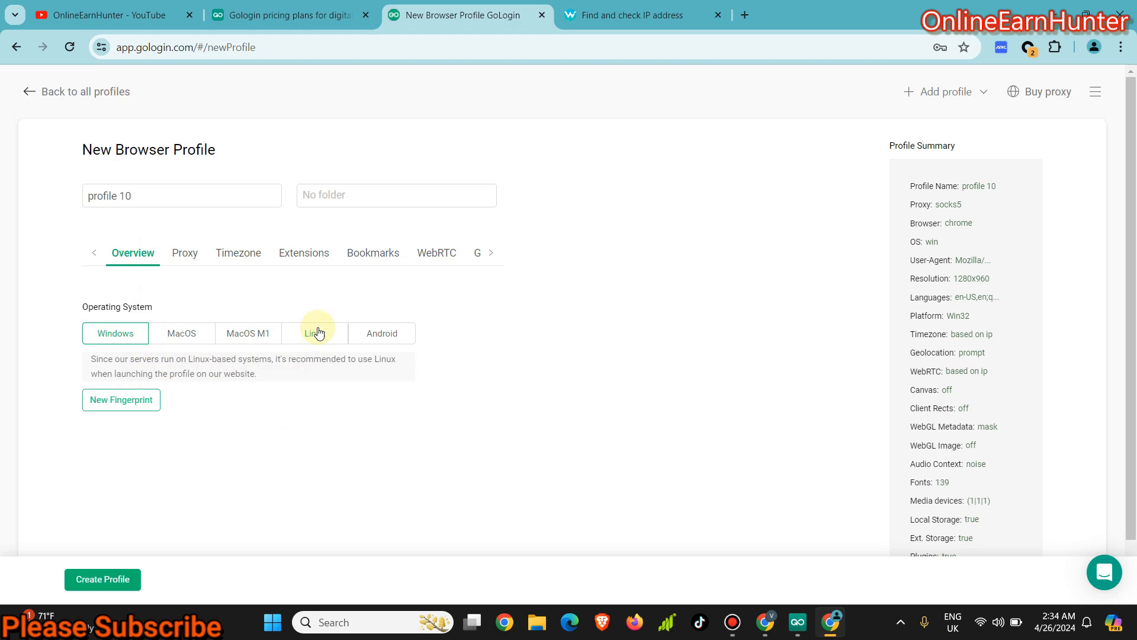
mouse_move(334, 337)
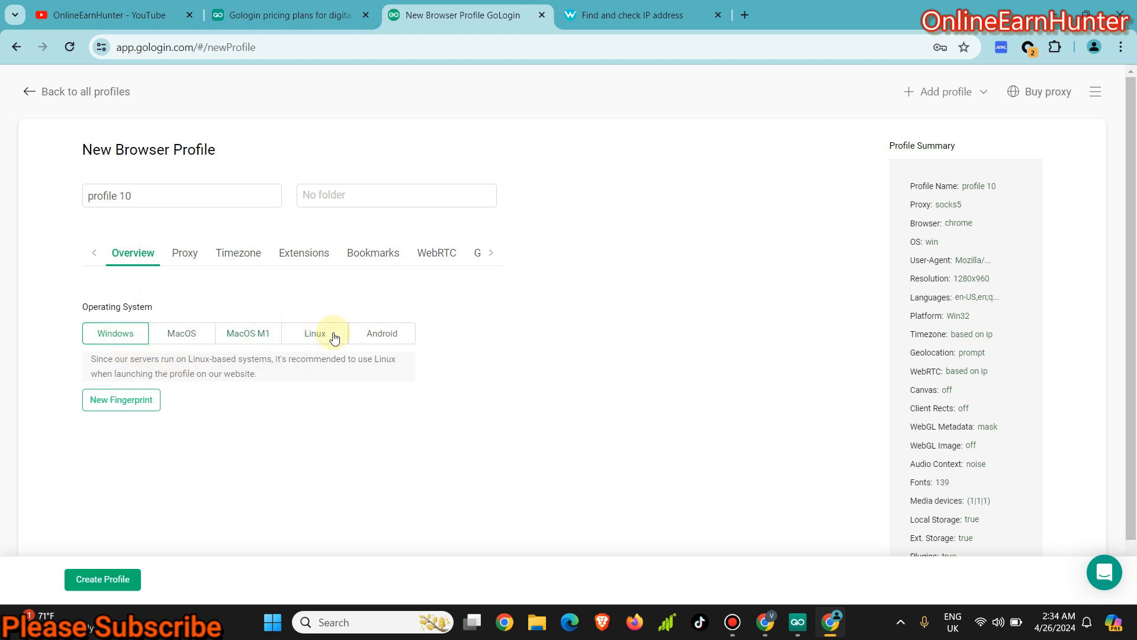
mouse_move(451, 502)
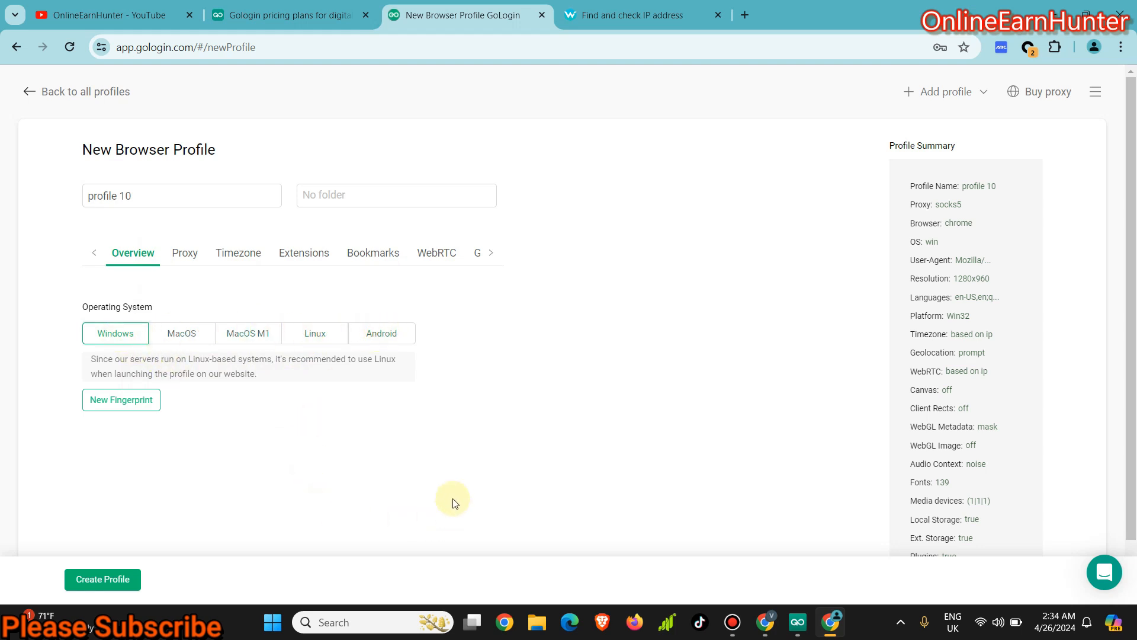
left_click(380, 333)
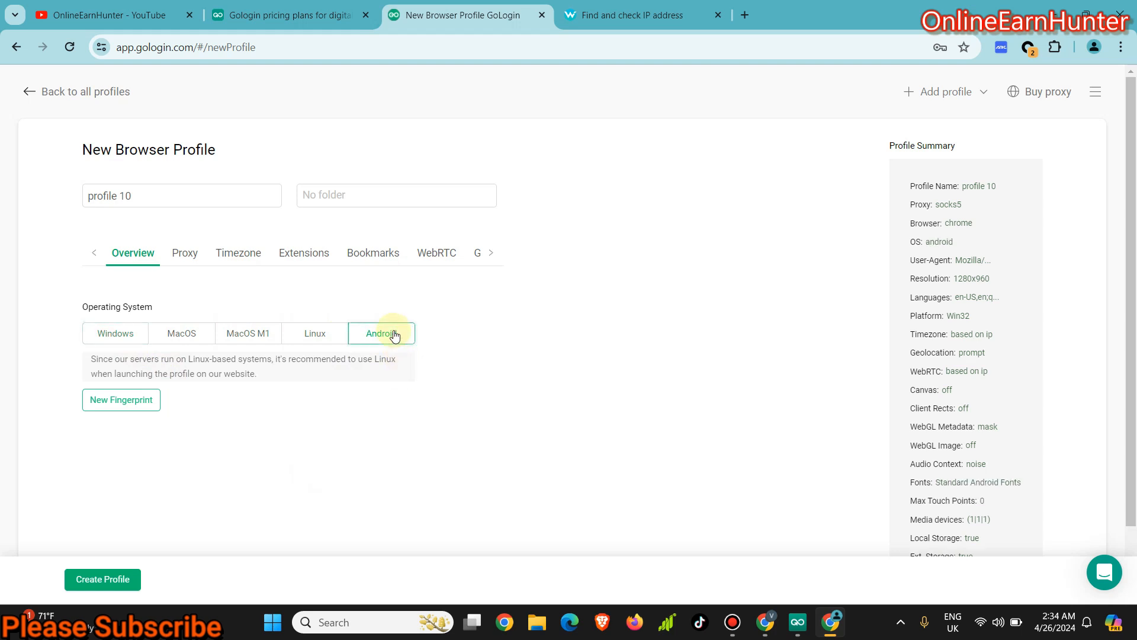
left_click(380, 333)
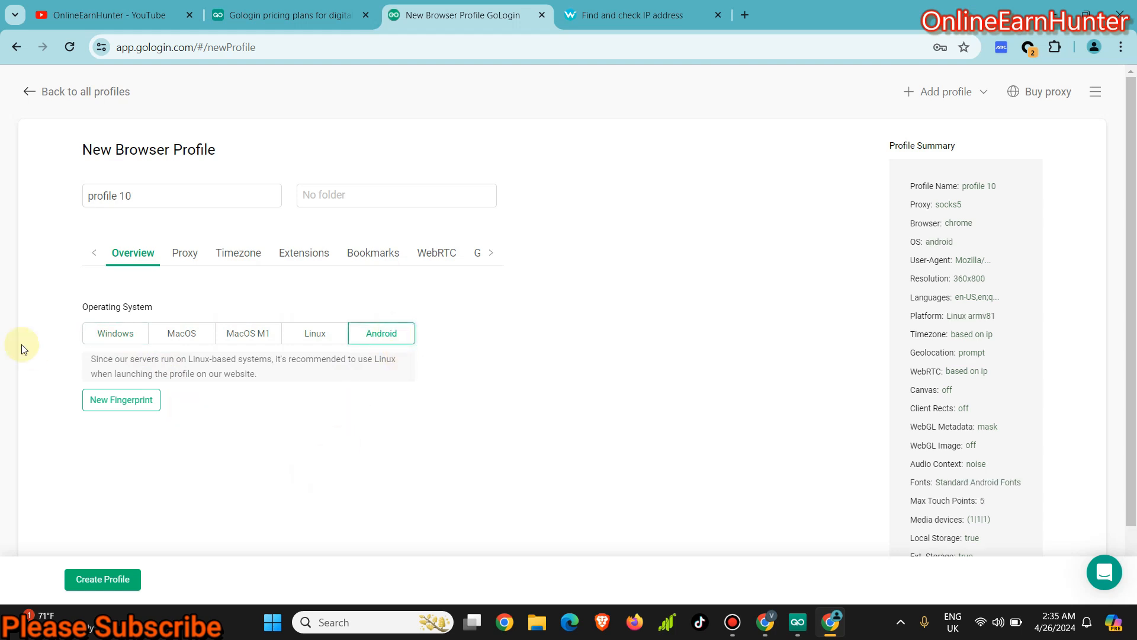
left_click(184, 252)
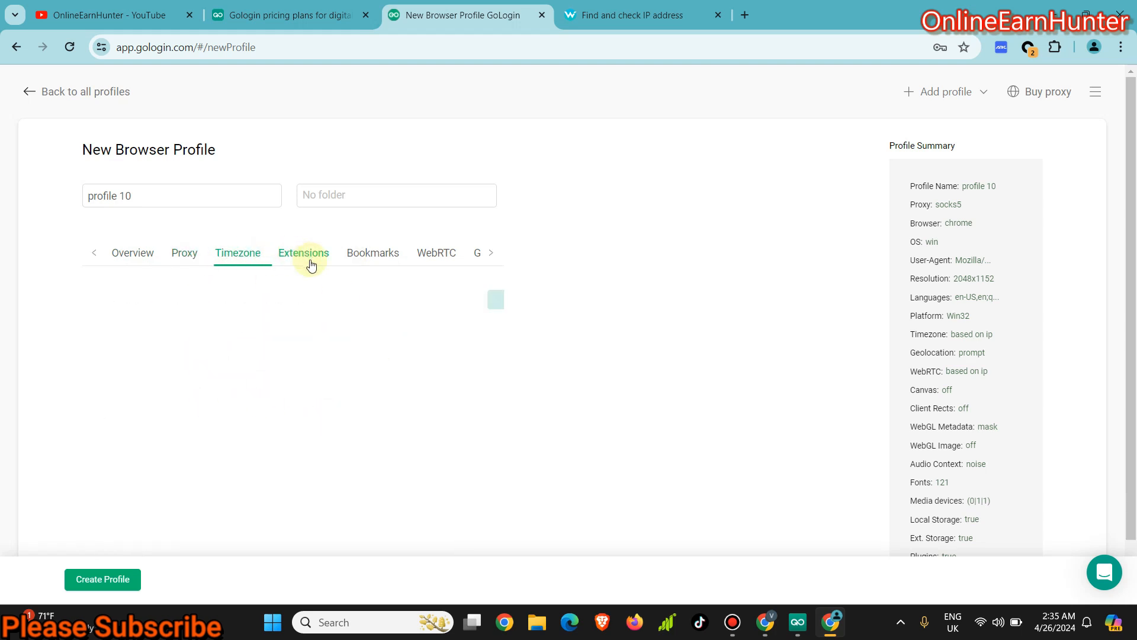
Step: Review the new profile's Bookmarks and WebRTC settings
left_click(372, 252)
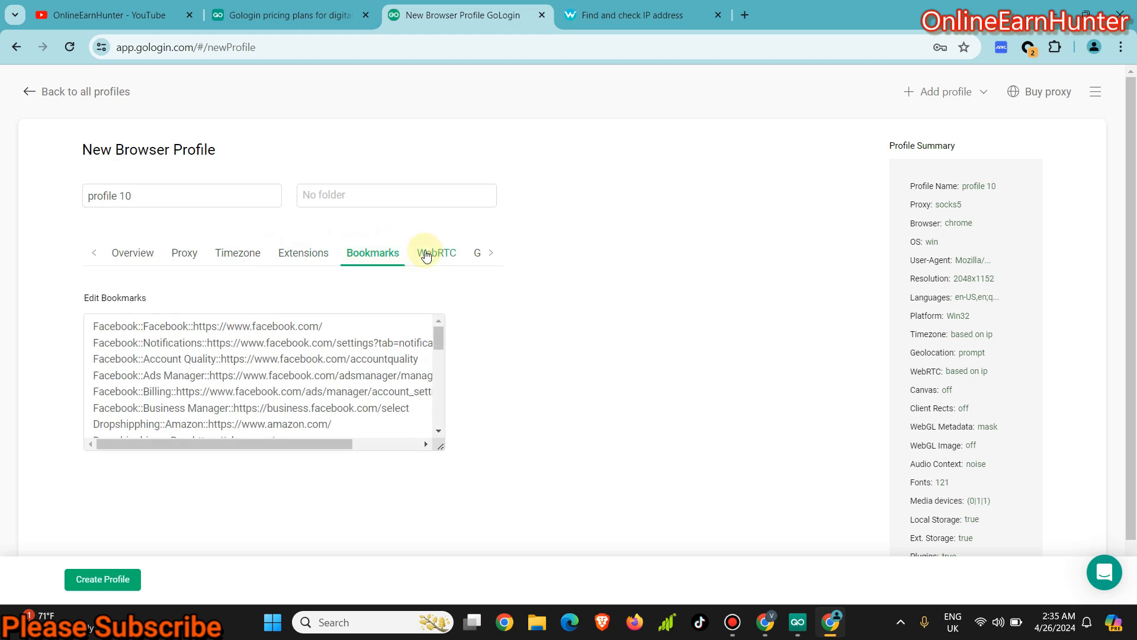
left_click(435, 253)
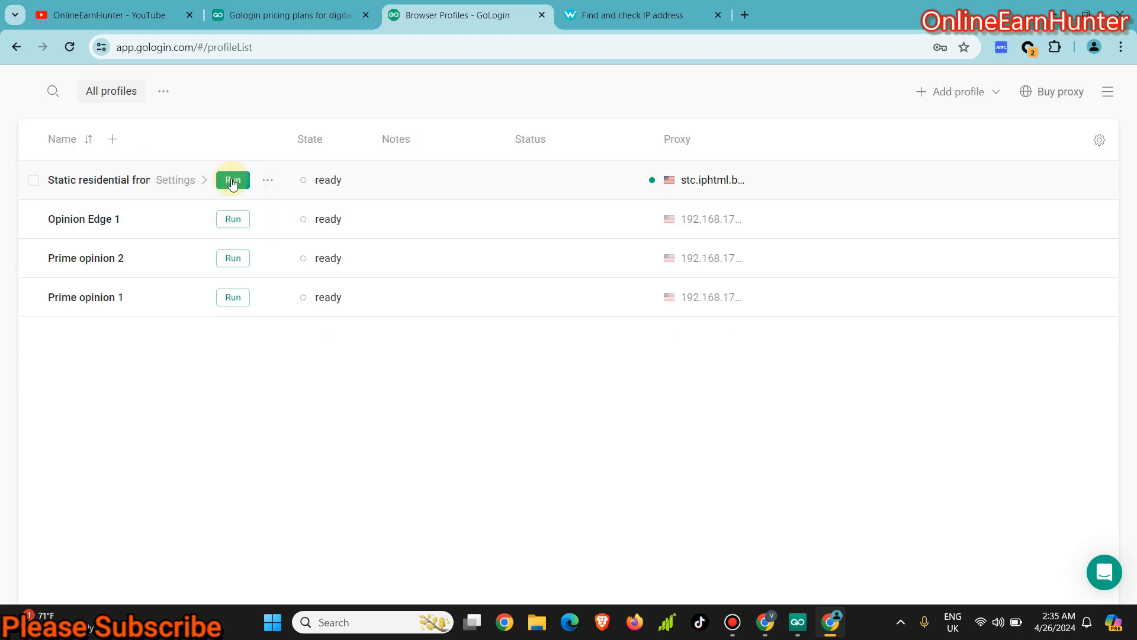
mouse_move(285, 106)
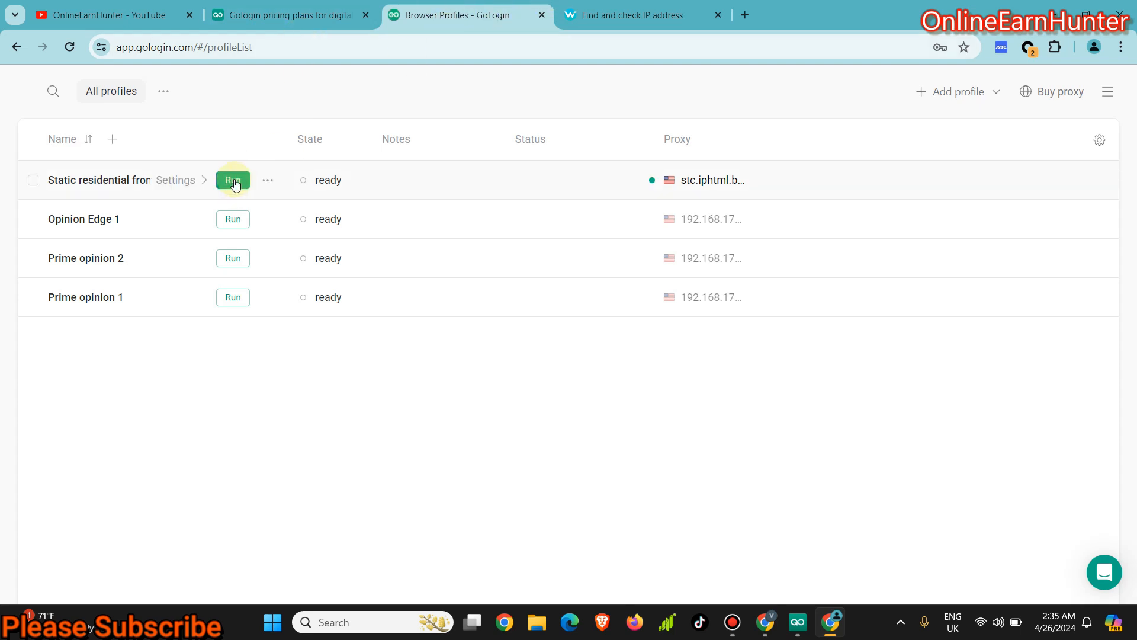
Step: Run the Static residential from iphtml profile and view its running cloud browser
left_click(232, 180)
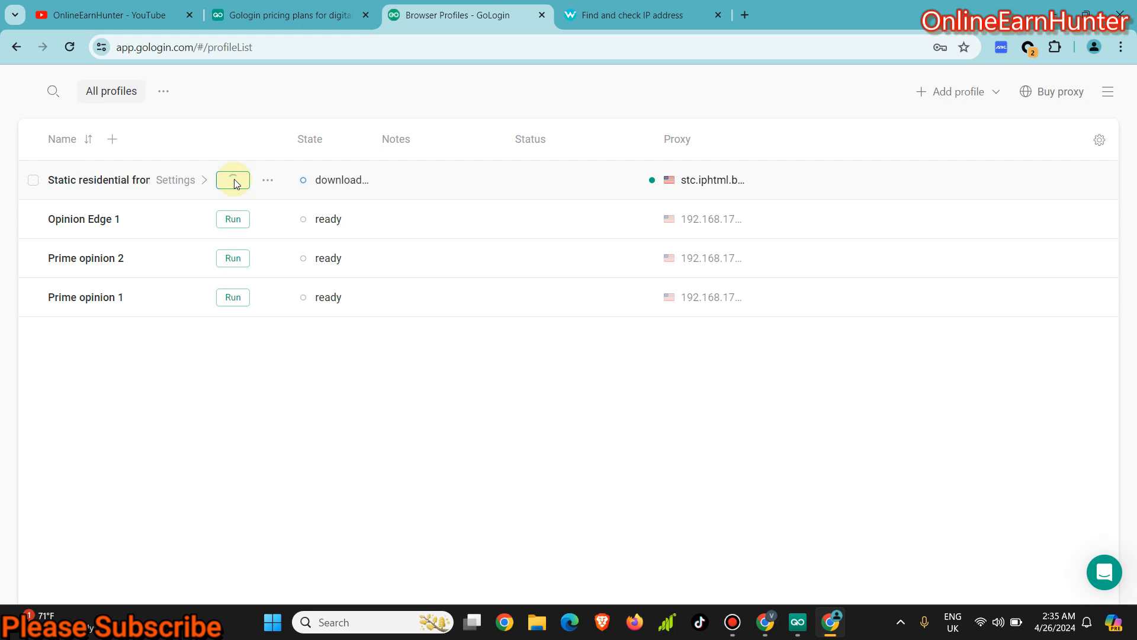
left_click(233, 180)
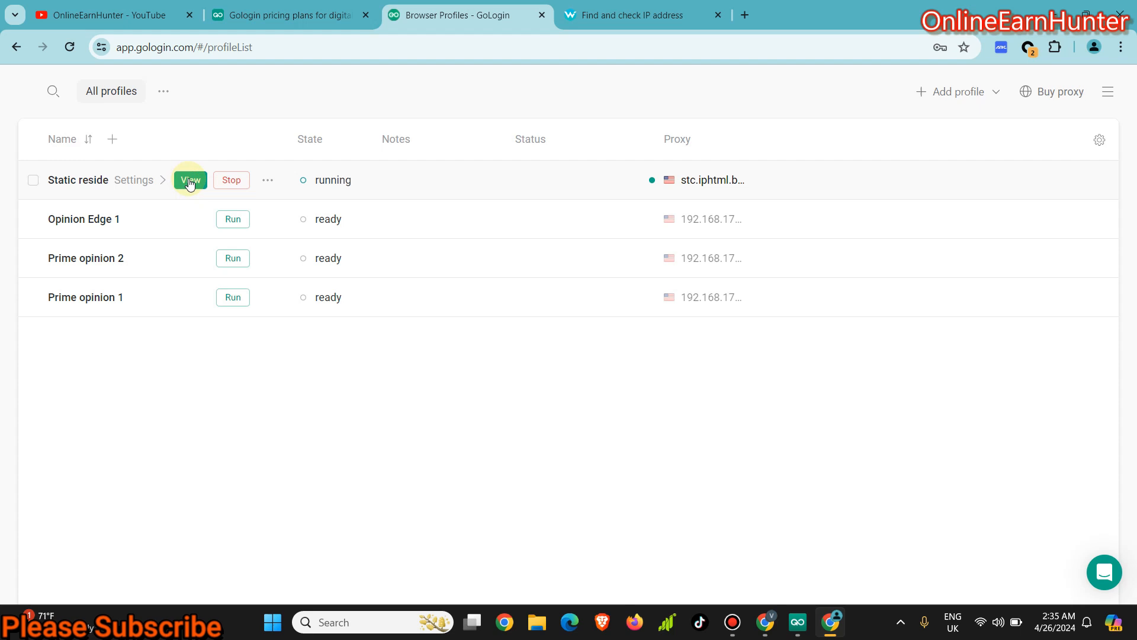
left_click(190, 180)
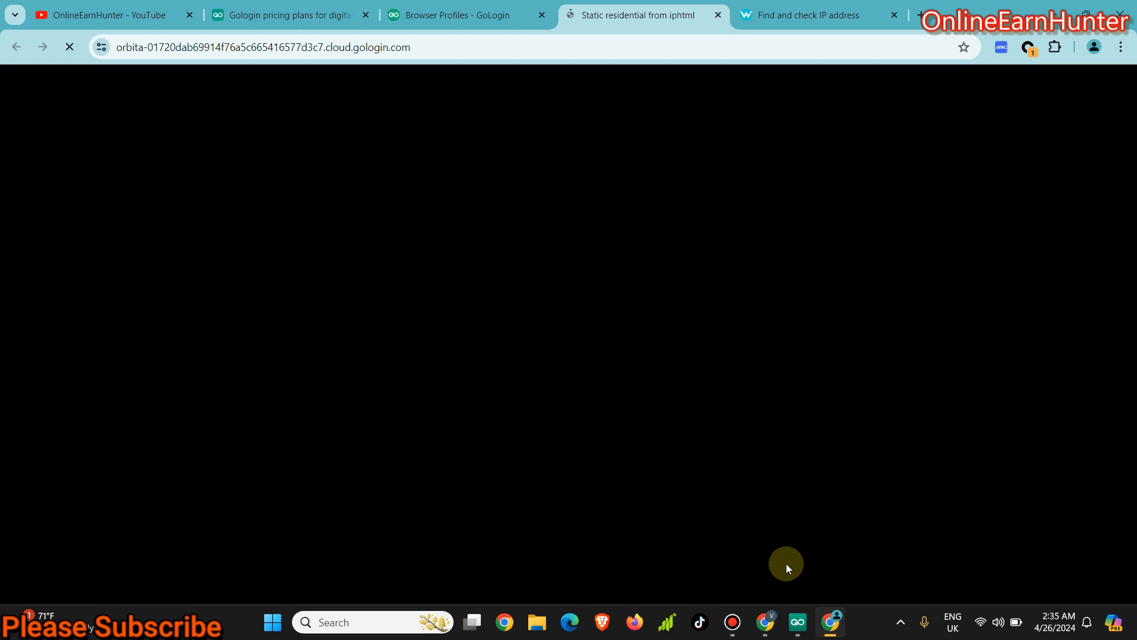
Step: Scroll whoer.net in the cloud browser through the Boston US IP, location and language details
left_click(796, 622)
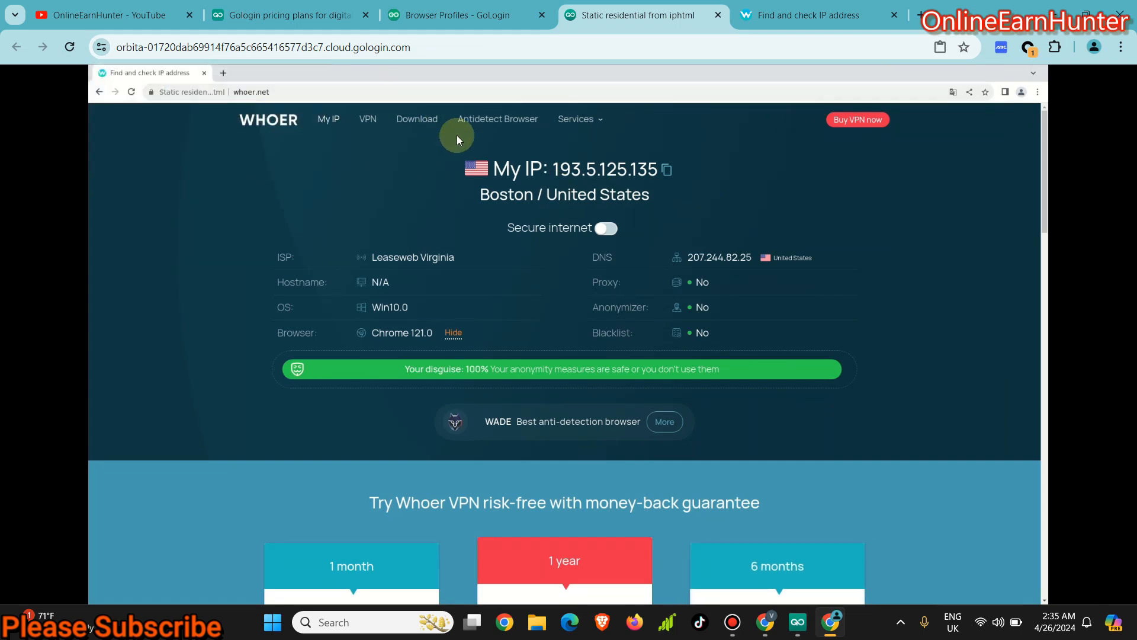
mouse_move(795, 621)
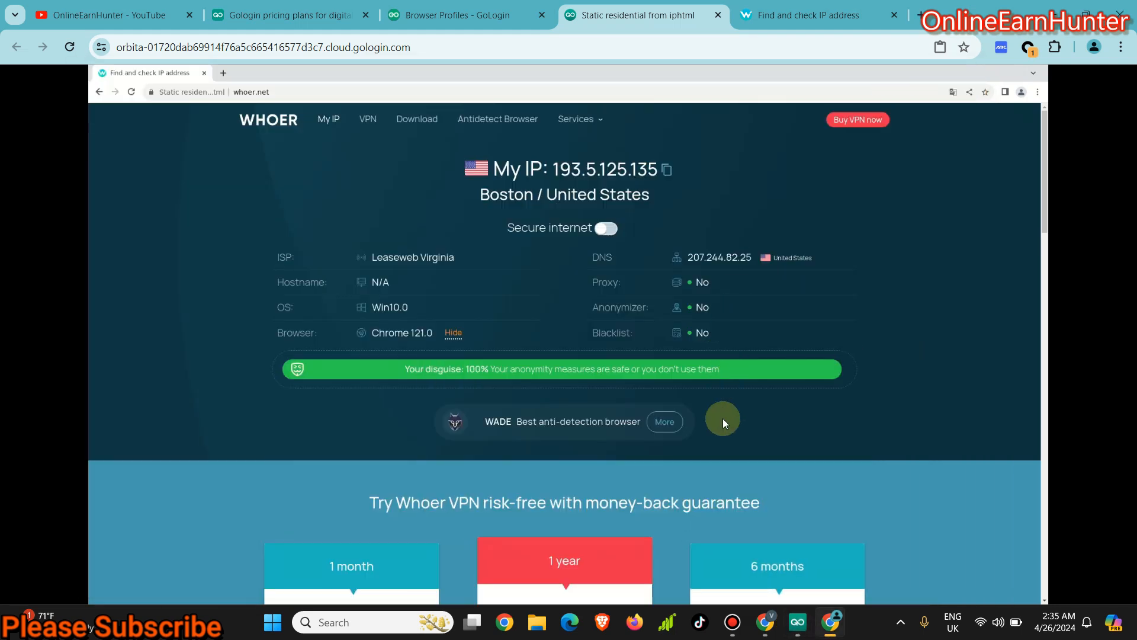
mouse_move(704, 469)
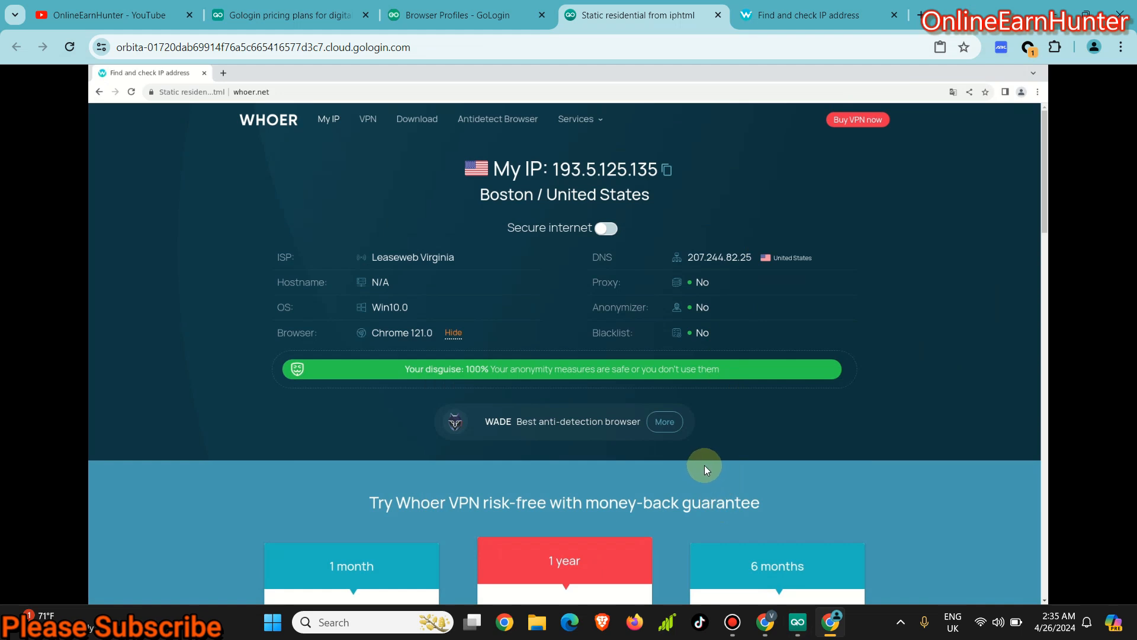
mouse_move(700, 246)
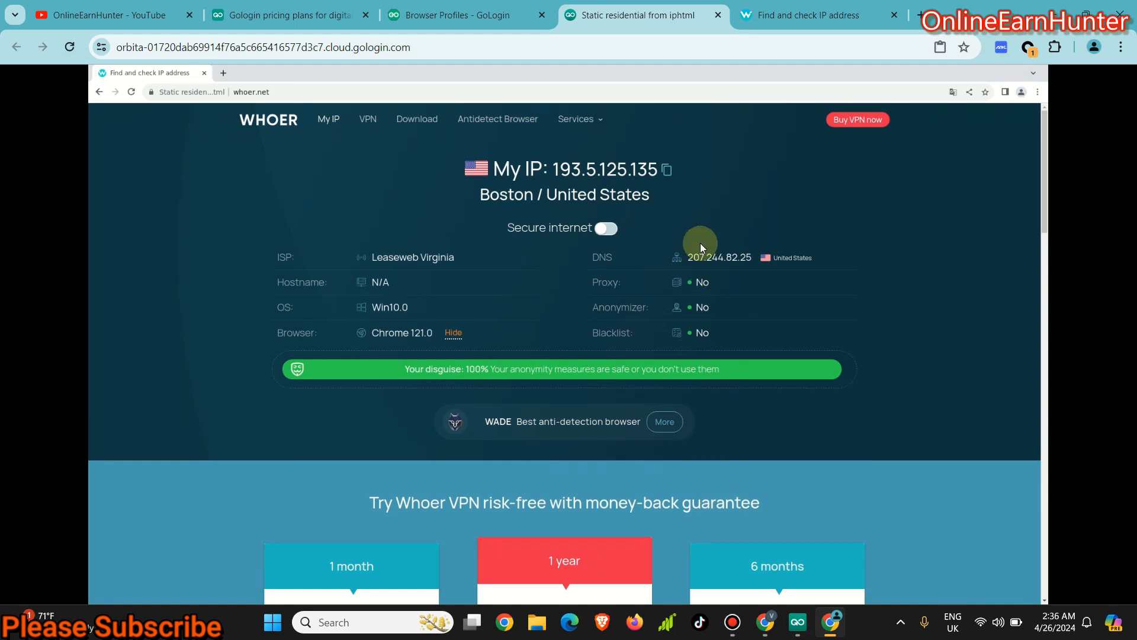
mouse_move(388, 135)
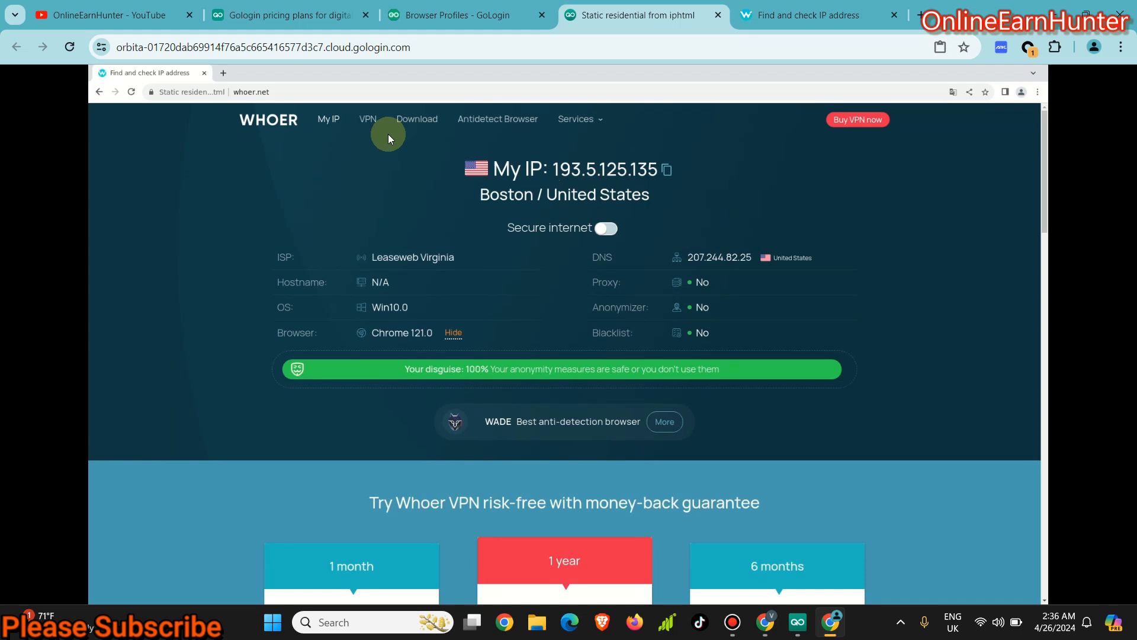
mouse_move(248, 106)
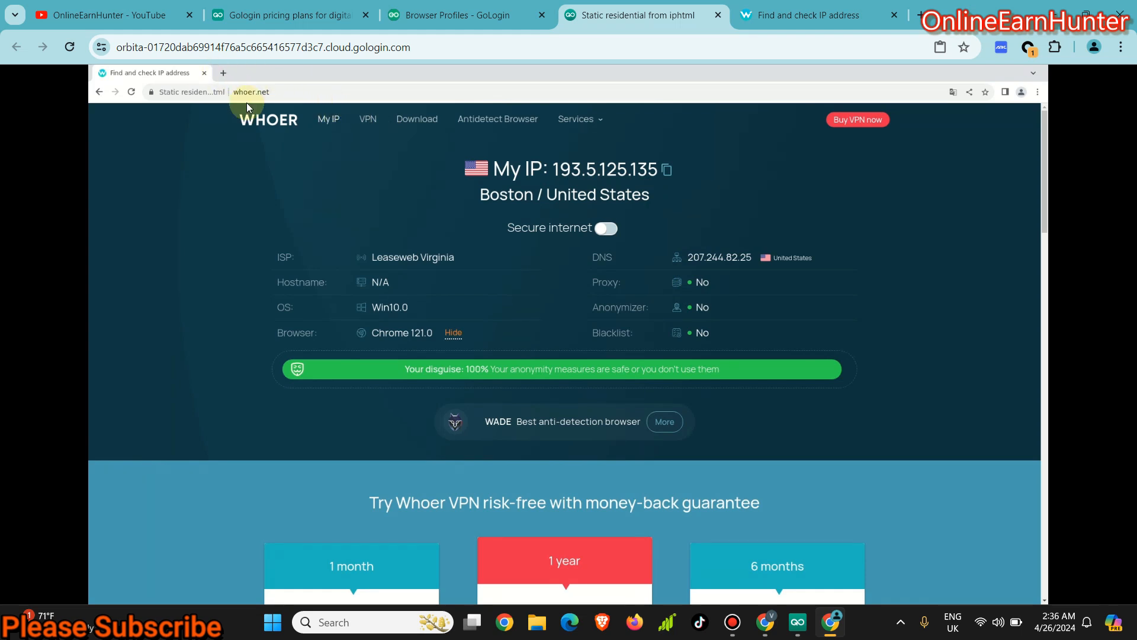
mouse_move(597, 361)
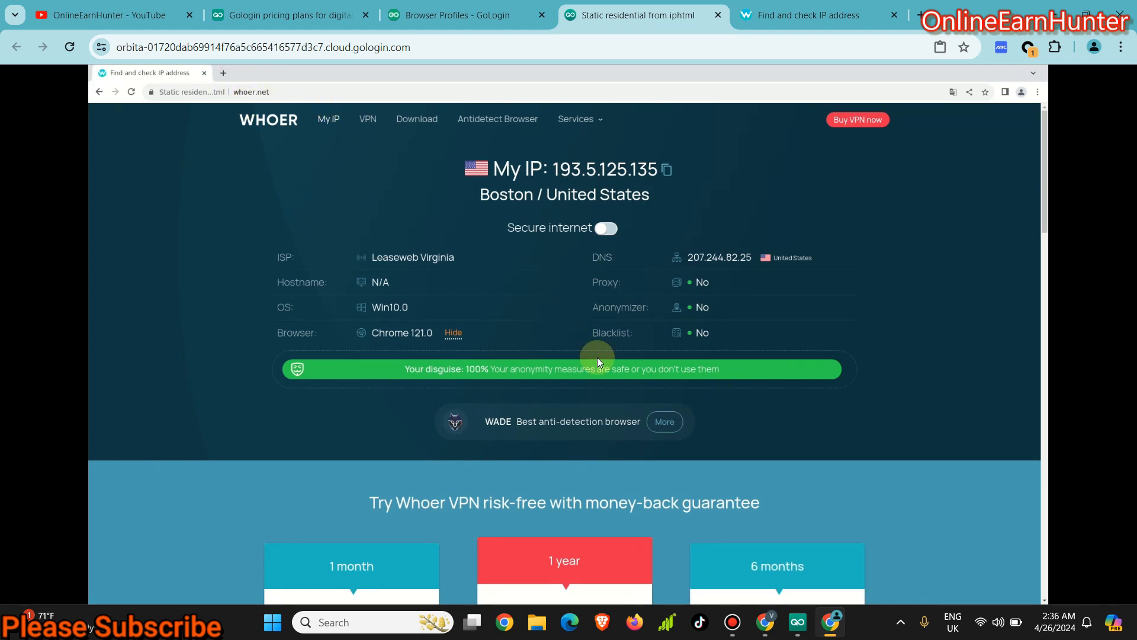
scroll("down", 3)
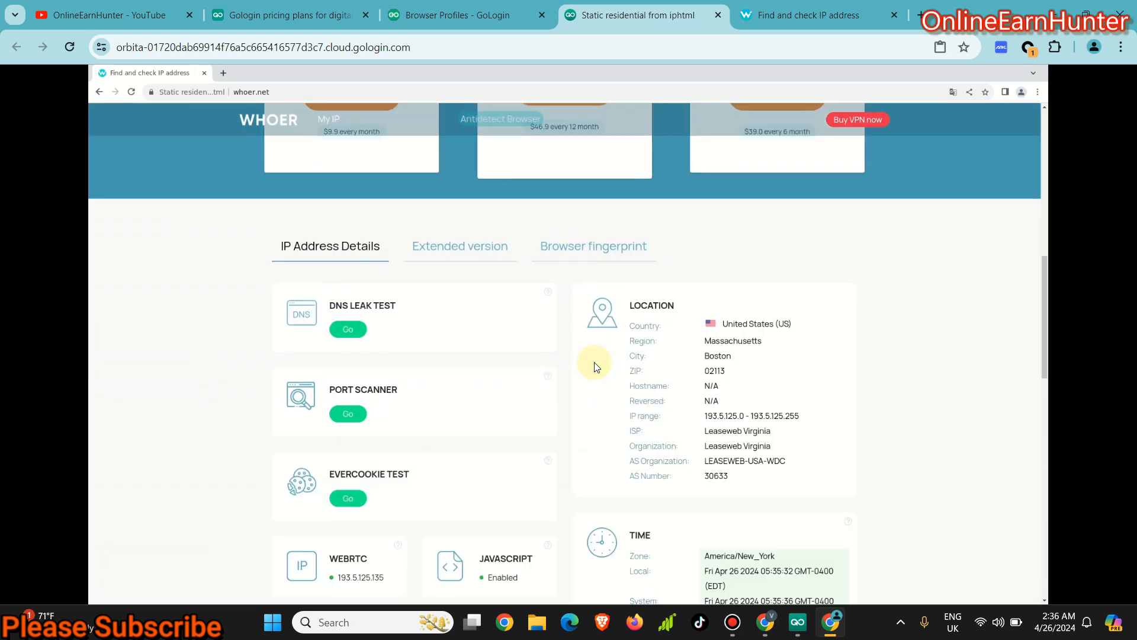
scroll("down", 3)
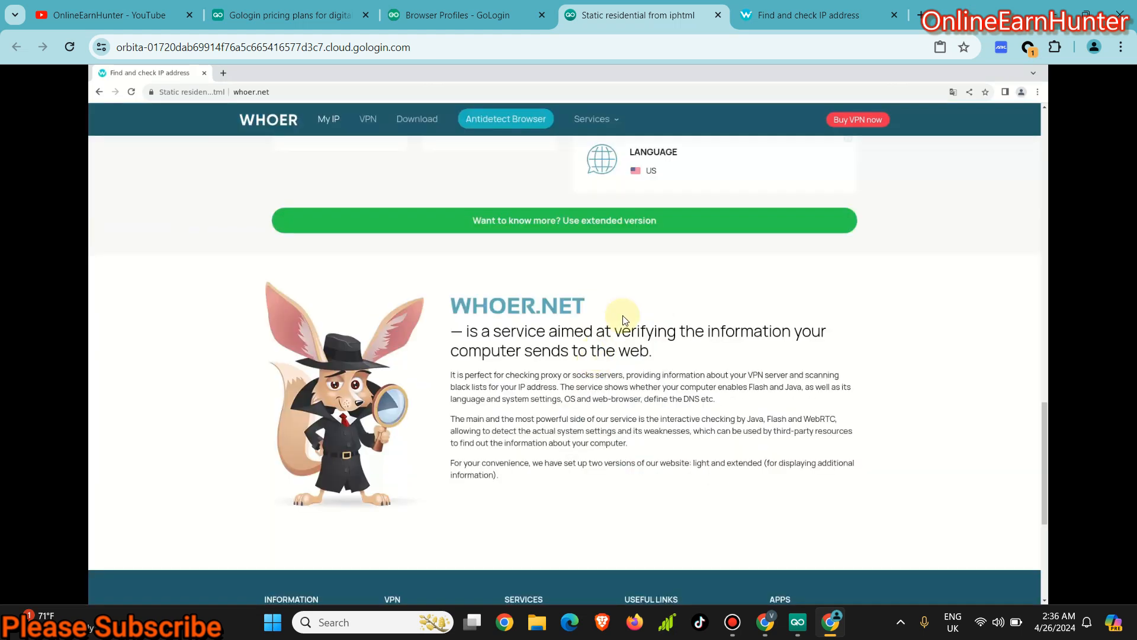
scroll("up", 3)
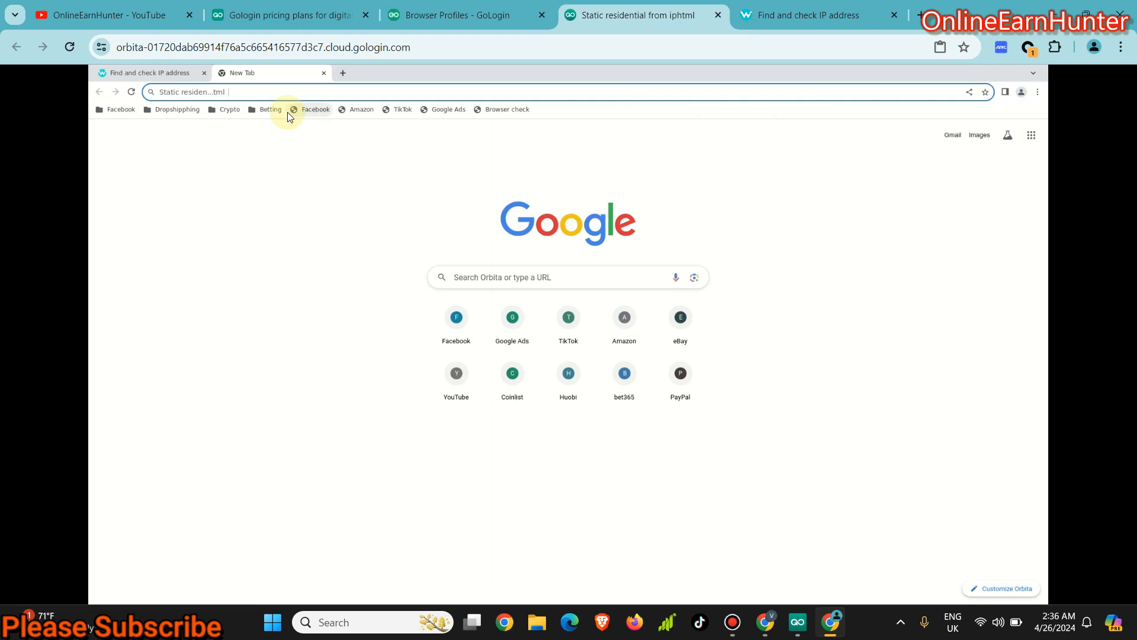
Step: Search Google for 'prime opinion' from the cloud browser's new tab
type("prim")
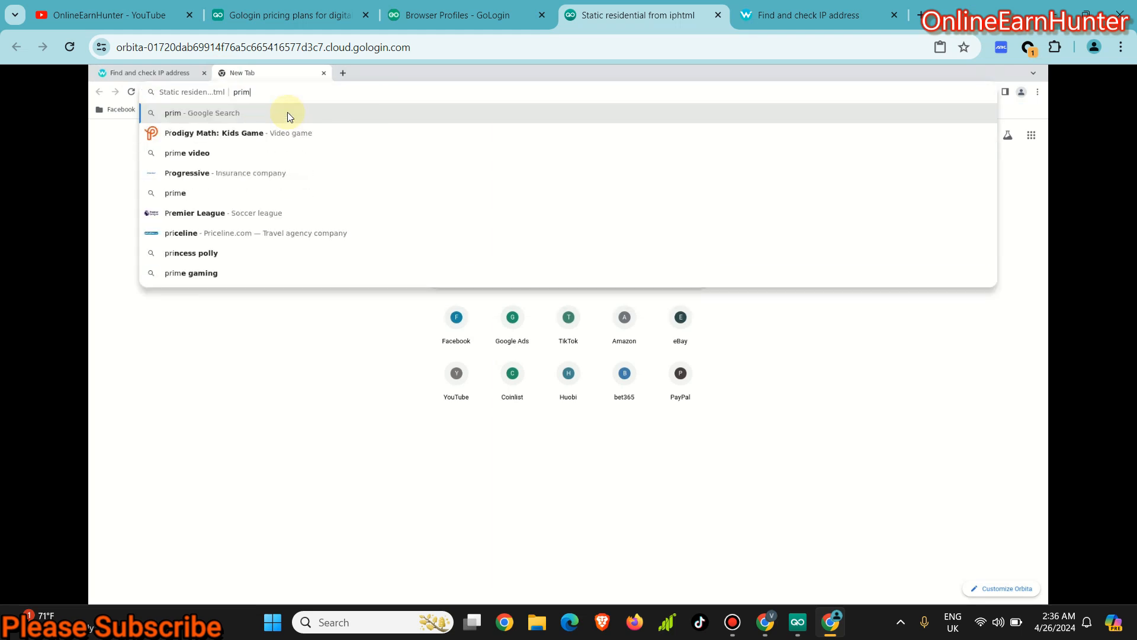
type("e")
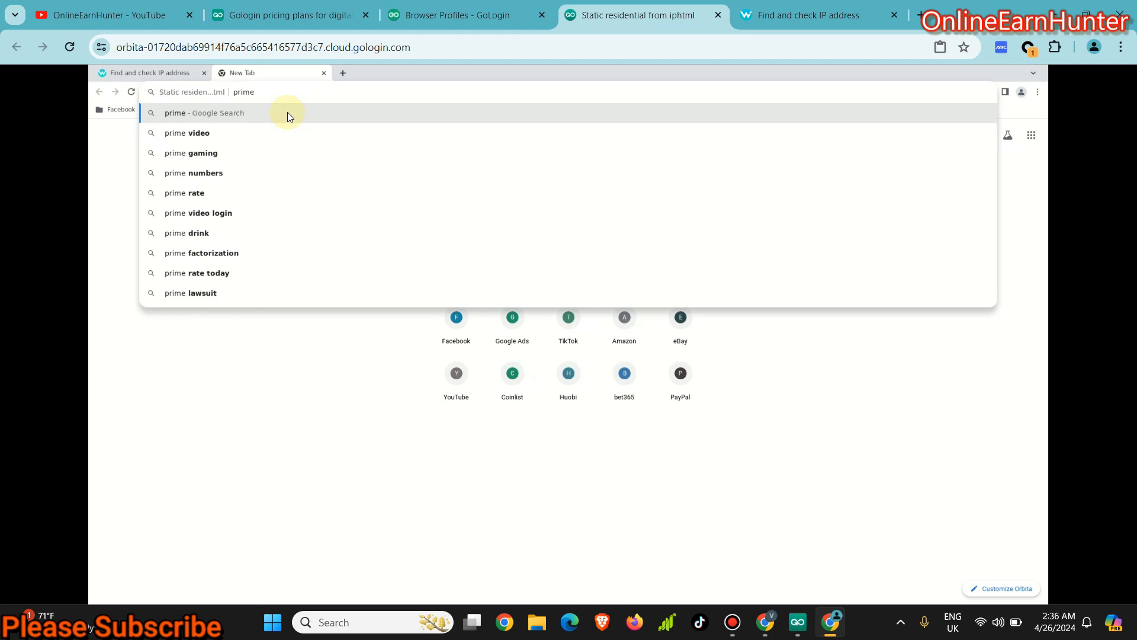
type("opinion")
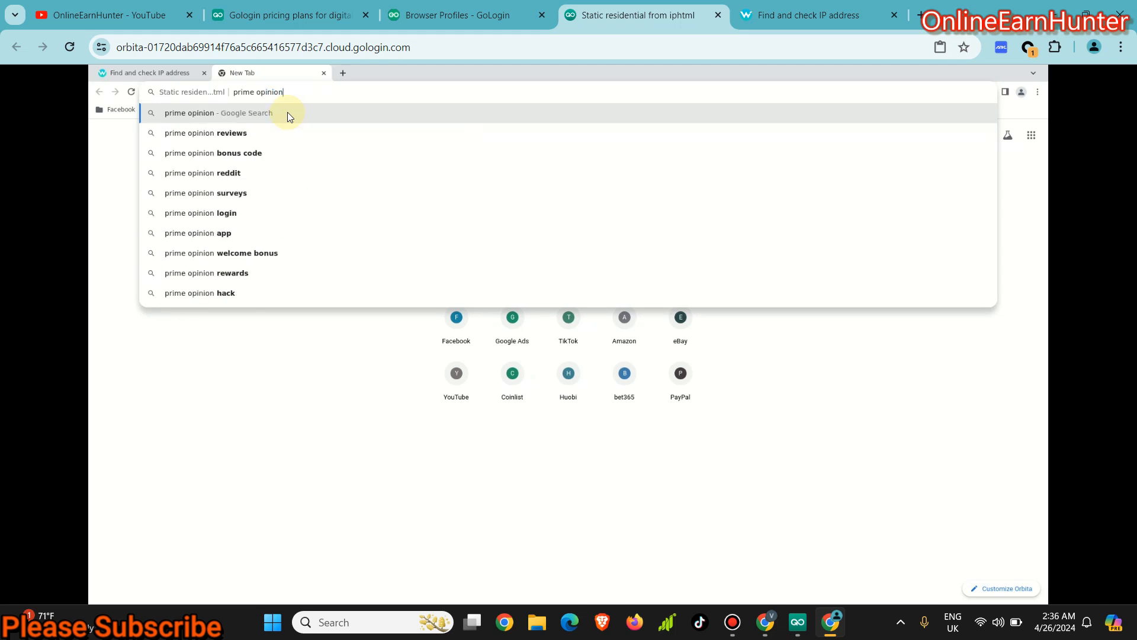
left_click(218, 113)
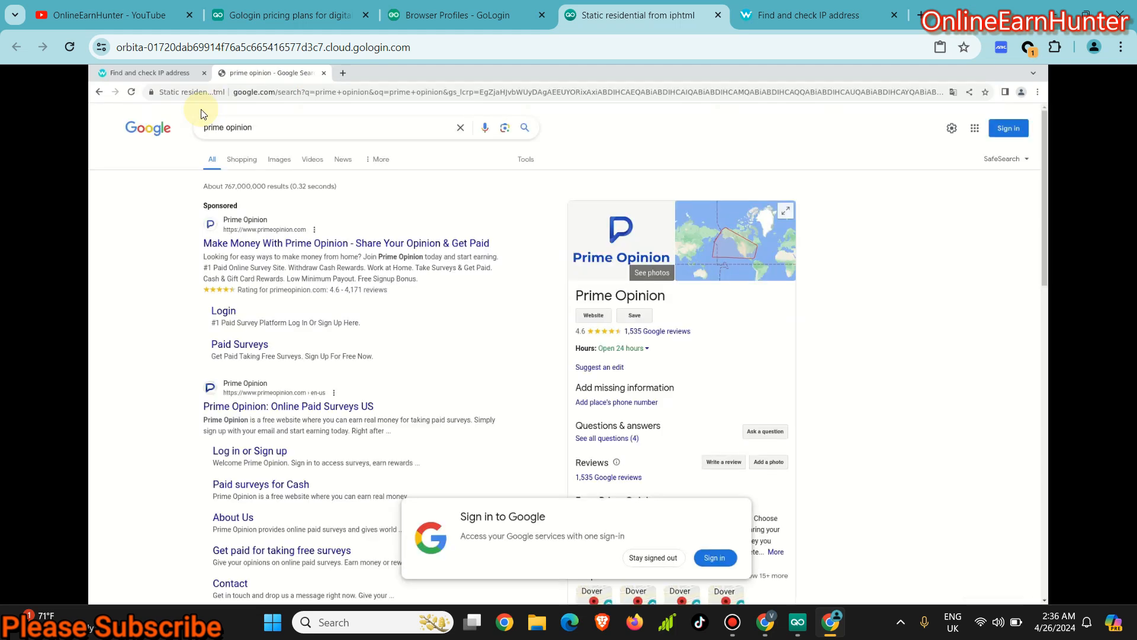
mouse_move(302, 246)
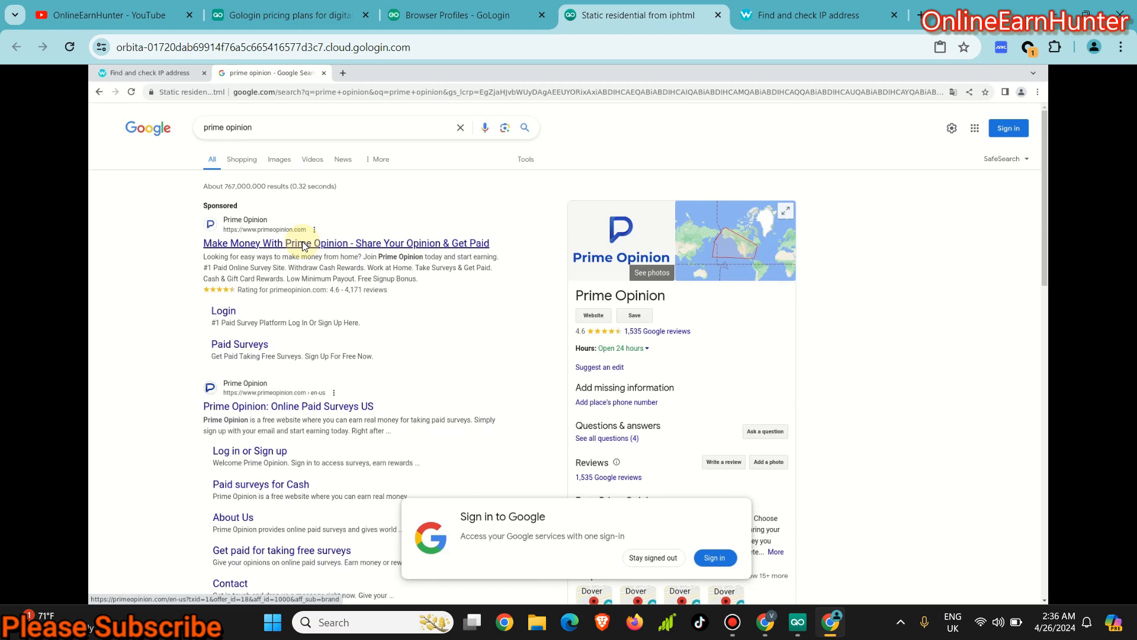
mouse_move(495, 78)
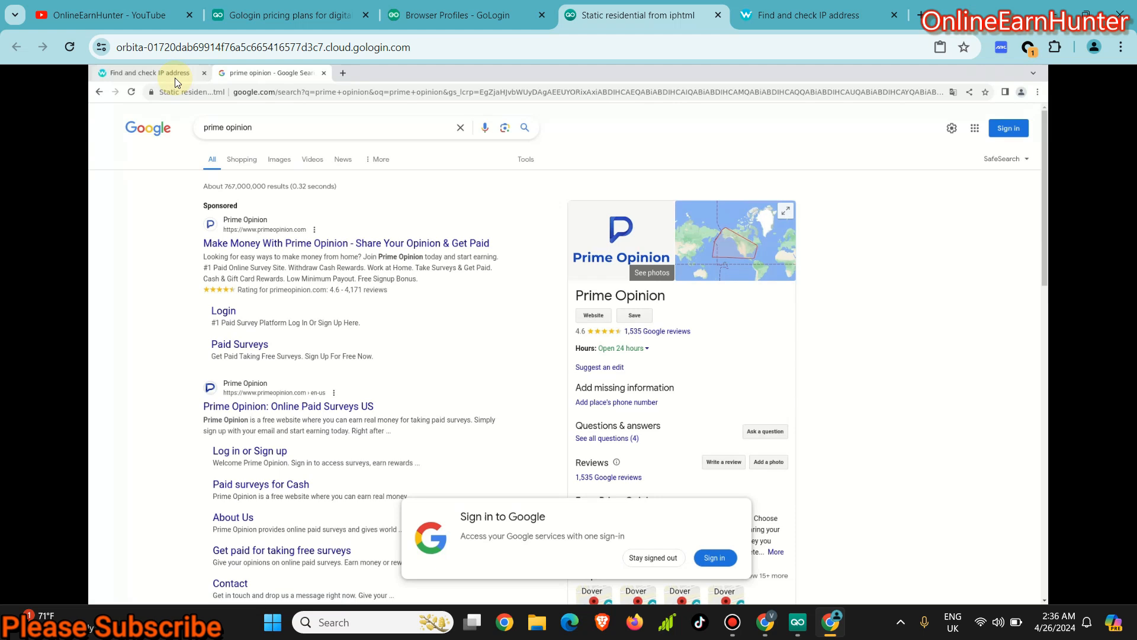
Step: Reload the local whoer.net showing Nairobi, Kenya and return to the cloud profile's Boston US check
left_click(145, 72)
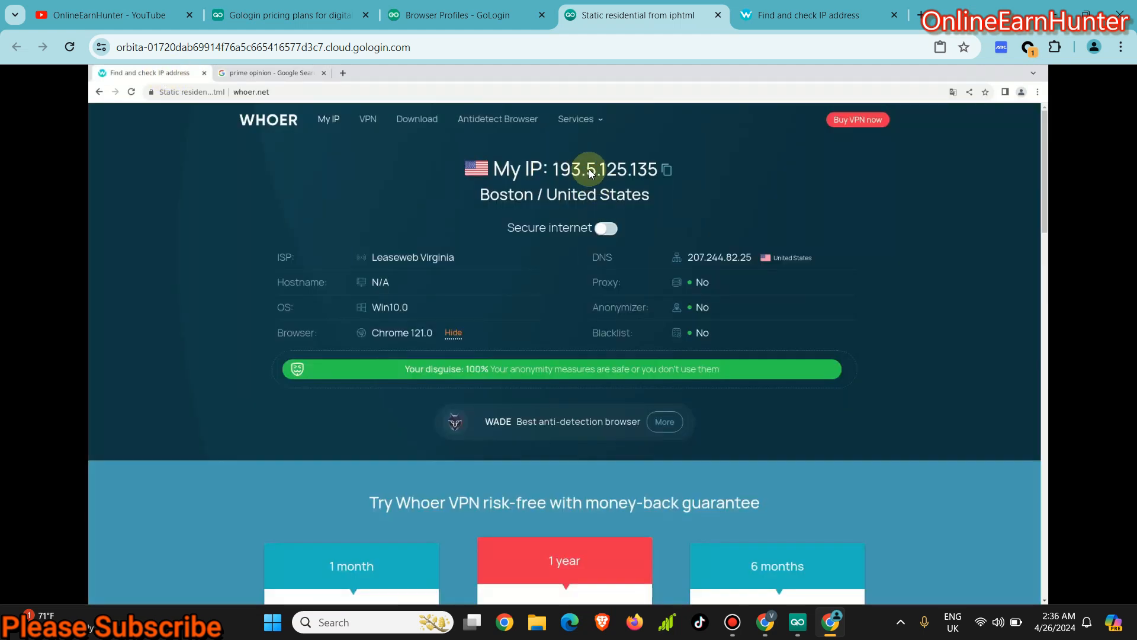
mouse_move(424, 332)
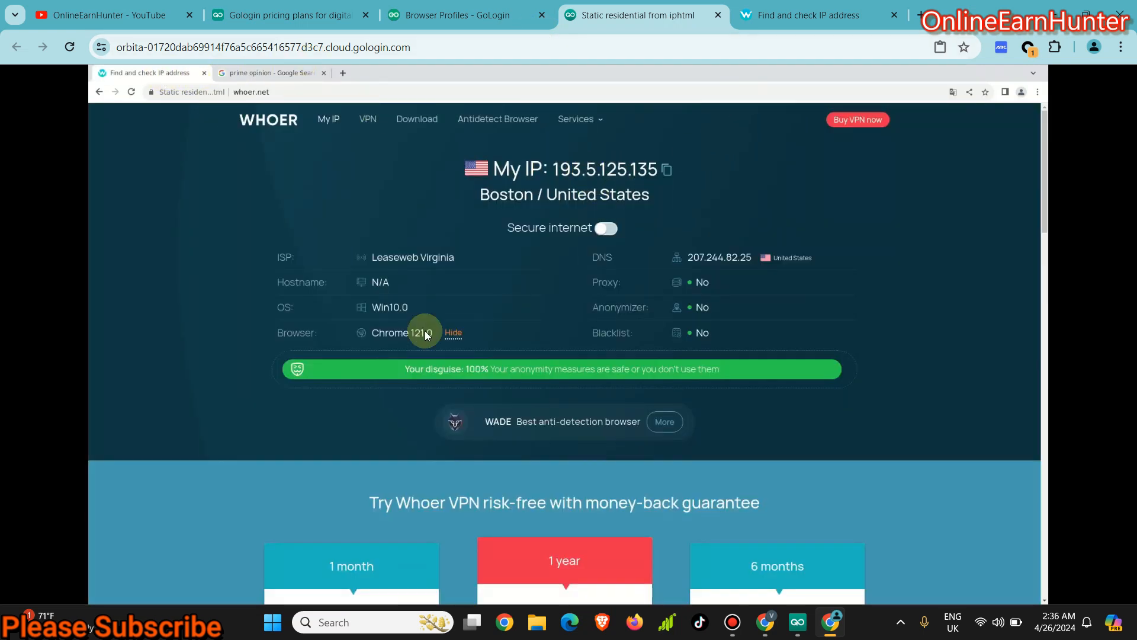
mouse_move(568, 305)
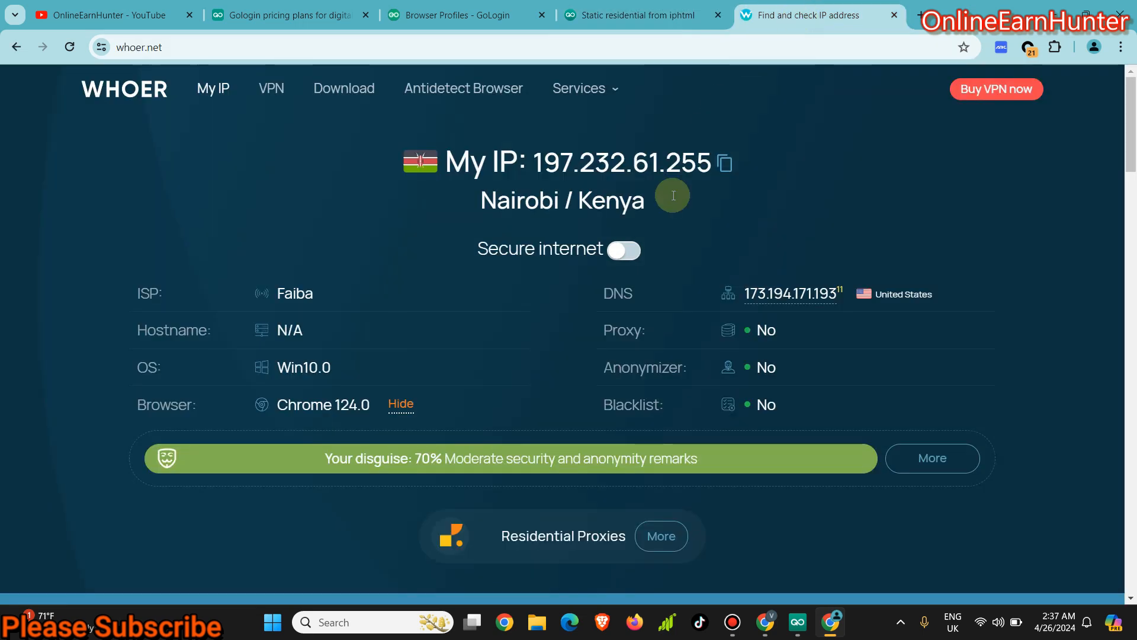
left_click(69, 46)
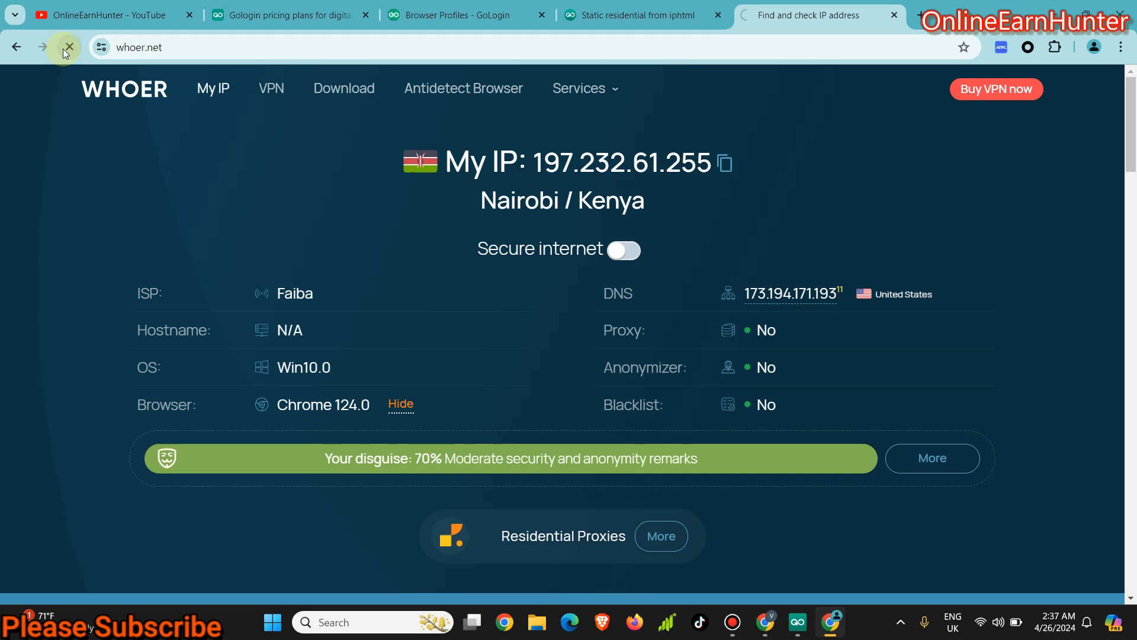
left_click(69, 46)
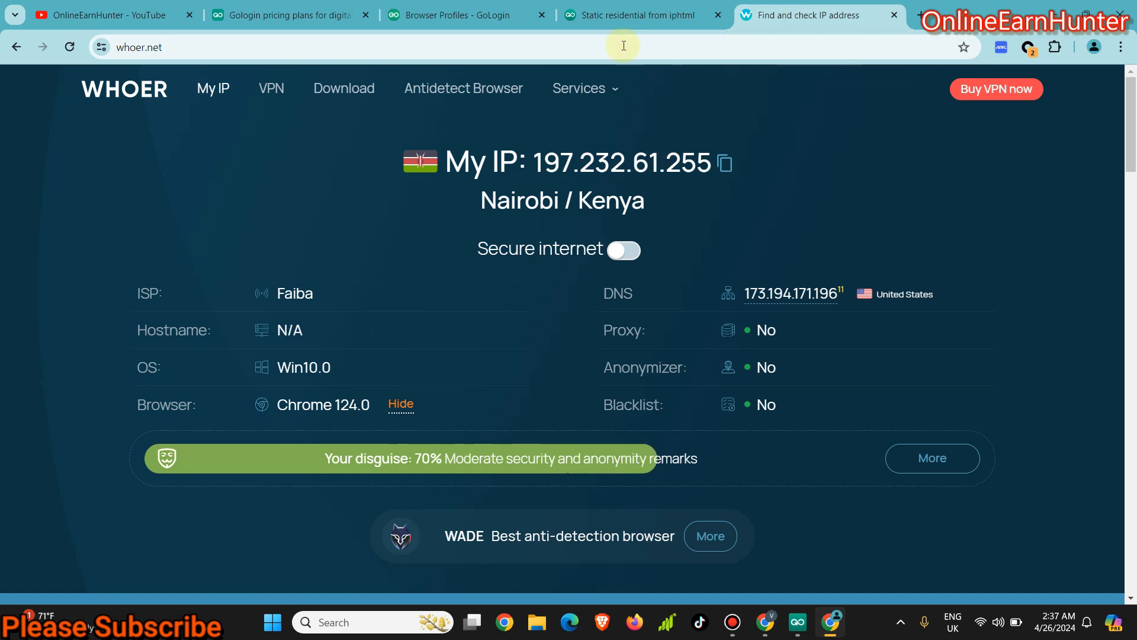
left_click(450, 15)
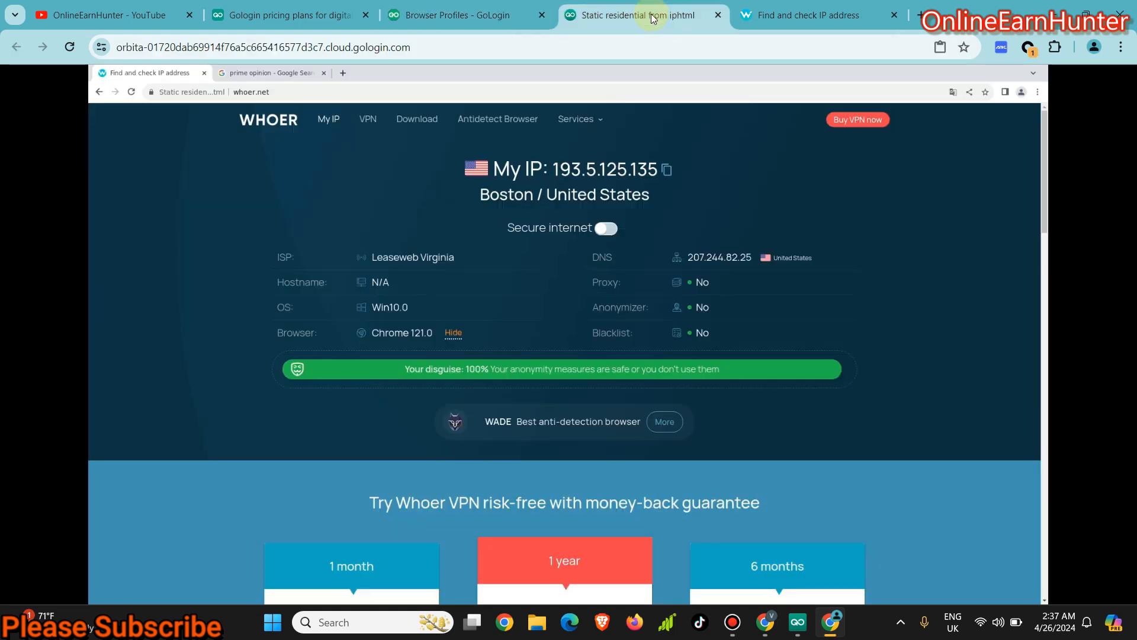
mouse_move(777, 438)
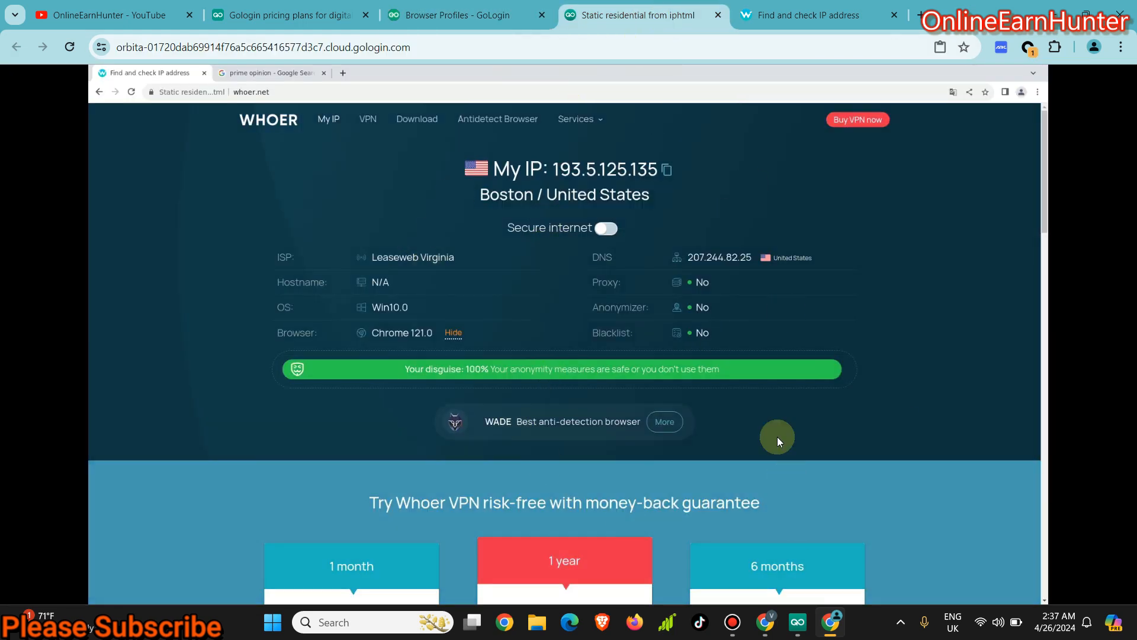
mouse_move(409, 100)
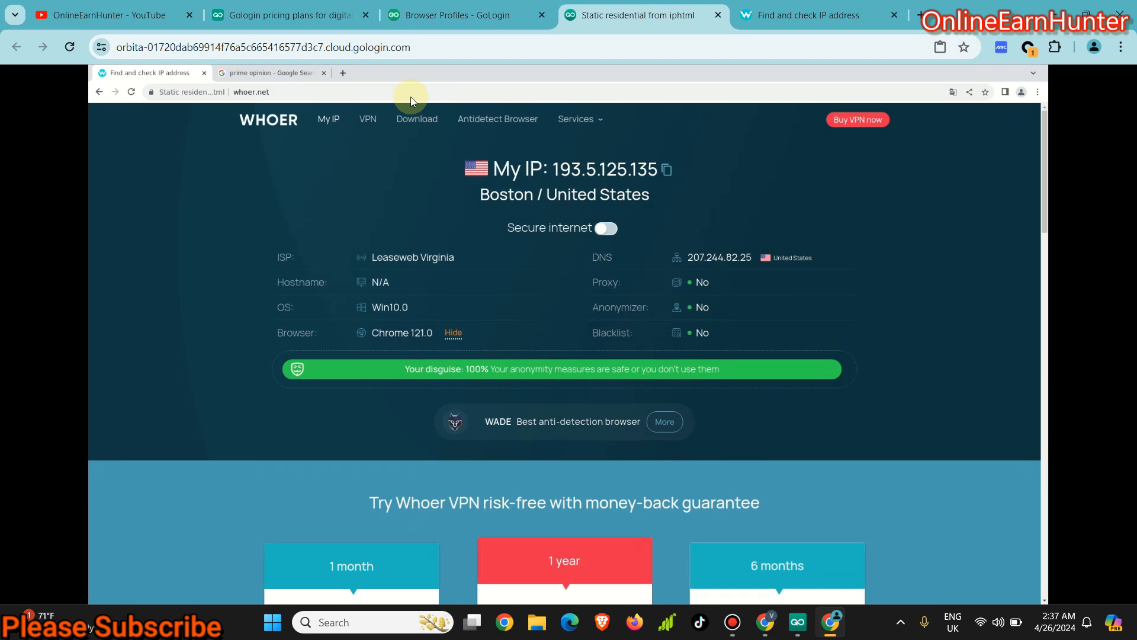
mouse_move(466, 240)
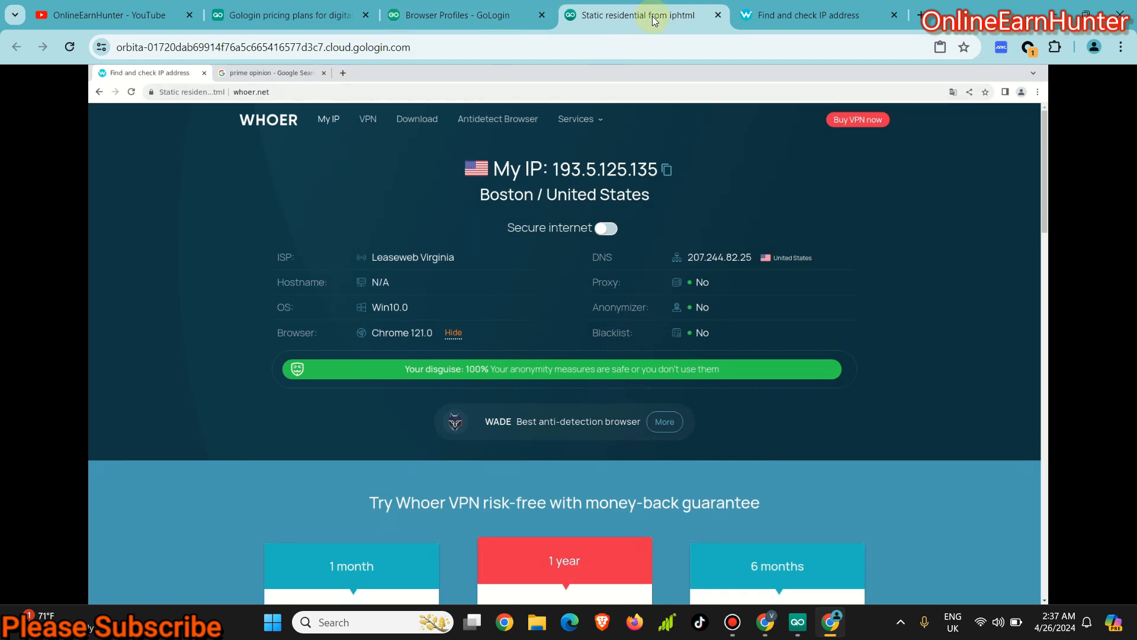
Step: Stop the running Static residential from iphtml profile and bring up the GoLogin desktop app
left_click(450, 14)
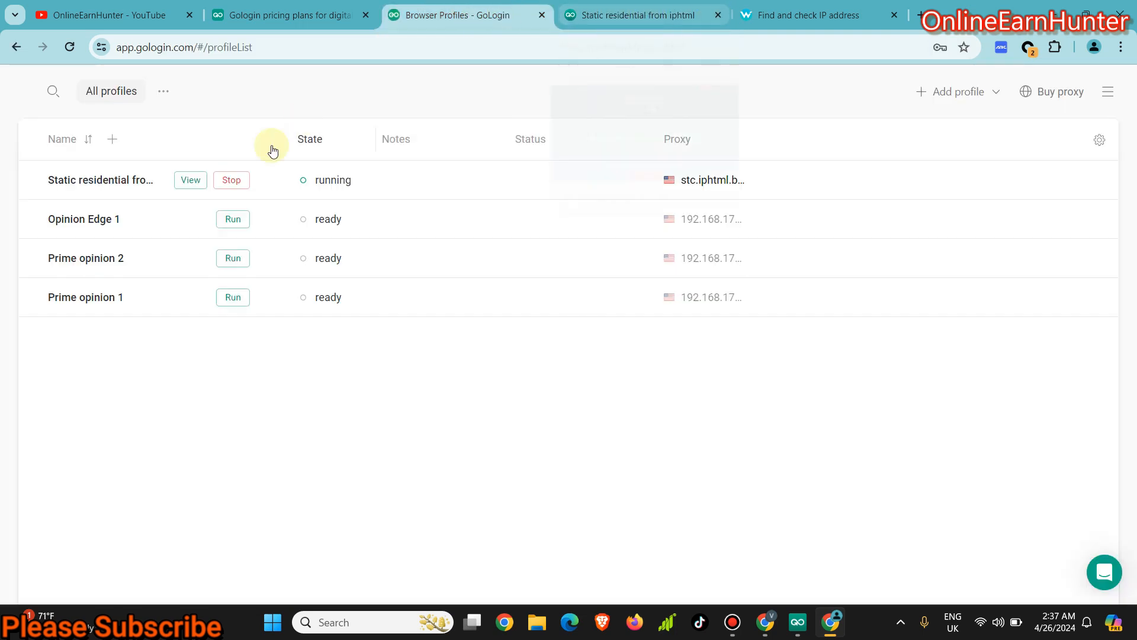
left_click(718, 15)
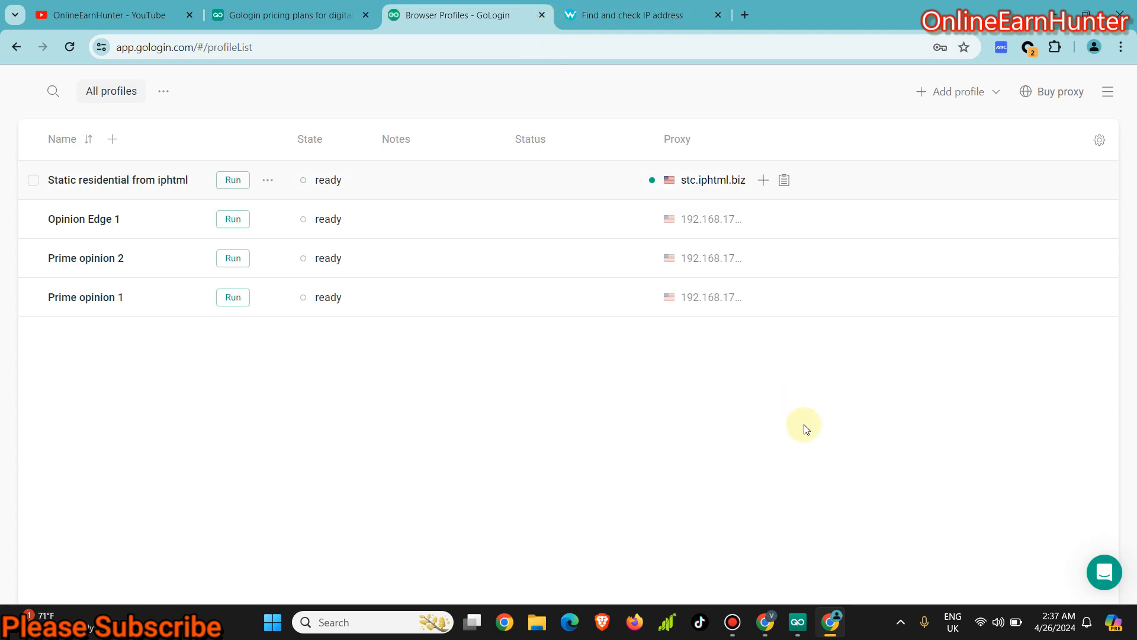
left_click(796, 622)
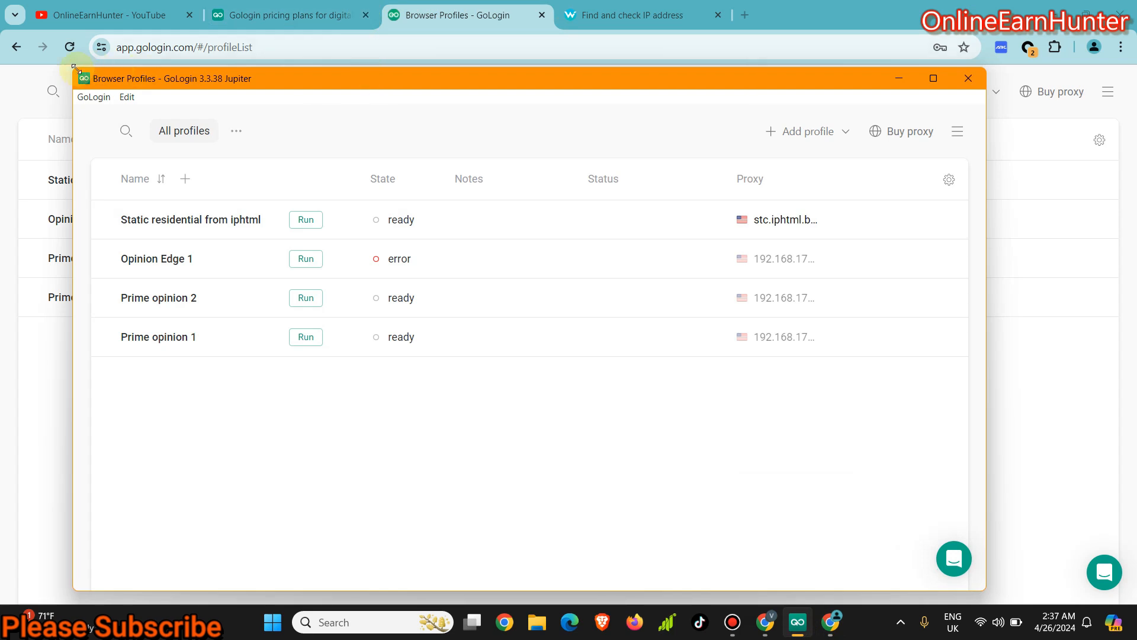
Step: Run the Static residential profile in the cloud from the desktop app's ⋯ menu and view its browser
left_click_drag(172, 79, 264, 97)
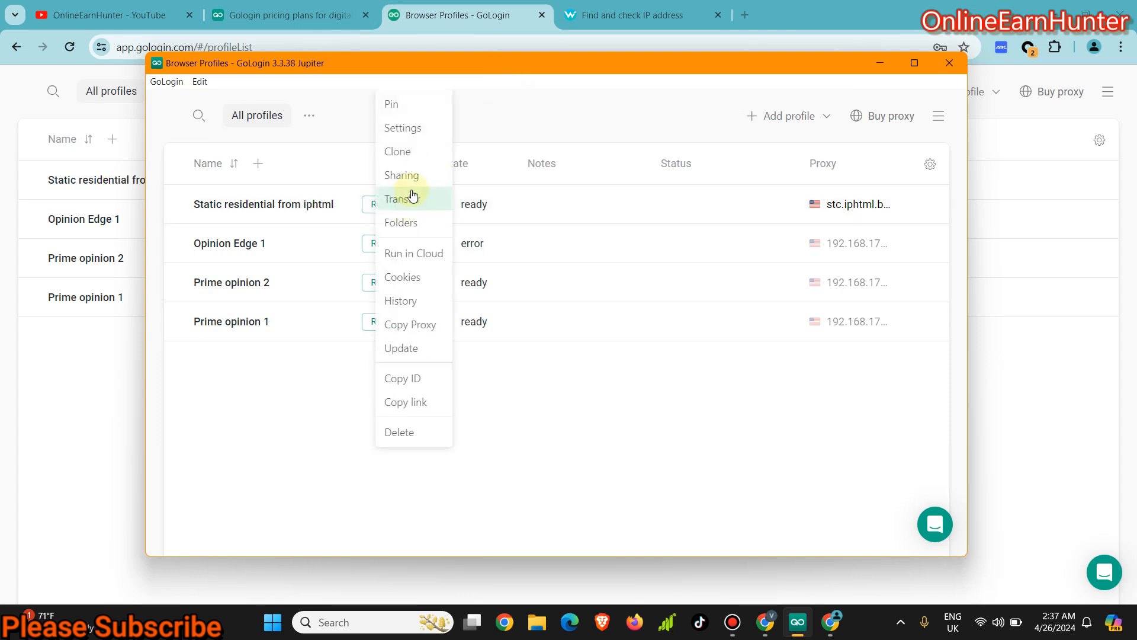
mouse_move(421, 257)
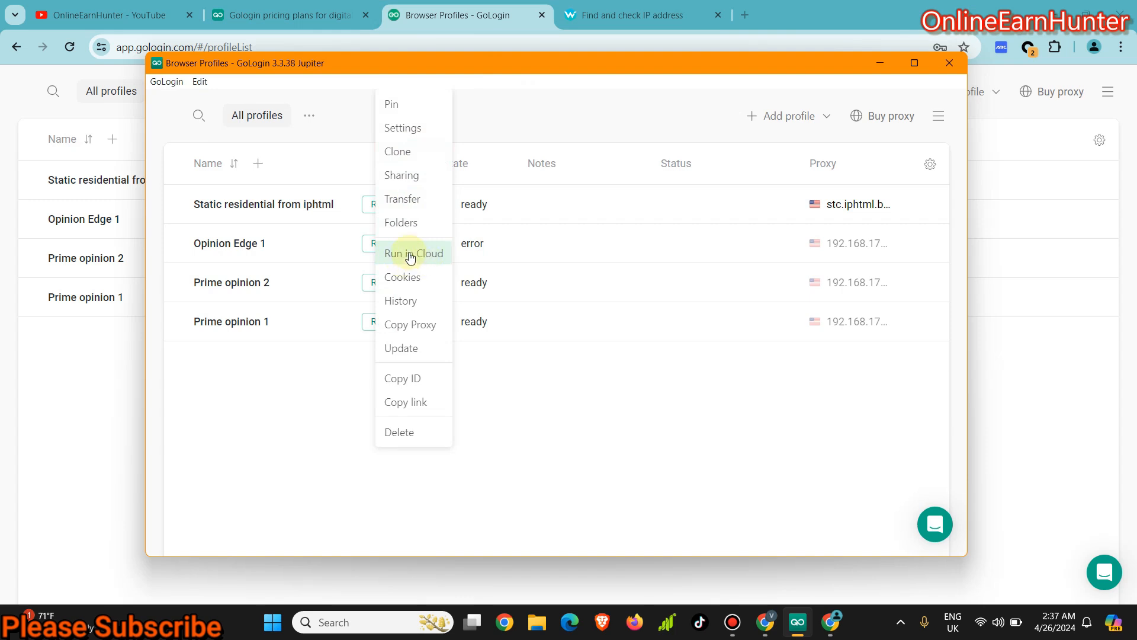
left_click(412, 253)
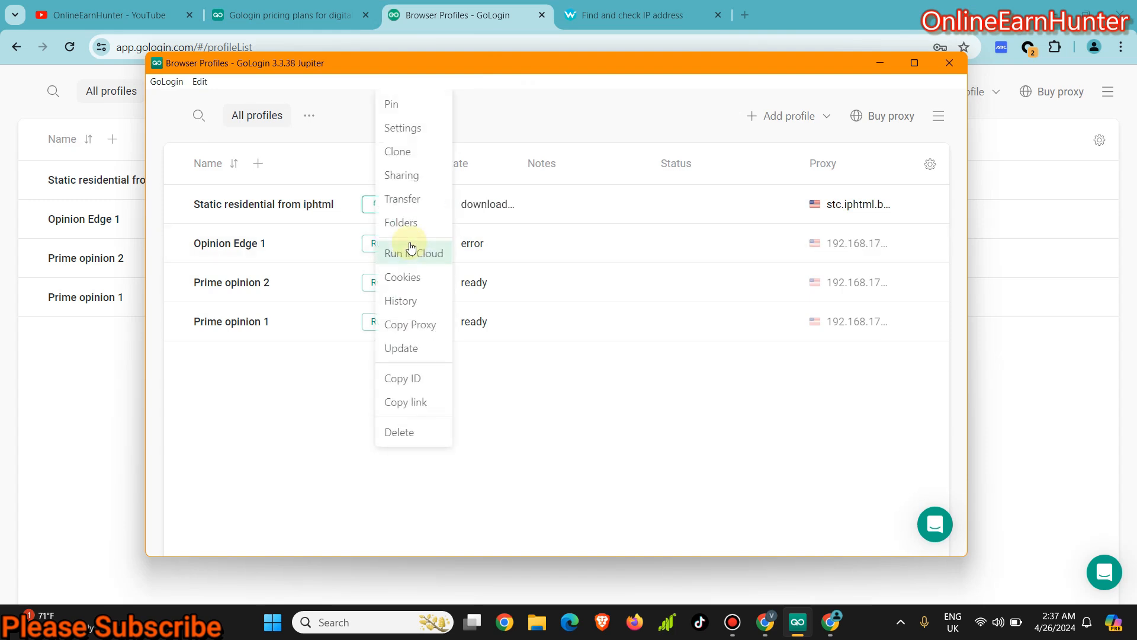
left_click(500, 41)
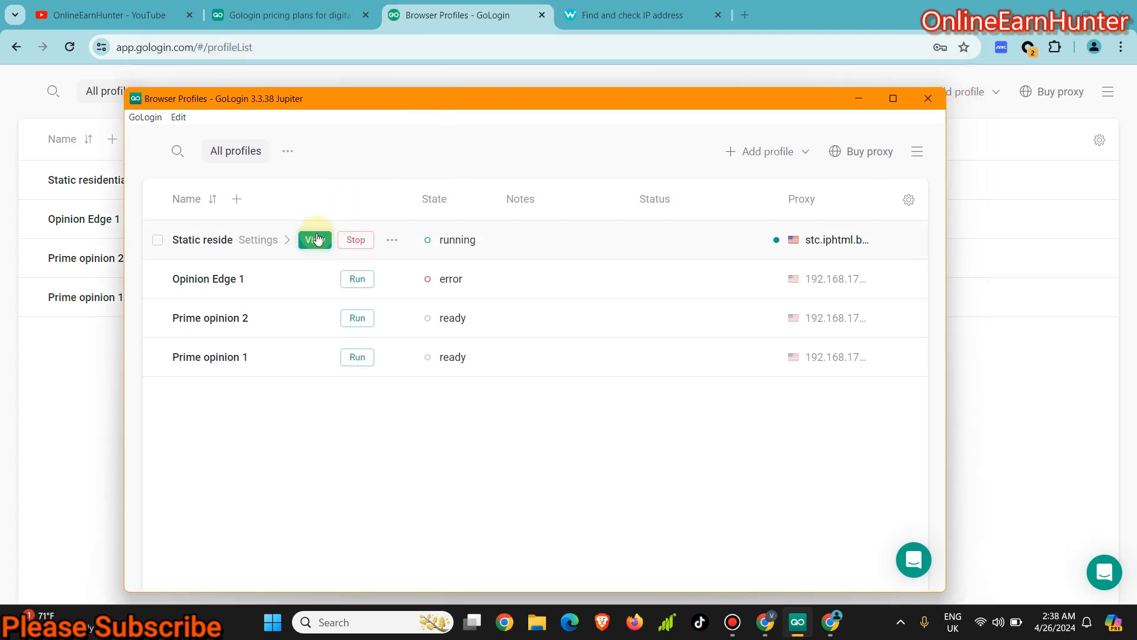
left_click(316, 239)
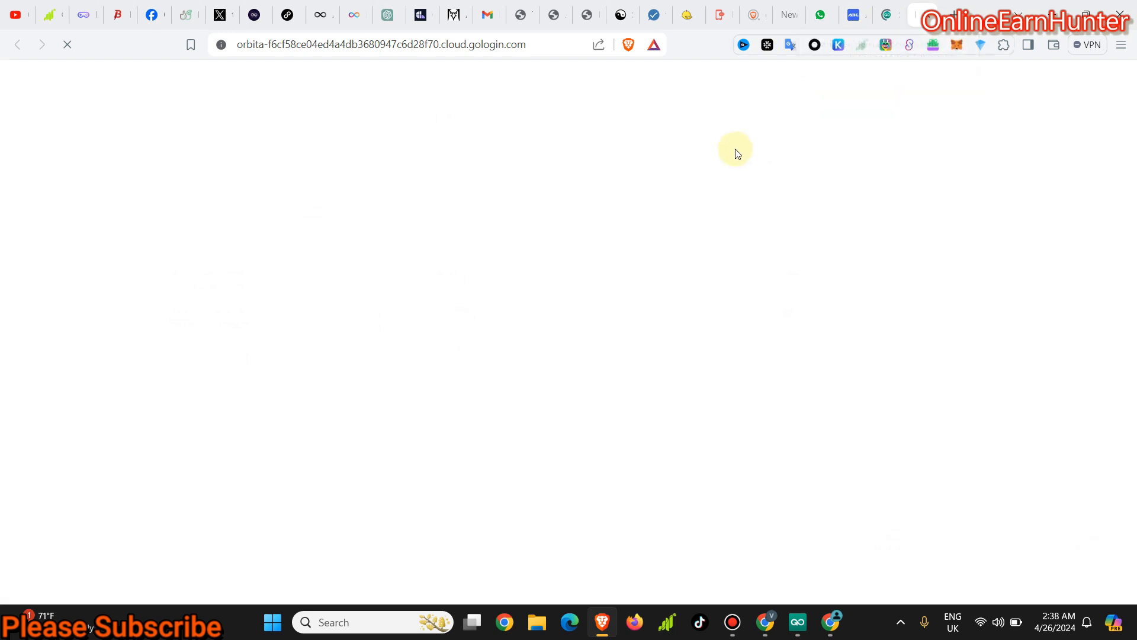
mouse_move(447, 141)
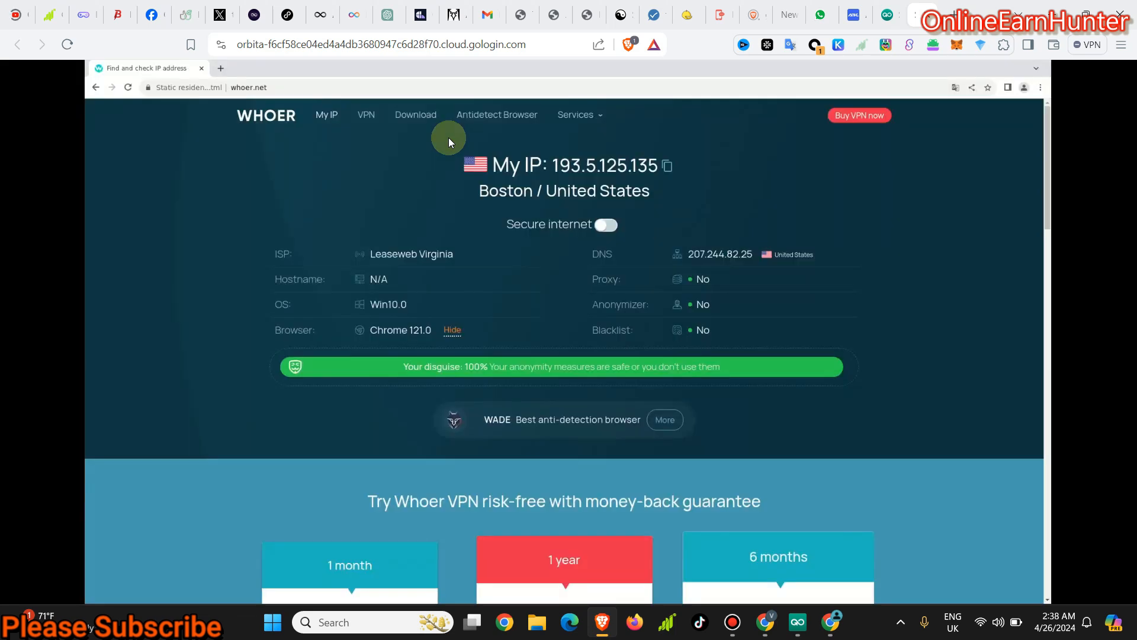
mouse_move(584, 261)
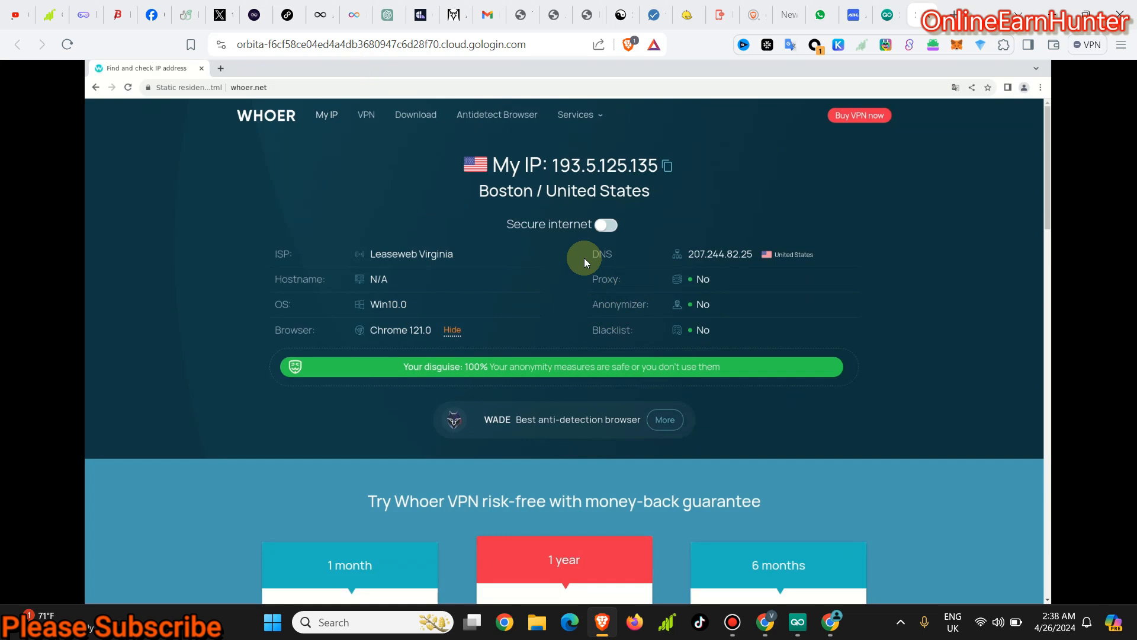
scroll("down", 3)
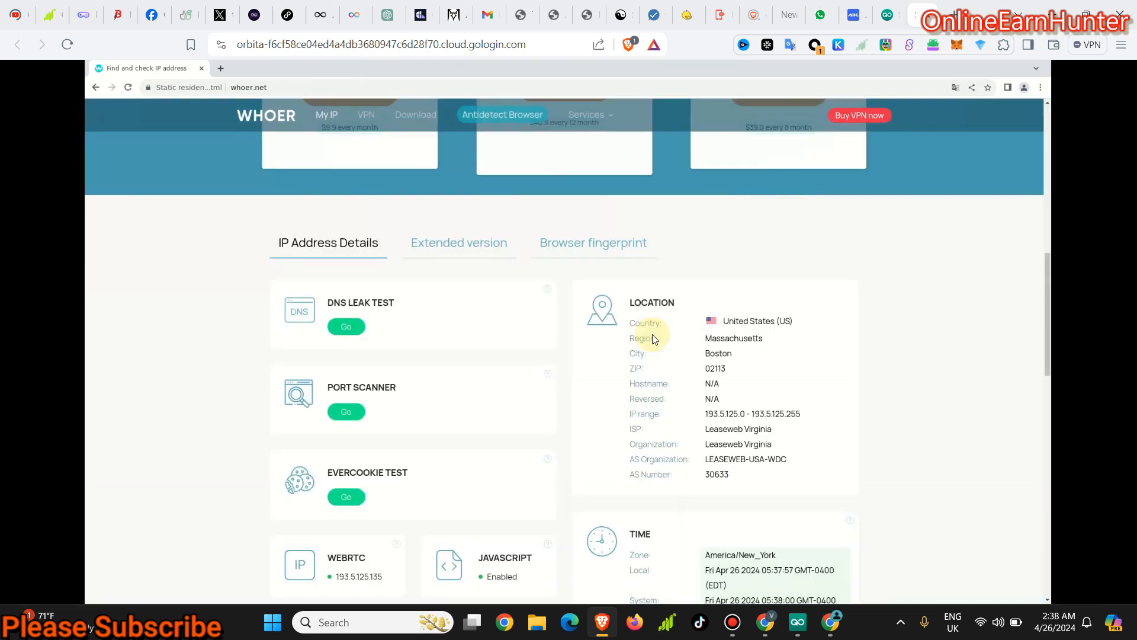
scroll("down", 3)
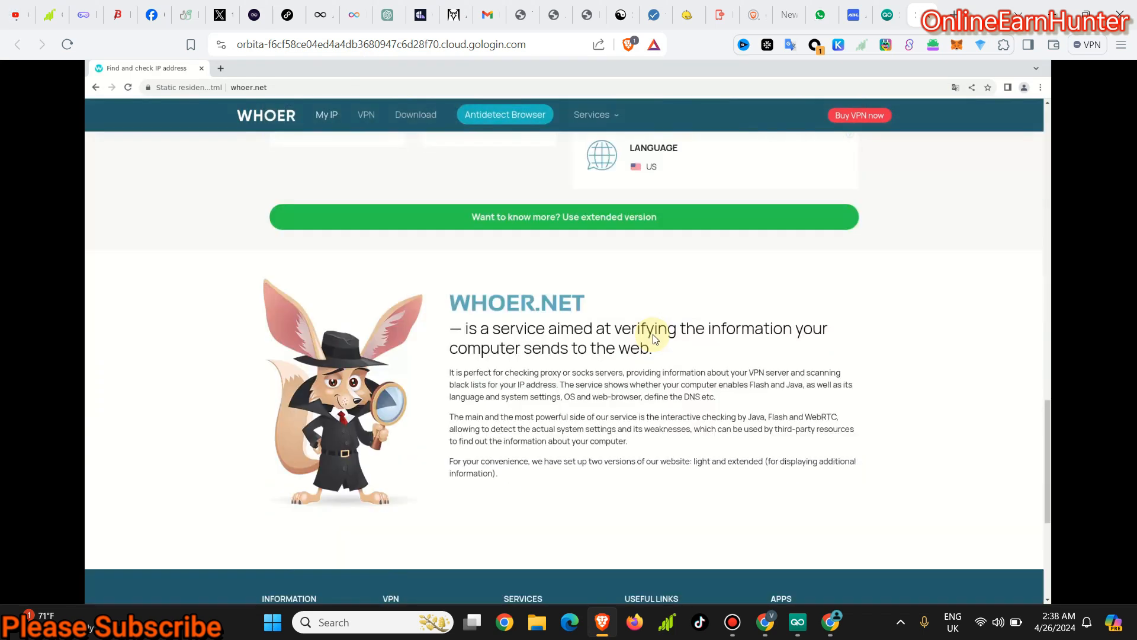
scroll("up", 3)
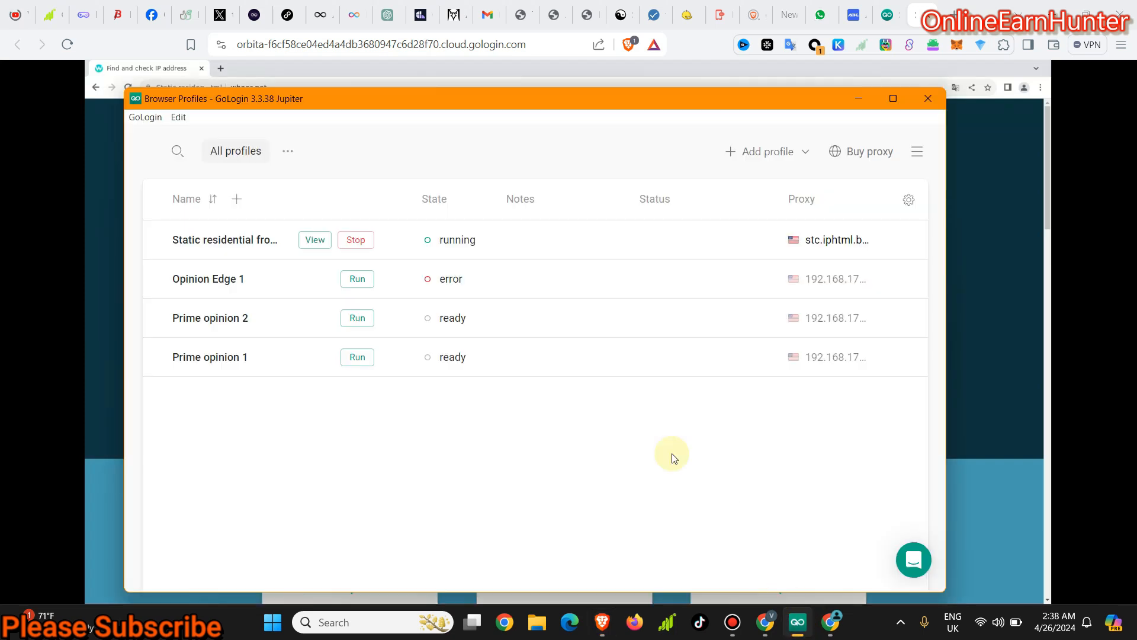
mouse_move(482, 175)
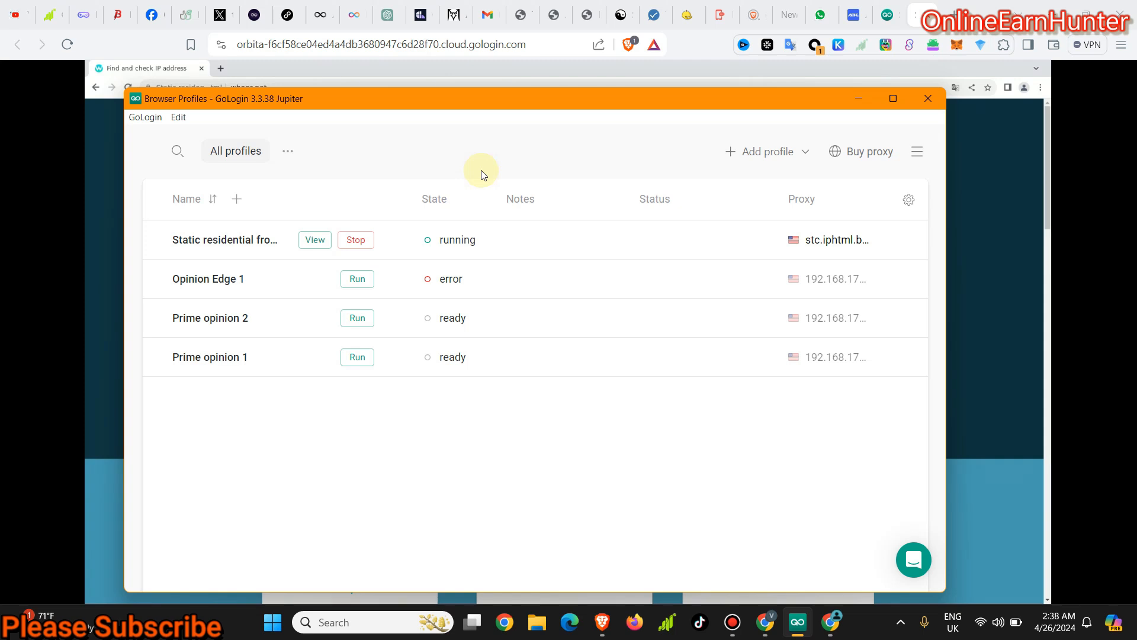
mouse_move(240, 272)
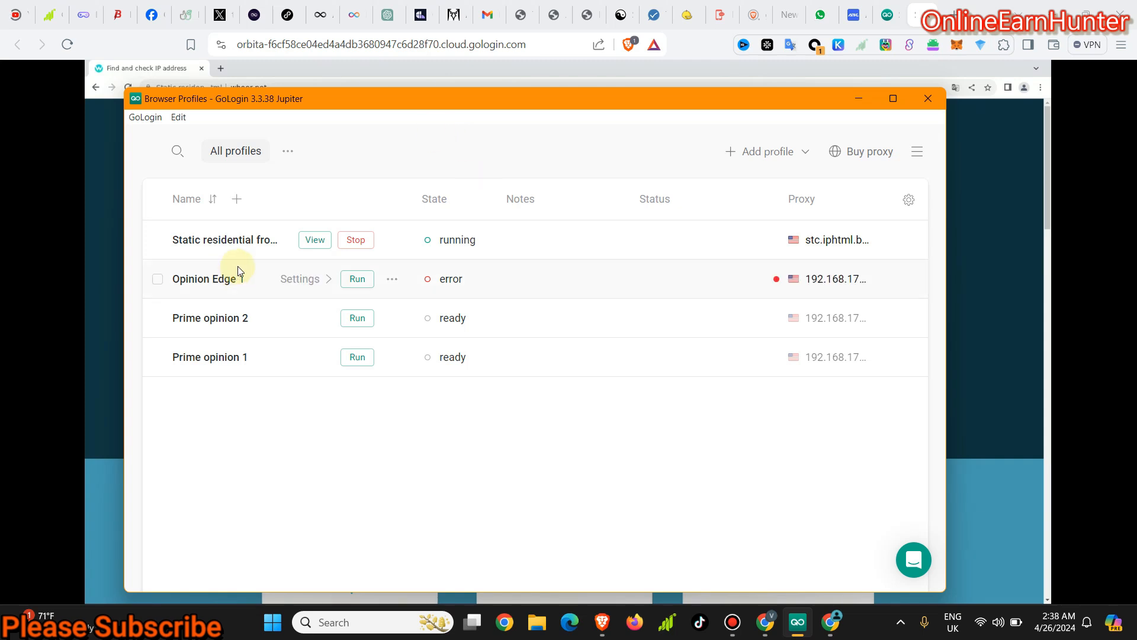
mouse_move(222, 239)
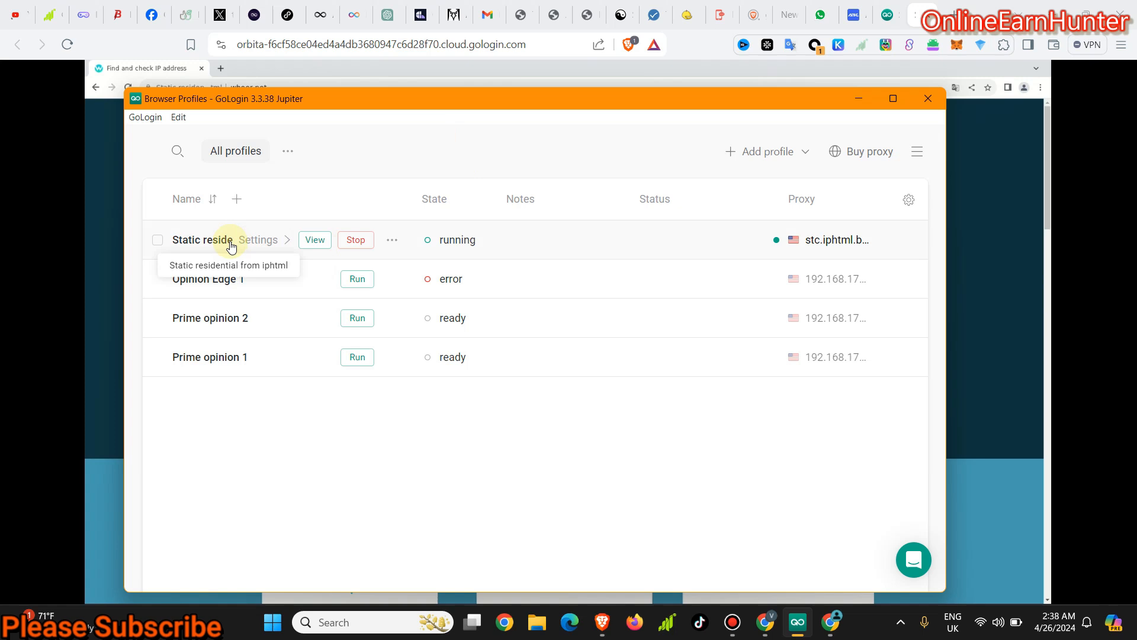
mouse_move(285, 224)
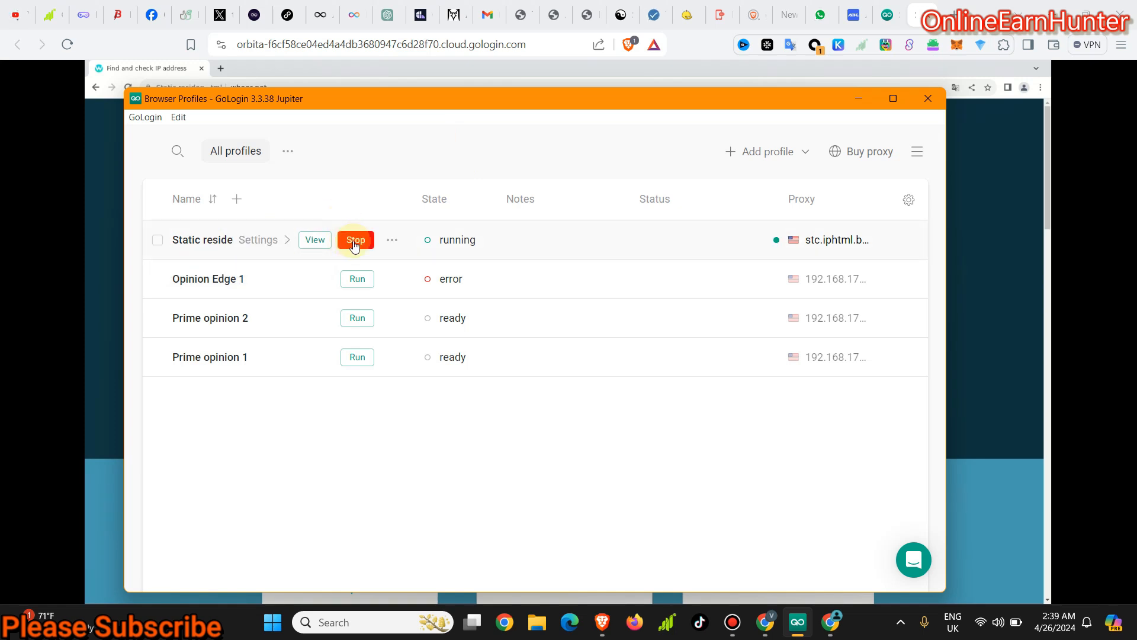
Step: Stop the running Static residential cloud profile and bring the GoLogin app back to front
left_click(355, 239)
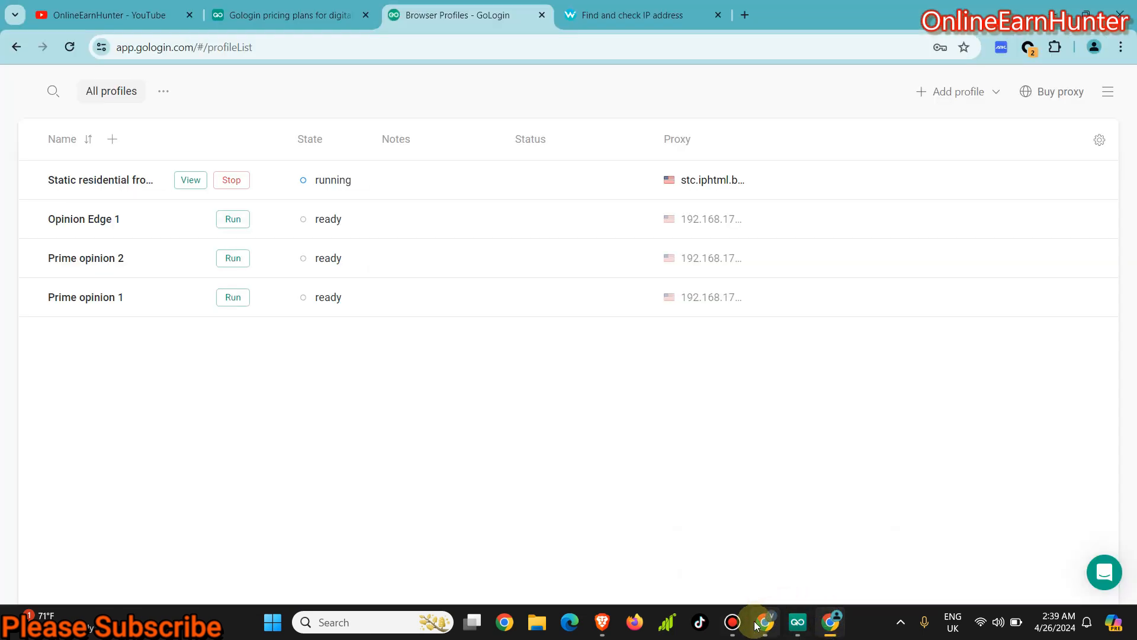
left_click(796, 621)
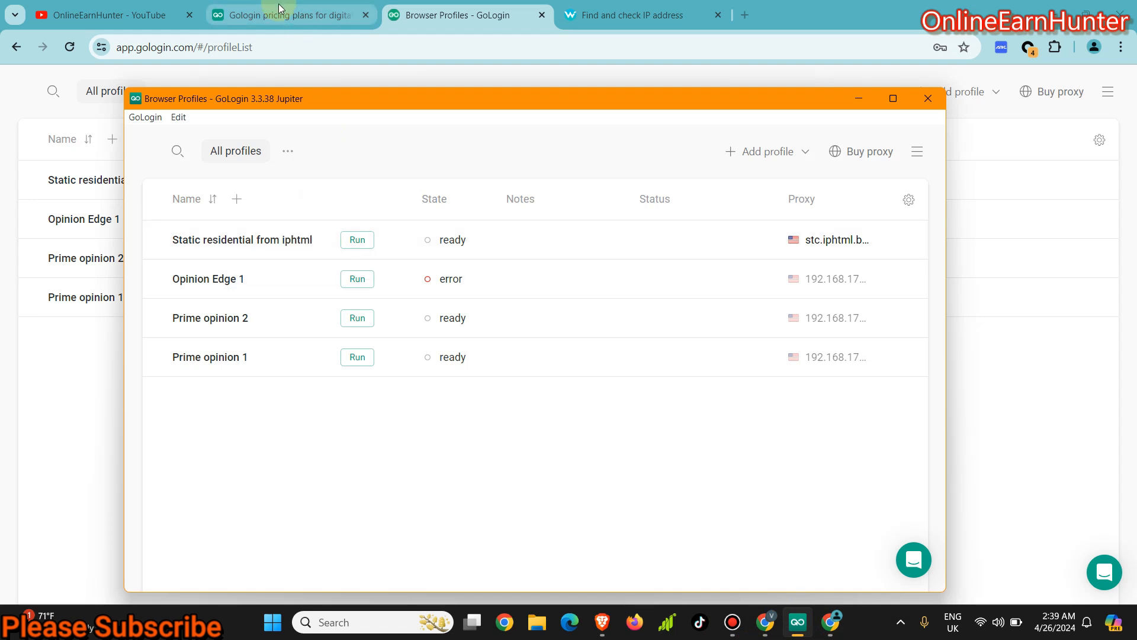
Step: Switch to the GoLogin pricing plans page listing Professional, Business, Enterprise and Custom tiers
left_click(286, 14)
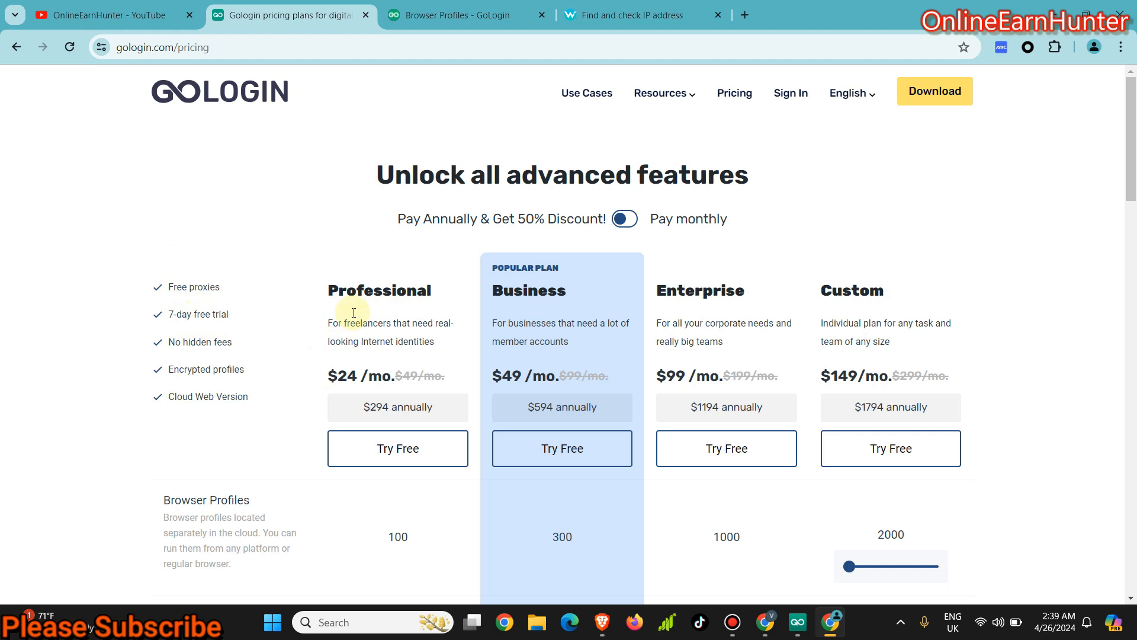
mouse_move(373, 457)
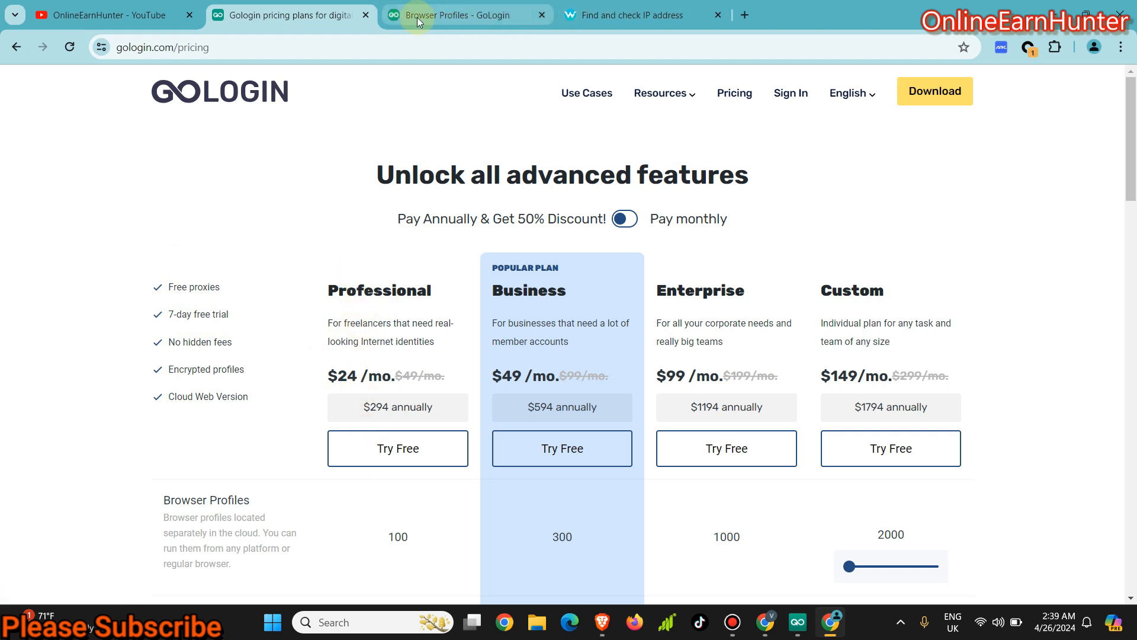
Step: Delete the failing proxy from Prime opinion 1 and drag the GoLogin window up and left
left_click(796, 621)
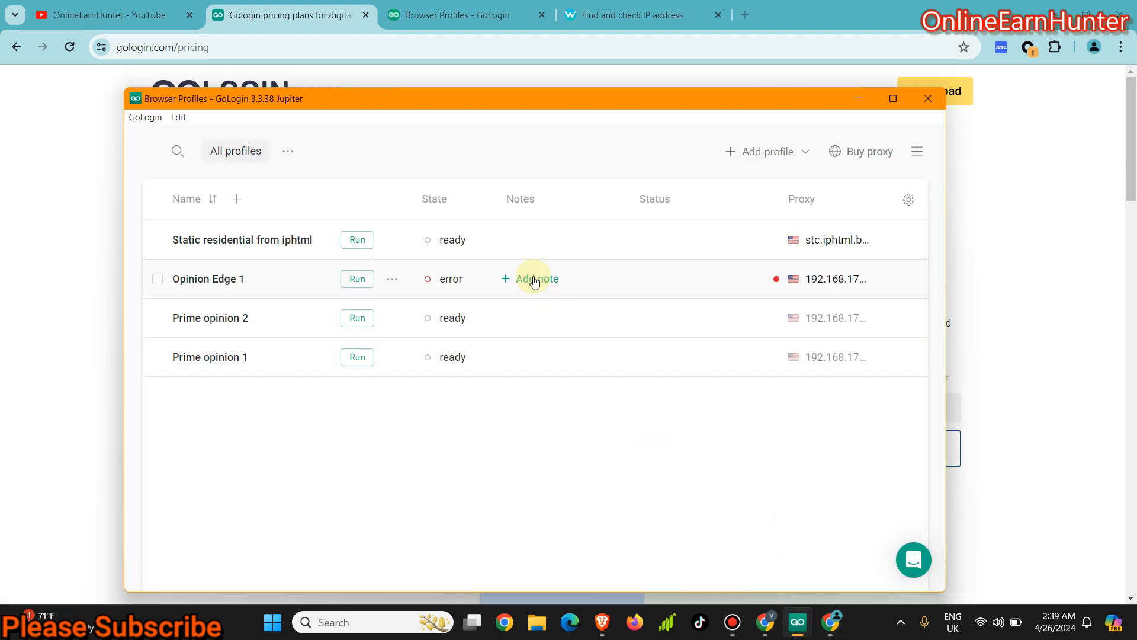
mouse_move(449, 473)
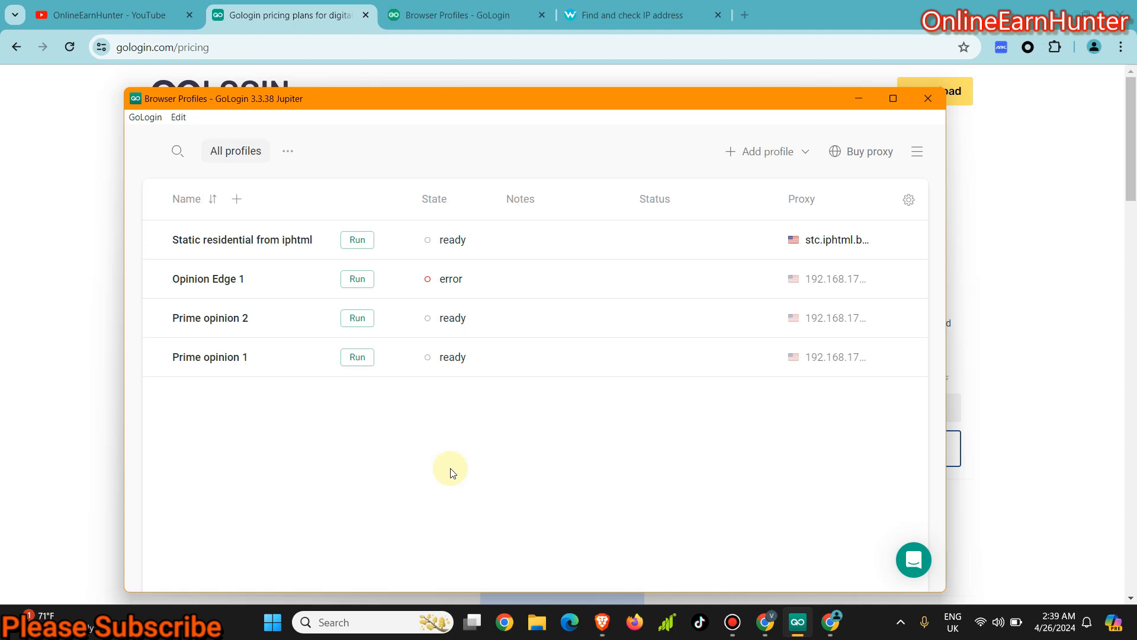
mouse_move(407, 59)
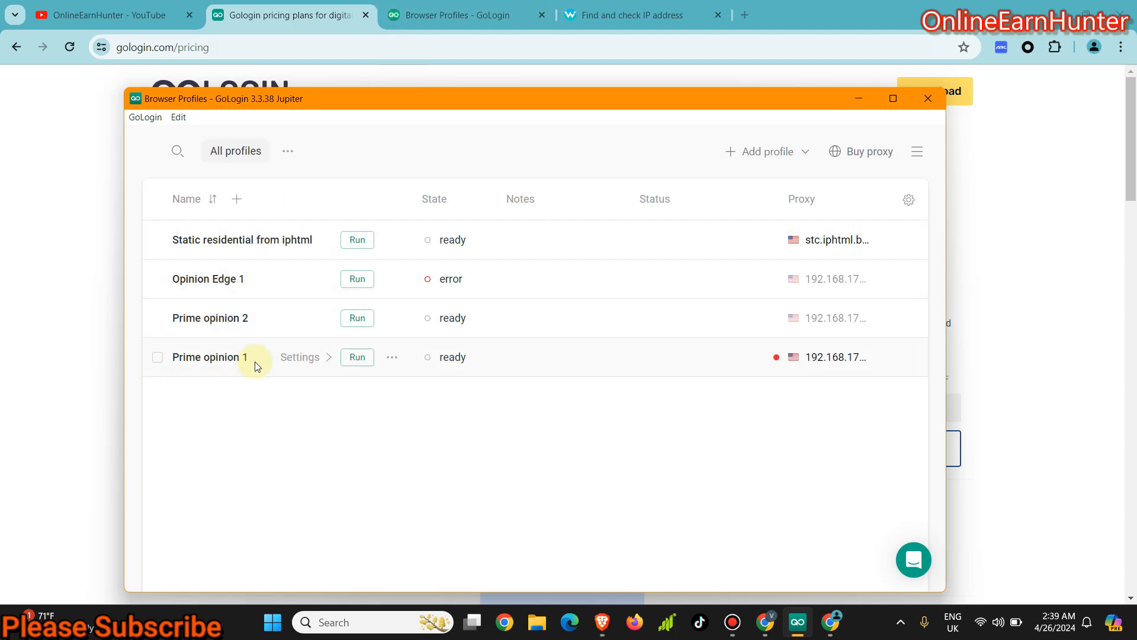
mouse_move(234, 372)
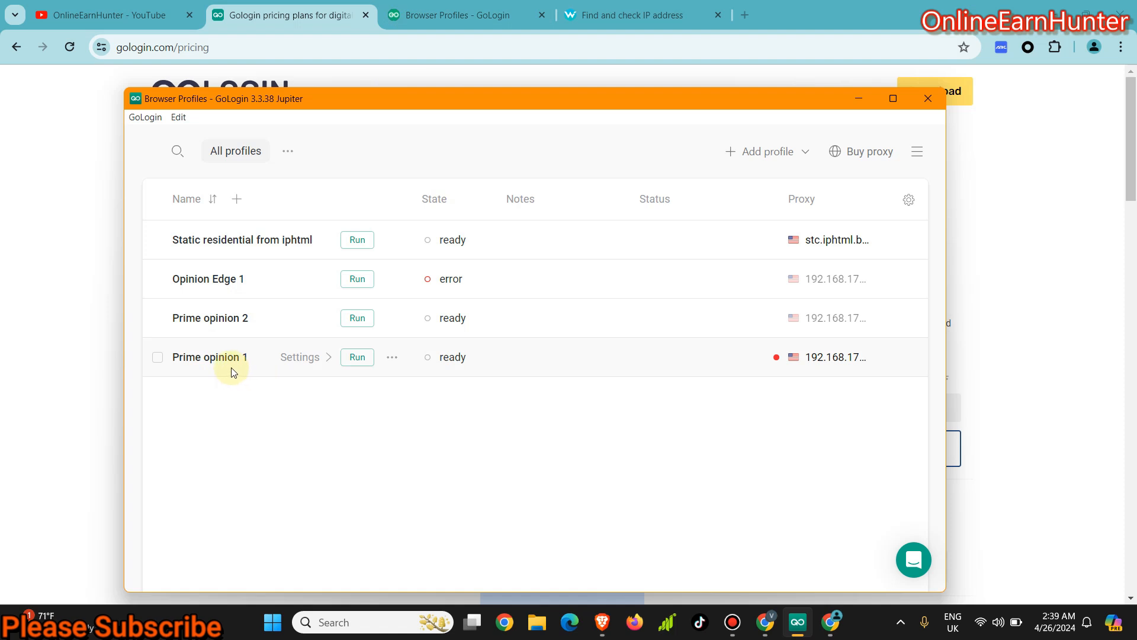
mouse_move(235, 319)
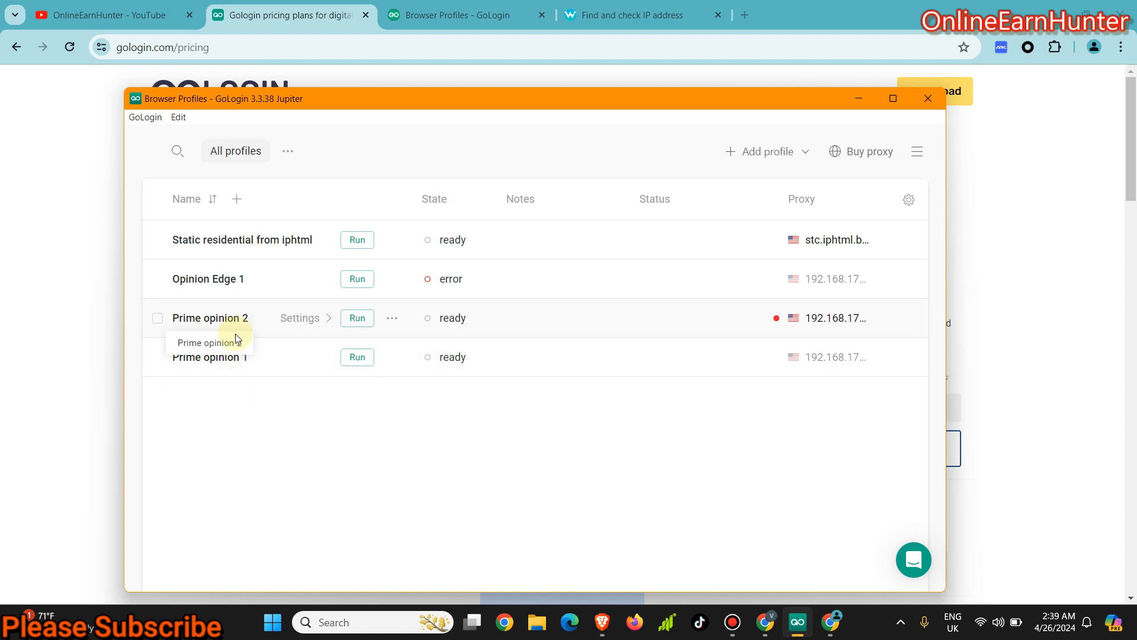
mouse_move(235, 331)
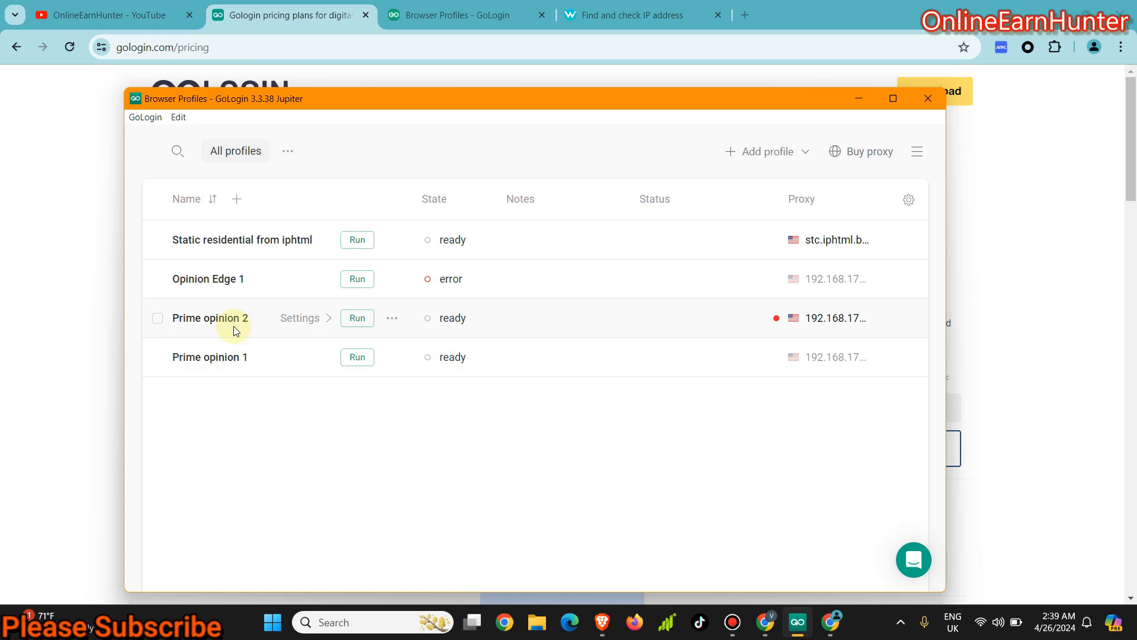
mouse_move(225, 283)
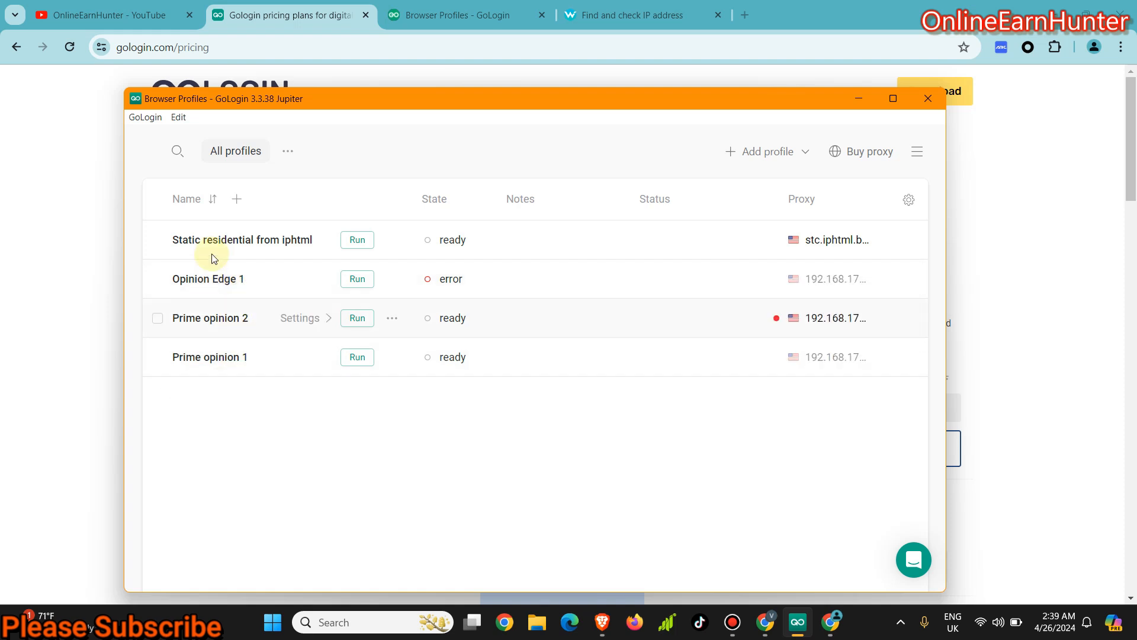
mouse_move(222, 351)
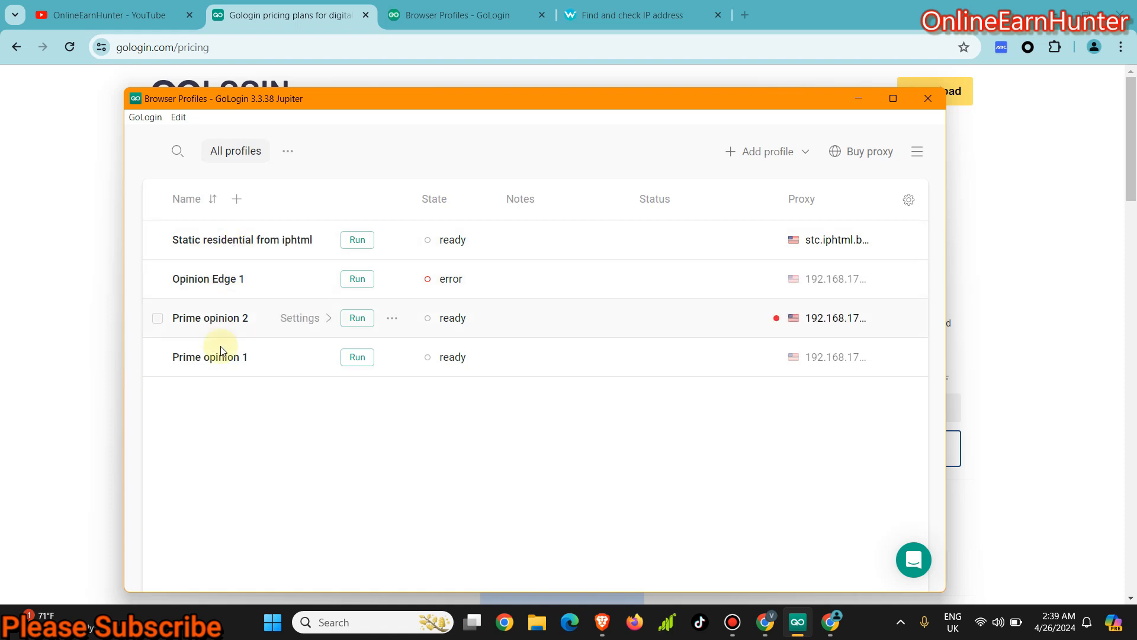
mouse_move(263, 334)
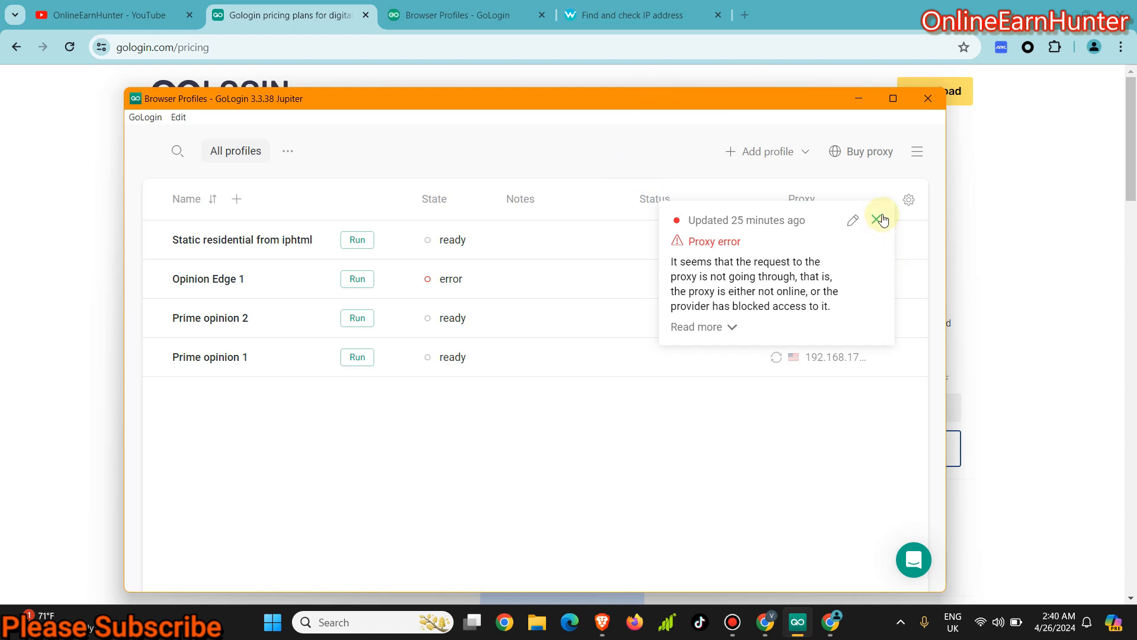
left_click(879, 220)
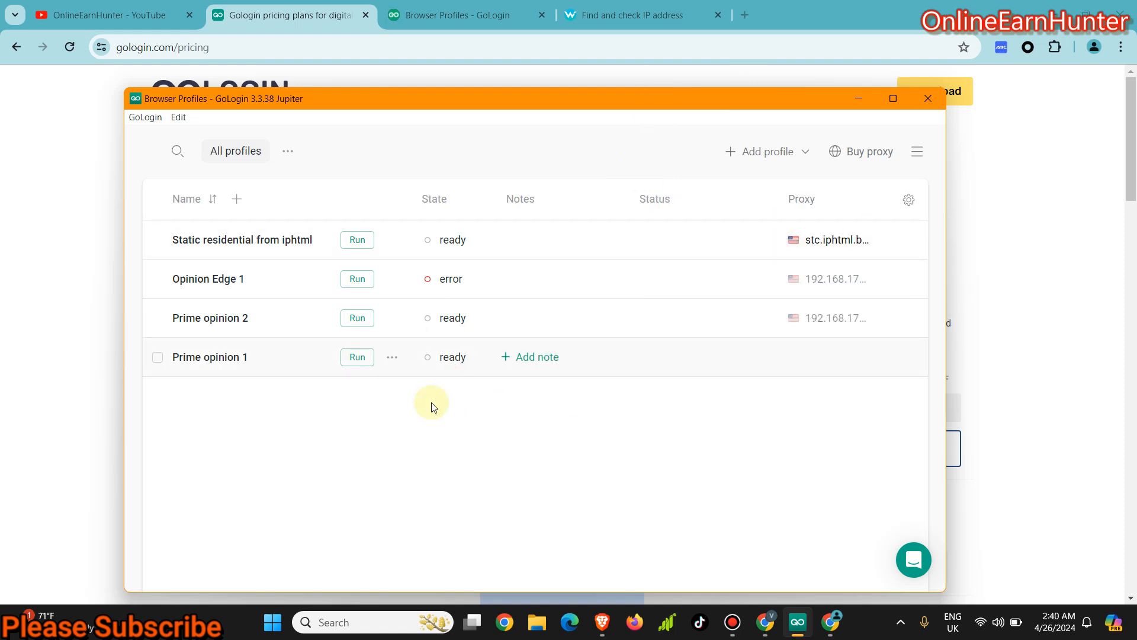
mouse_move(822, 373)
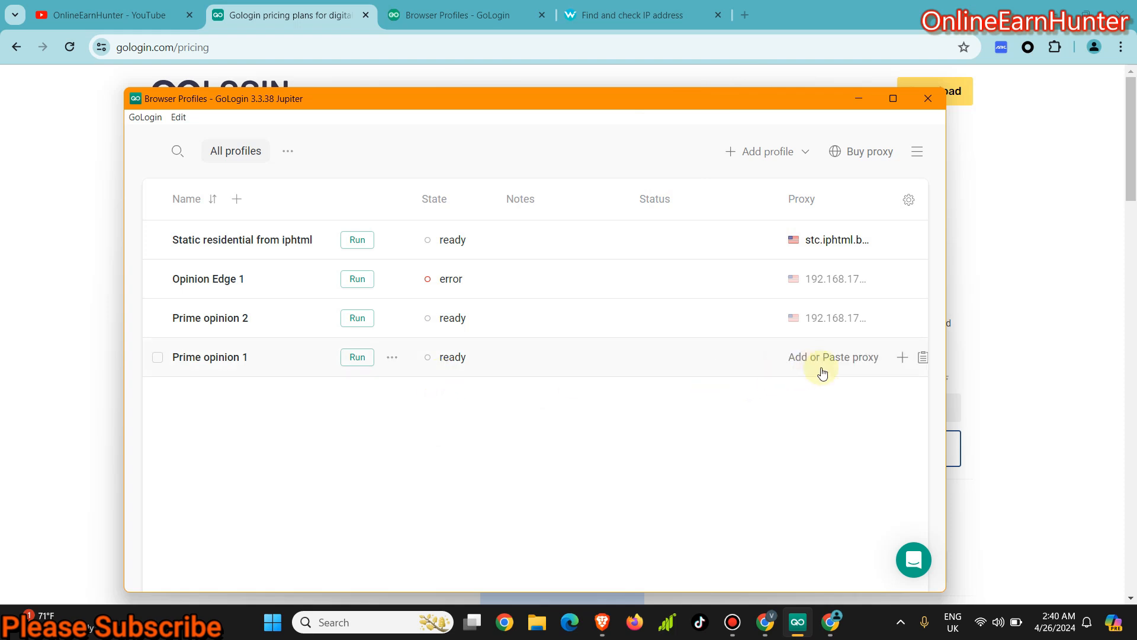
mouse_move(489, 383)
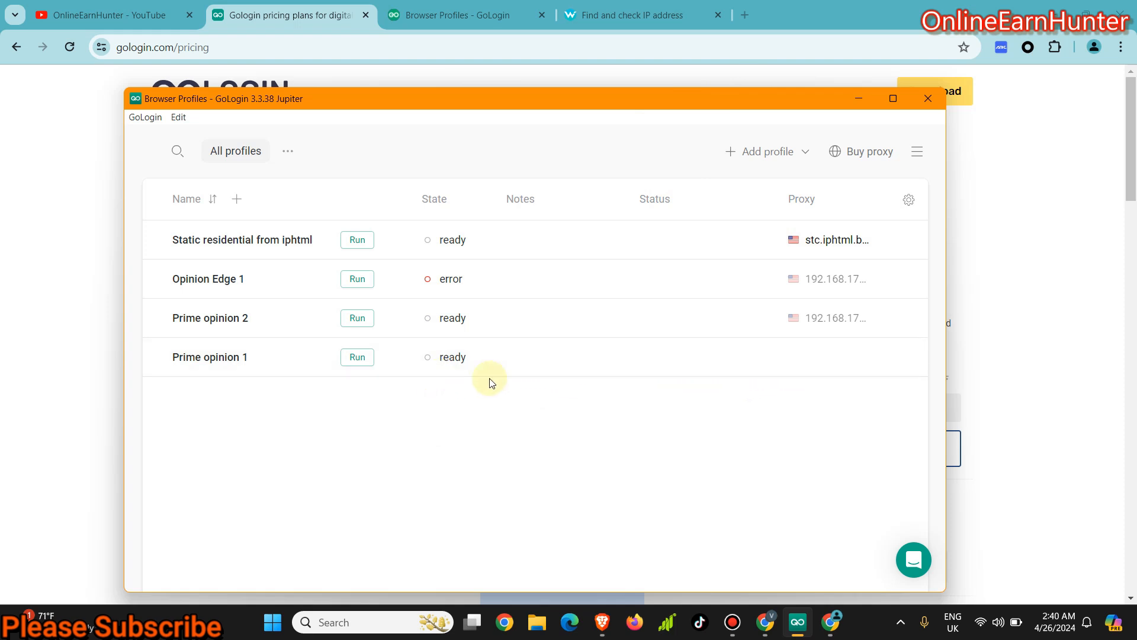
mouse_move(702, 355)
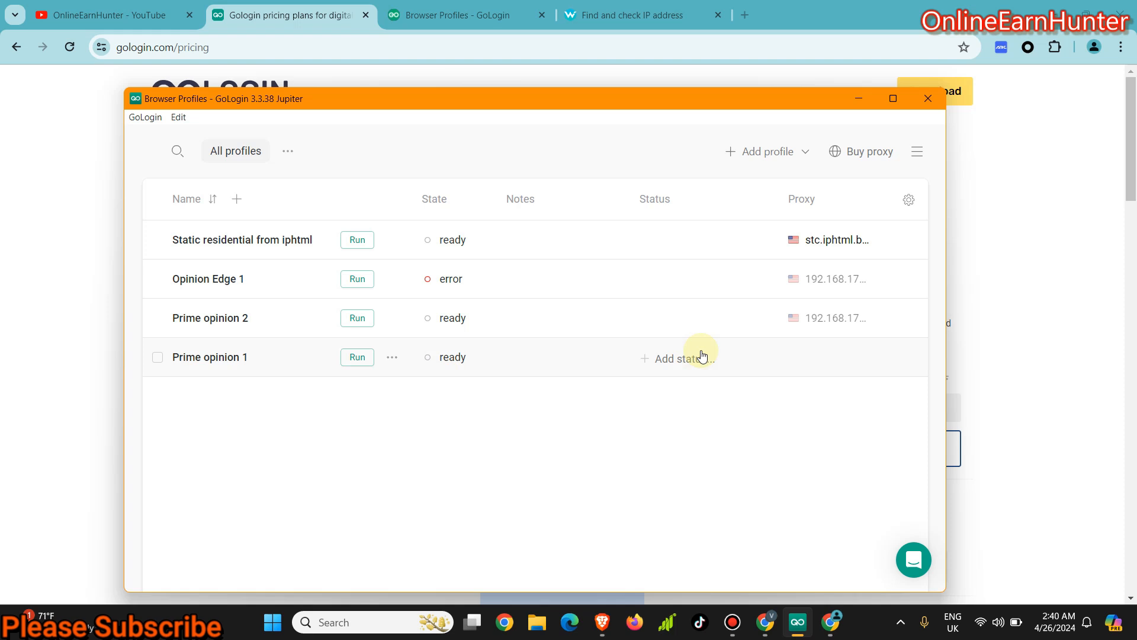
mouse_move(511, 448)
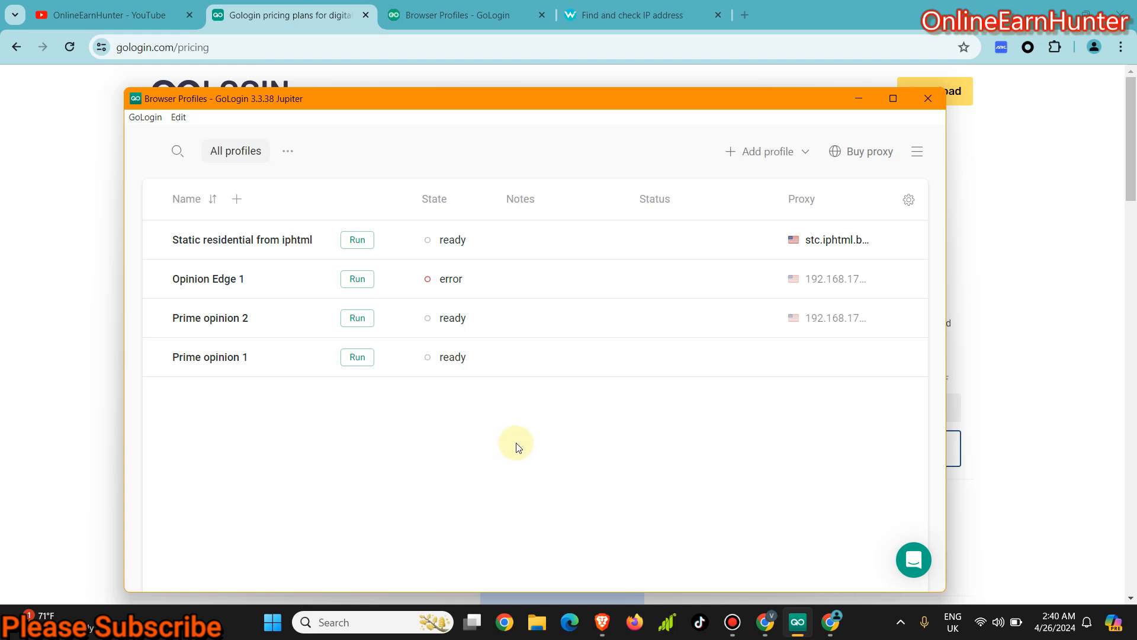
mouse_move(503, 445)
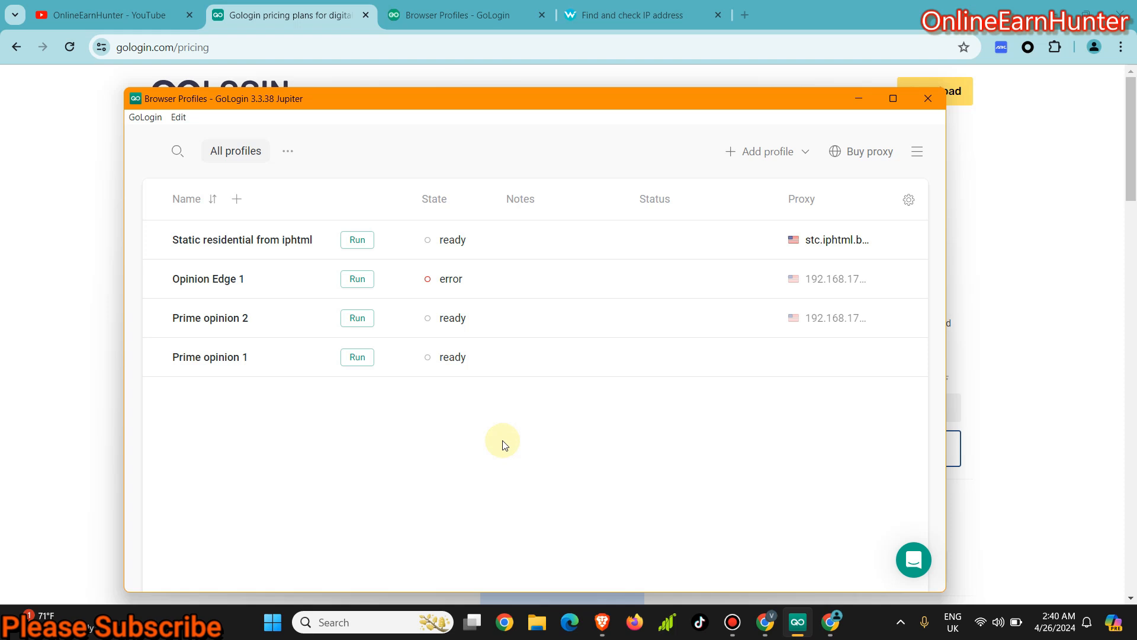
mouse_move(366, 104)
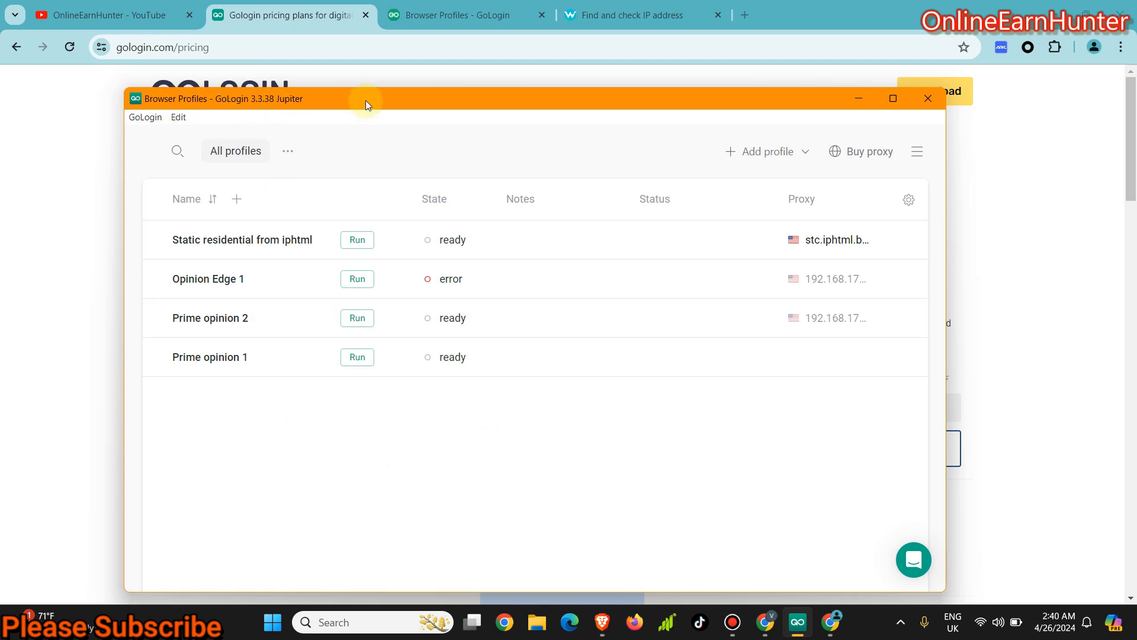
left_click_drag(366, 104, 376, 75)
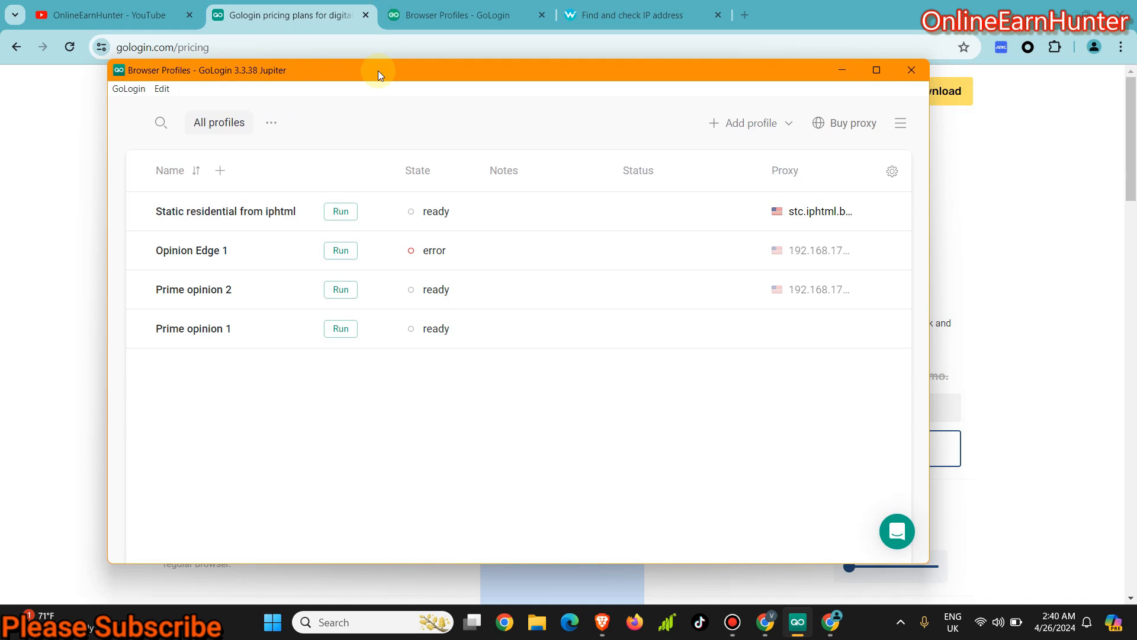
mouse_move(229, 328)
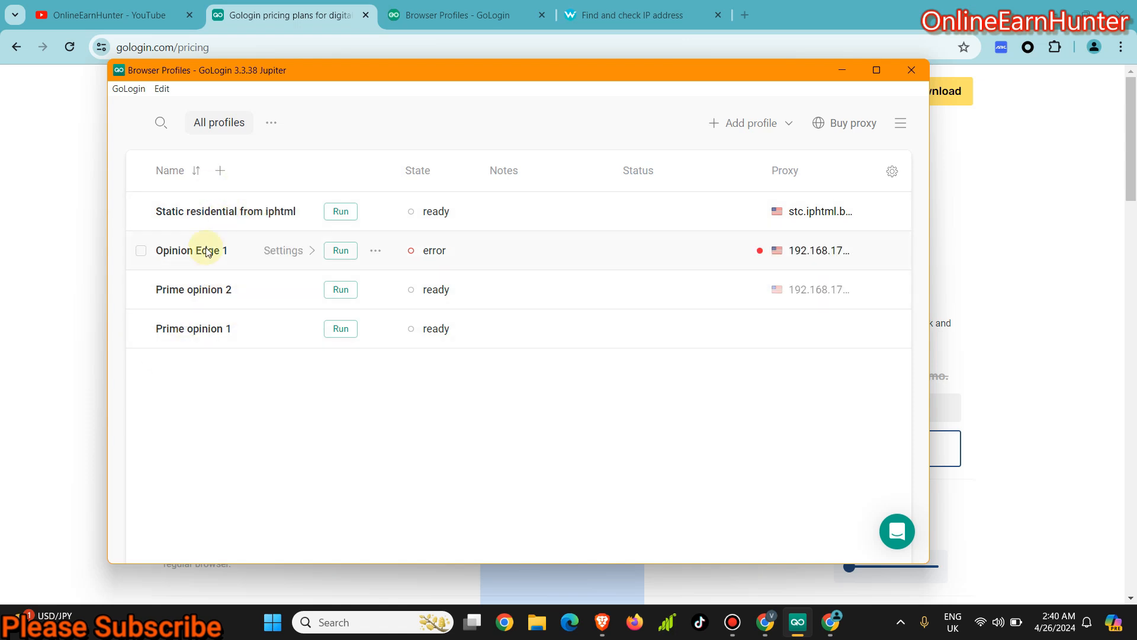
mouse_move(254, 356)
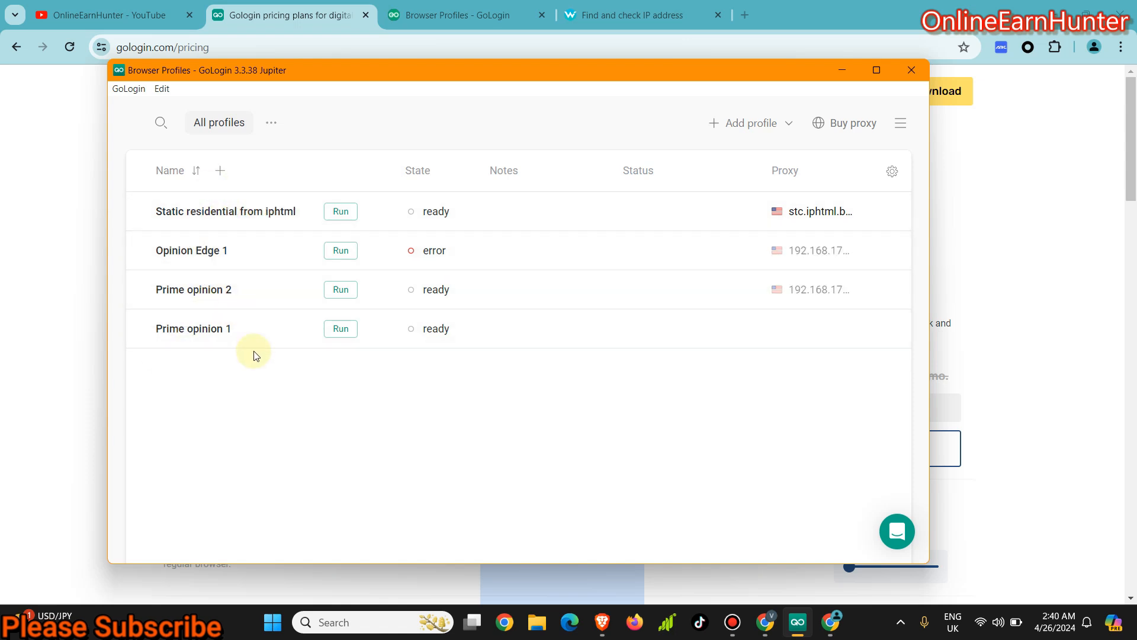